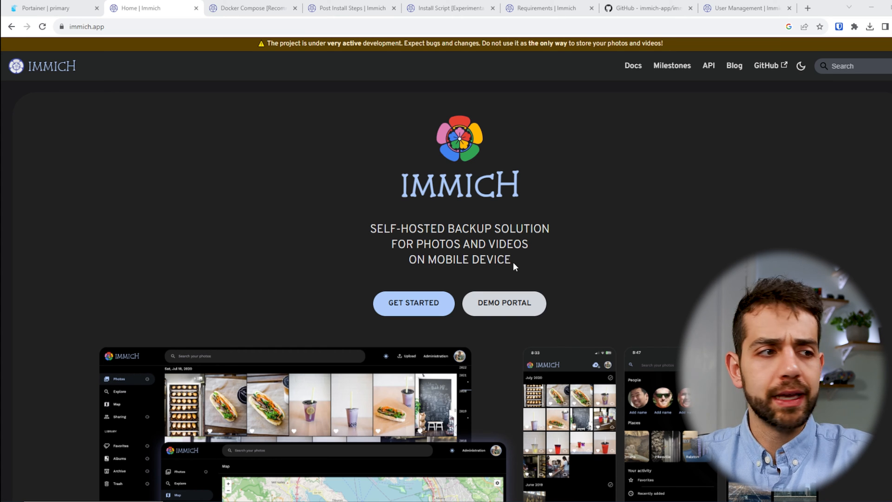
{"action": "mouse_move", "coordinate": [394, 315]}
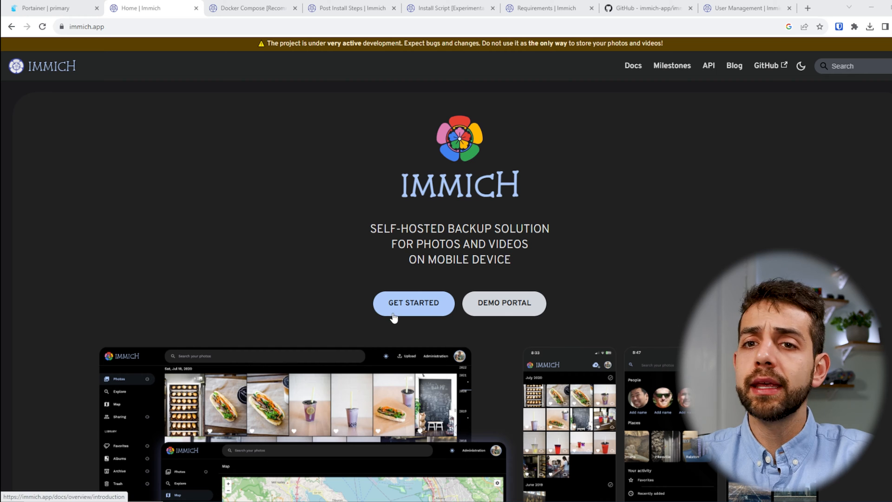
{"action": "mouse_move", "coordinate": [535, 299]}
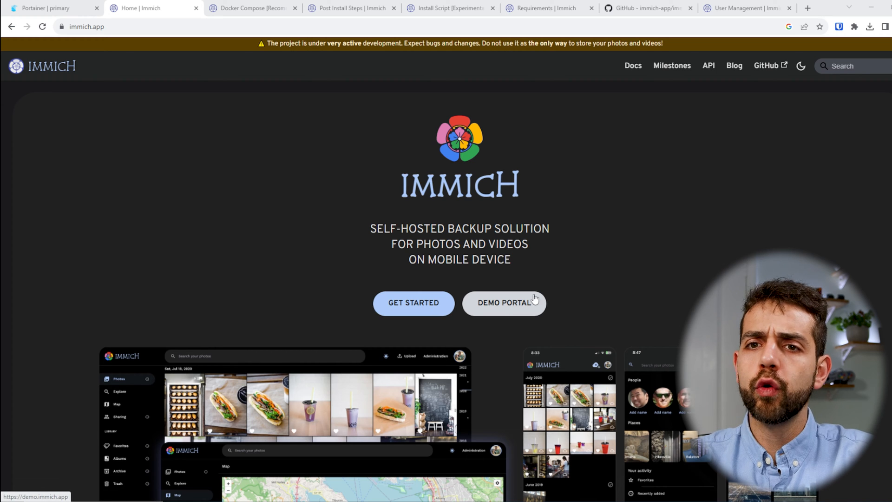
{"action": "mouse_move", "coordinate": [543, 294]}
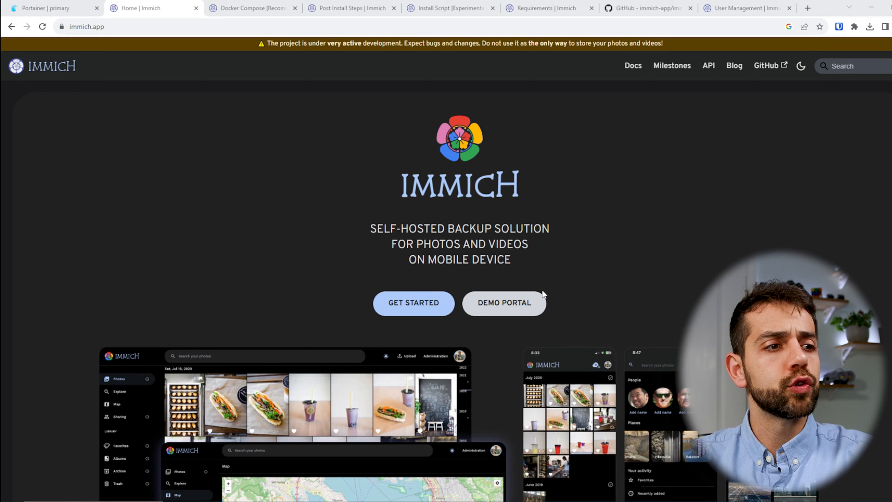
Enter the Demo Portal, fill the demo email and password, and log in to the photo timeline
{"action": "scroll", "scroll_direction": "down", "scroll_amount": 3}
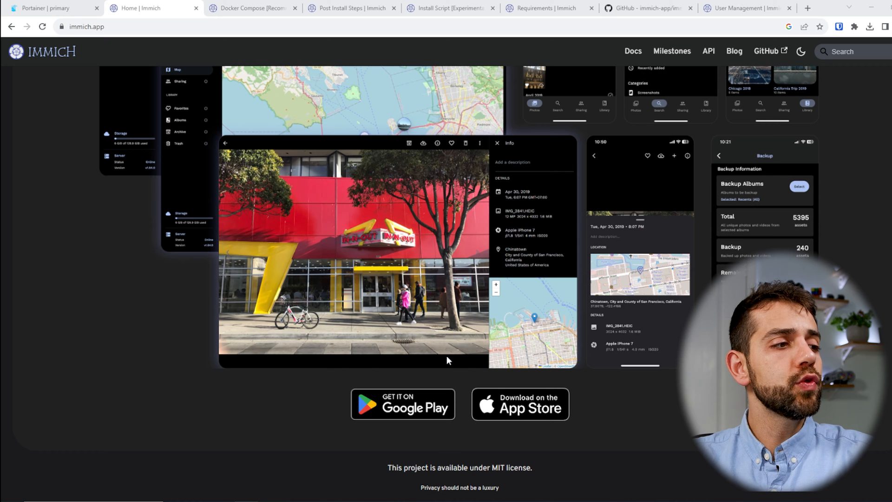
{"action": "mouse_move", "coordinate": [552, 405]}
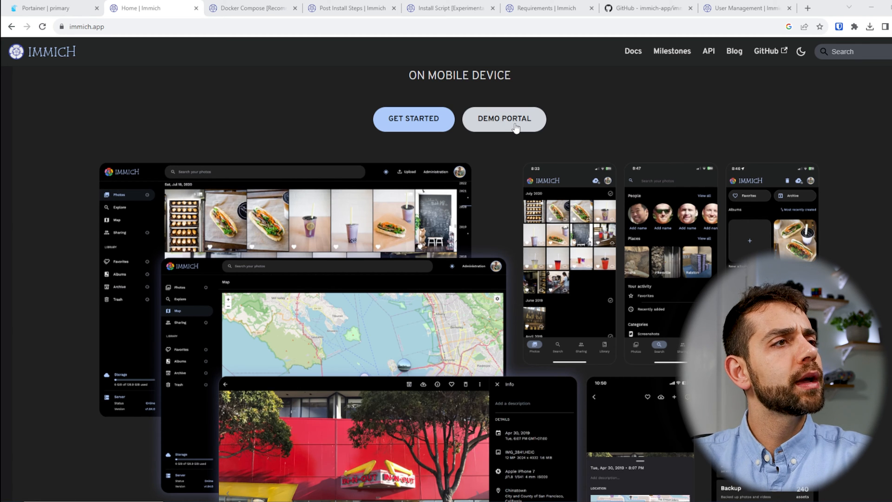
{"action": "left_click", "coordinate": [504, 119]}
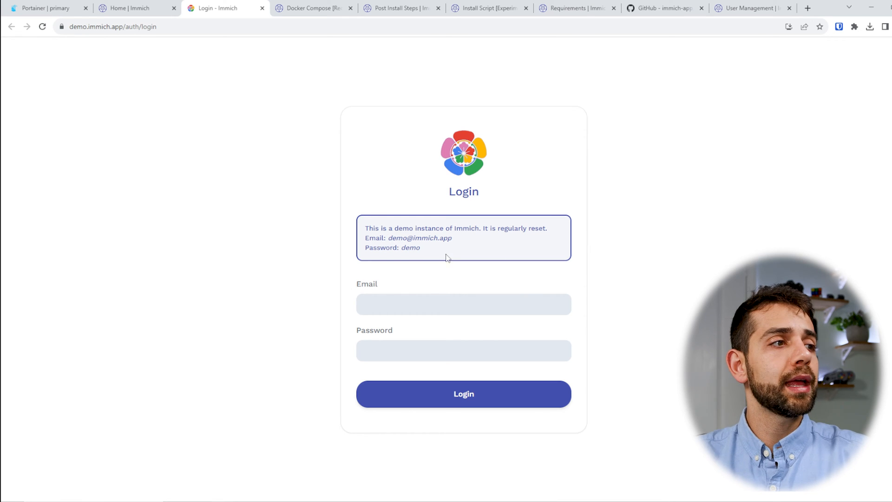
{"action": "double_click", "coordinate": [419, 238]}
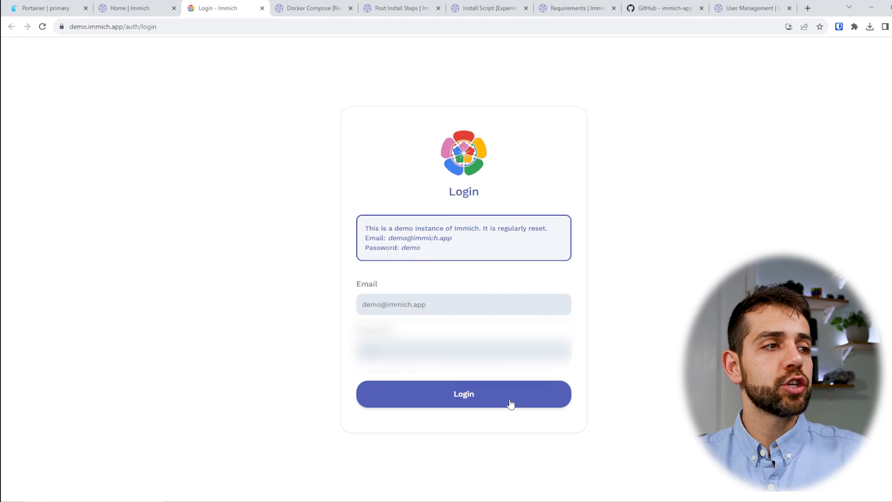
{"action": "left_click", "coordinate": [463, 394]}
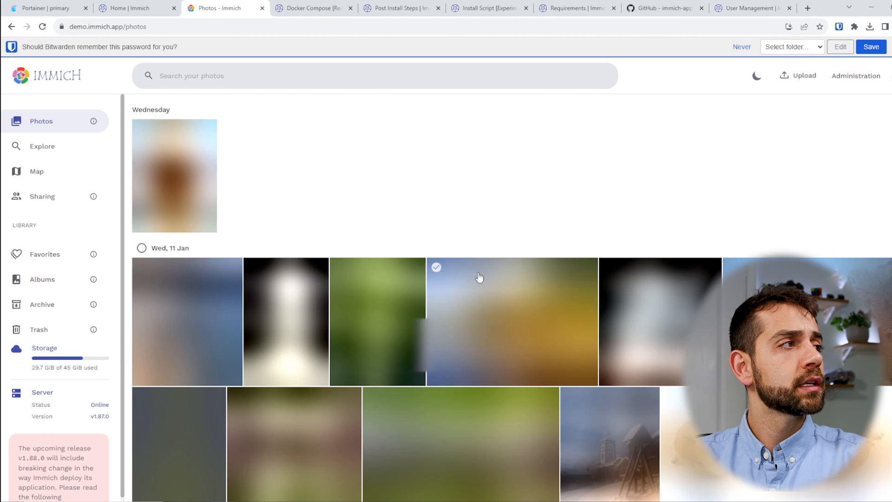
{"action": "scroll", "scroll_direction": "down", "scroll_amount": 3}
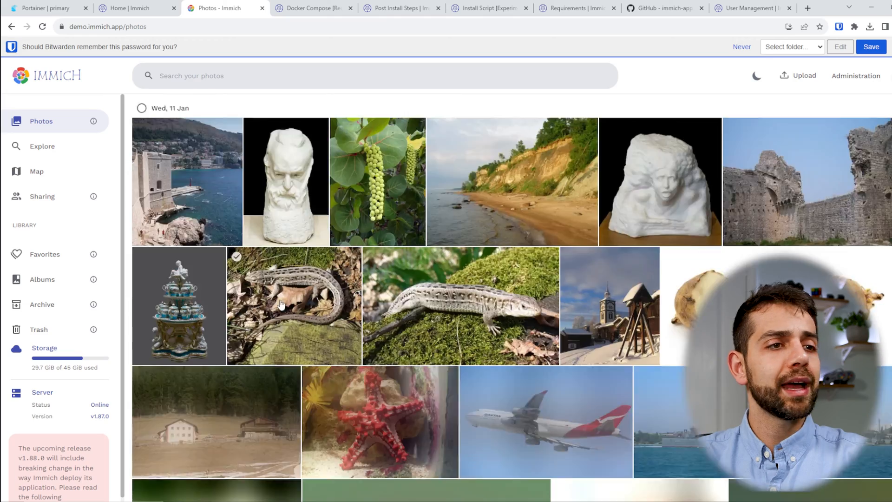
{"action": "scroll", "scroll_direction": "down", "scroll_amount": 3}
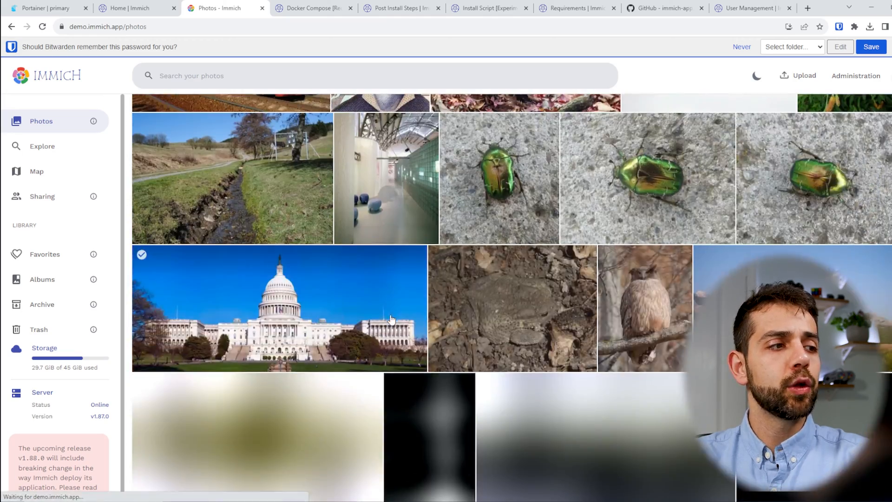
{"action": "scroll", "scroll_direction": "down", "scroll_amount": 3}
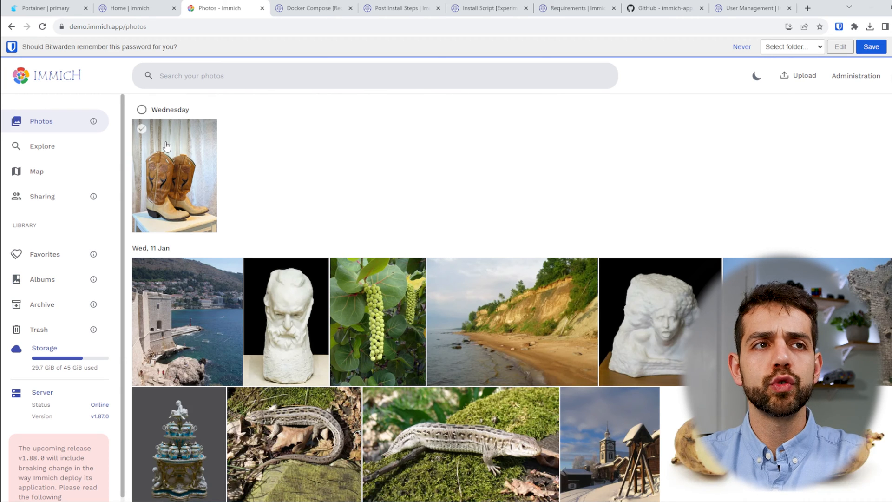
{"action": "mouse_move", "coordinate": [203, 133]}
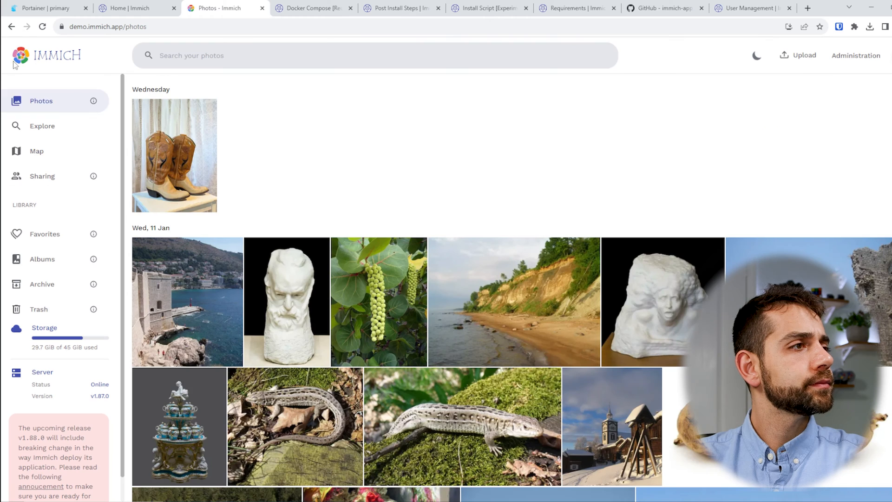
{"action": "mouse_move", "coordinate": [44, 130]}
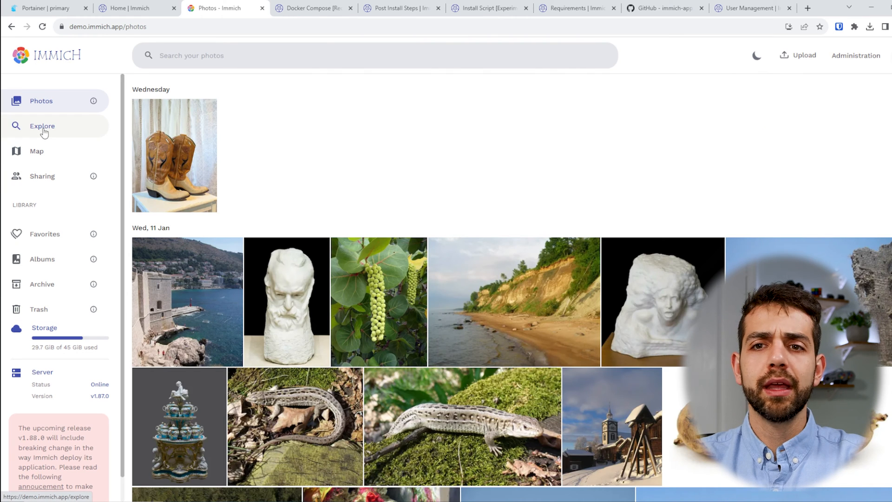
View a detected person's photos from Explore, then show the world map of photo locations
{"action": "left_click", "coordinate": [42, 126]}
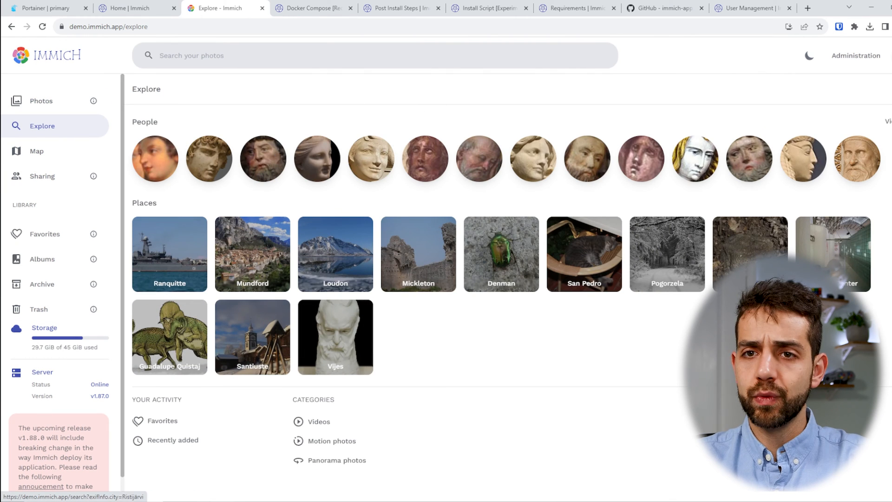
{"action": "left_click", "coordinate": [155, 159]}
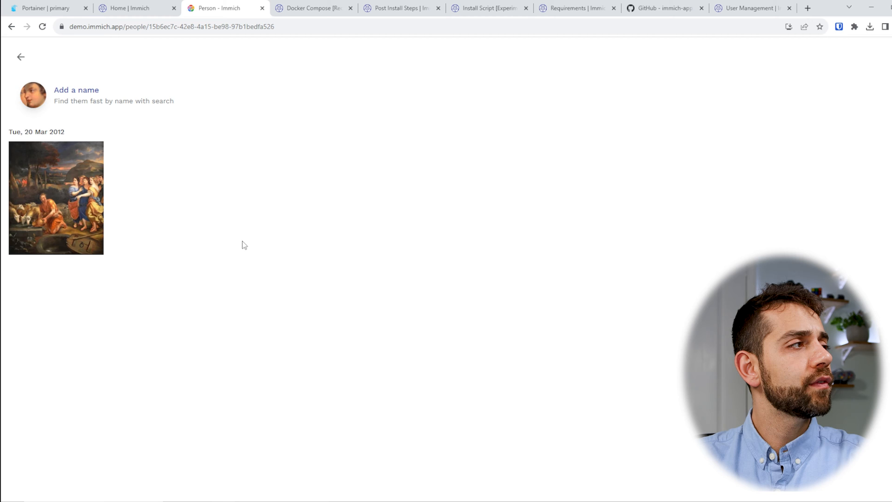
{"action": "left_click", "coordinate": [76, 90]}
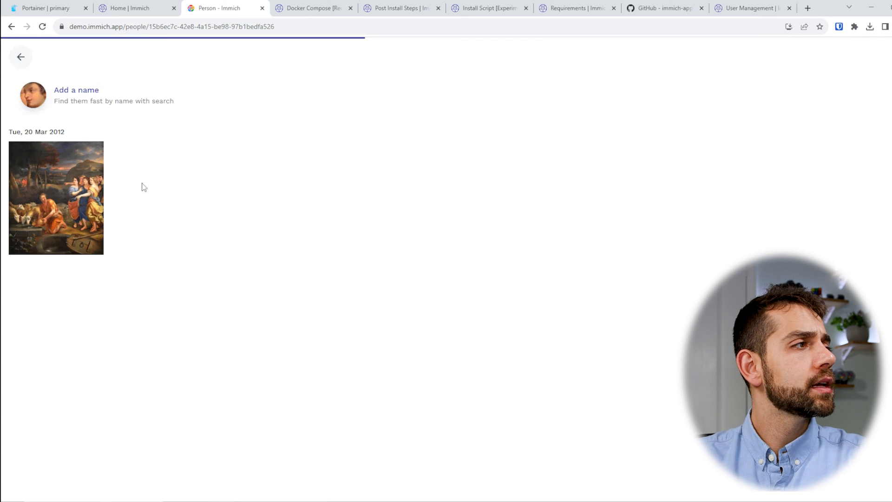
{"action": "left_click", "coordinate": [21, 56]}
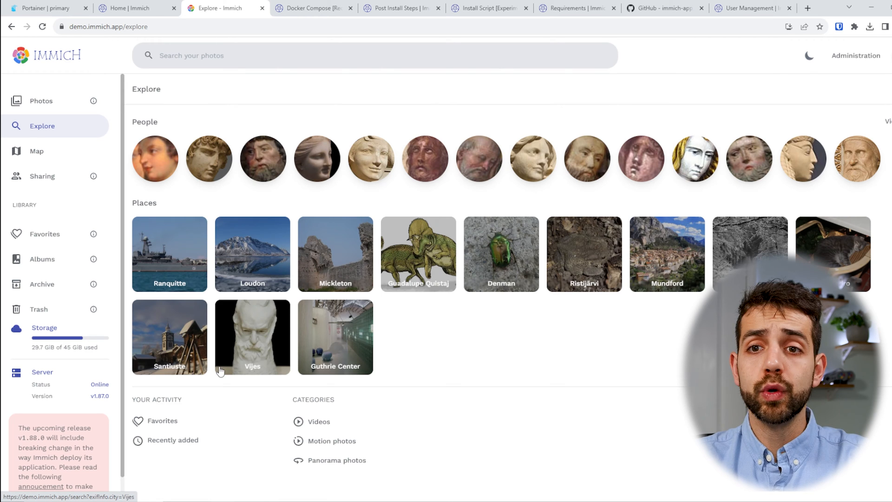
{"action": "left_click", "coordinate": [36, 151]}
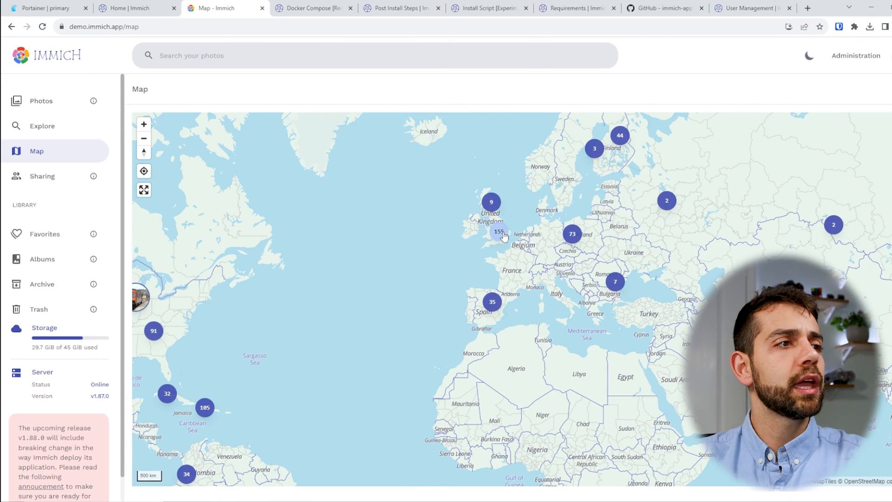
View a photo from the England map cluster with its Info panel, then leave the viewer
{"action": "left_click", "coordinate": [500, 232]}
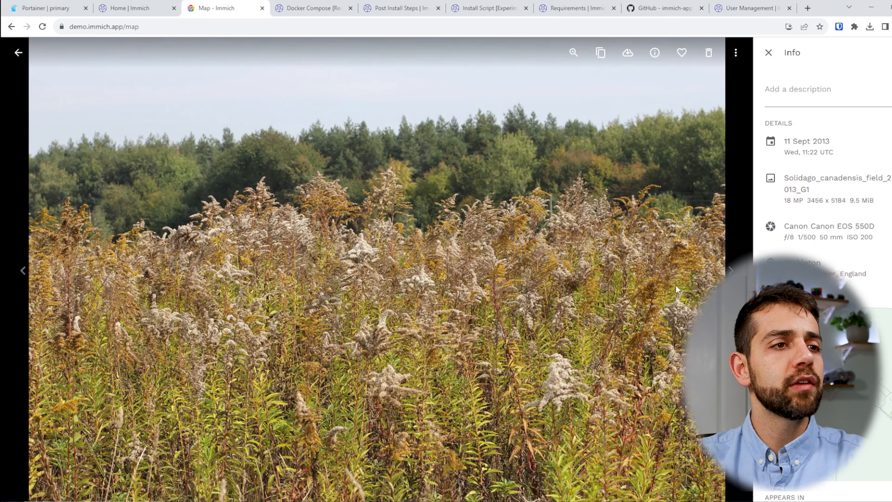
{"action": "left_click", "coordinate": [730, 269]}
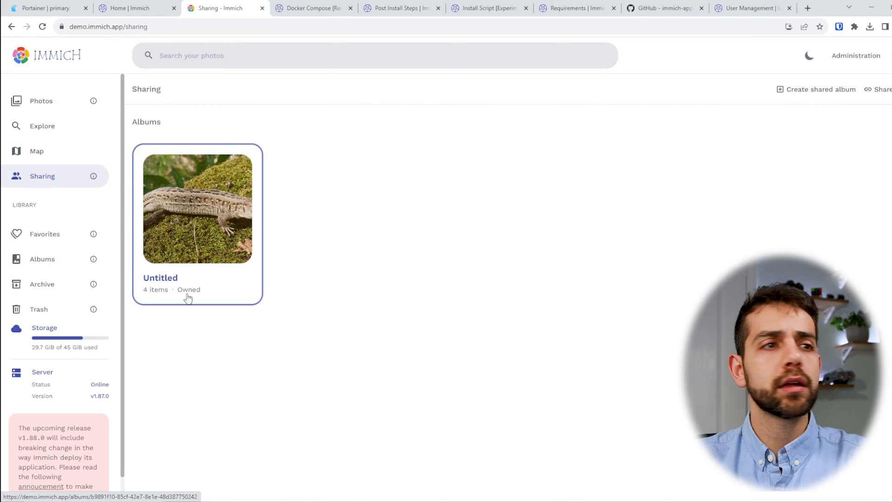
Visit the Albums, Archive and Trash pages and scroll the sidebar to the version number
{"action": "left_click", "coordinate": [197, 208]}
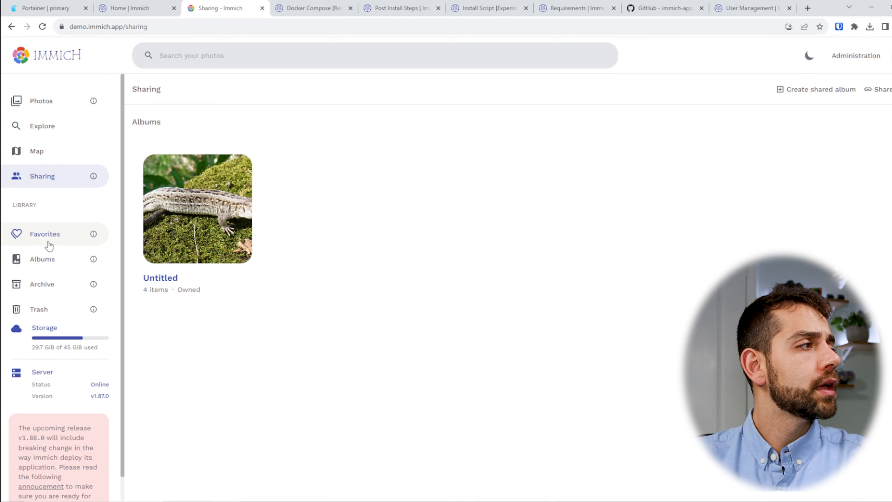
{"action": "left_click", "coordinate": [42, 259]}
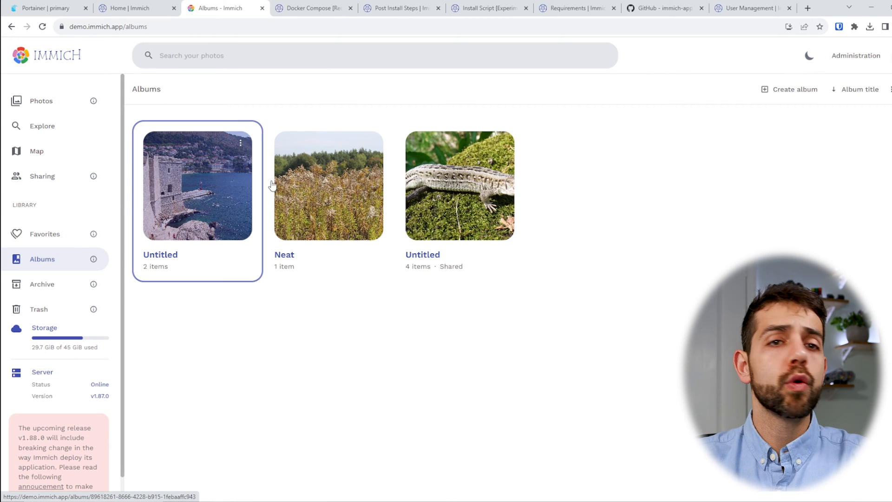
{"action": "left_click", "coordinate": [42, 284]}
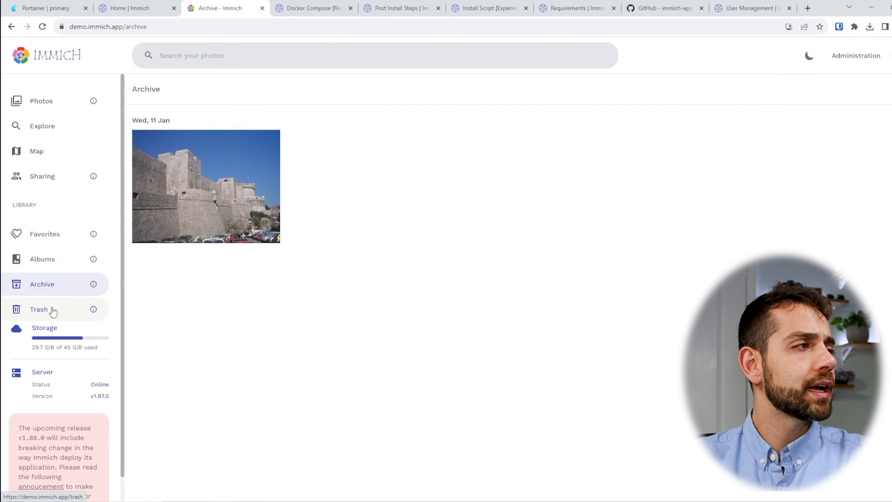
{"action": "left_click", "coordinate": [39, 309]}
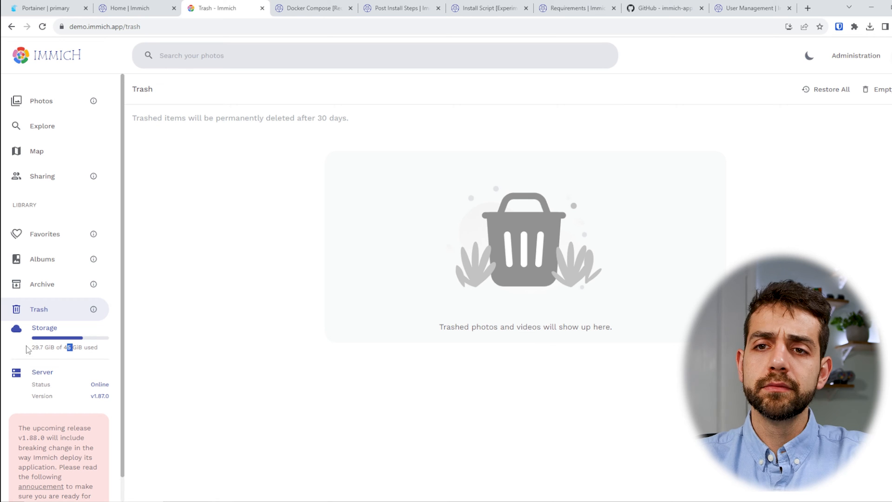
{"action": "mouse_move", "coordinate": [186, 366]}
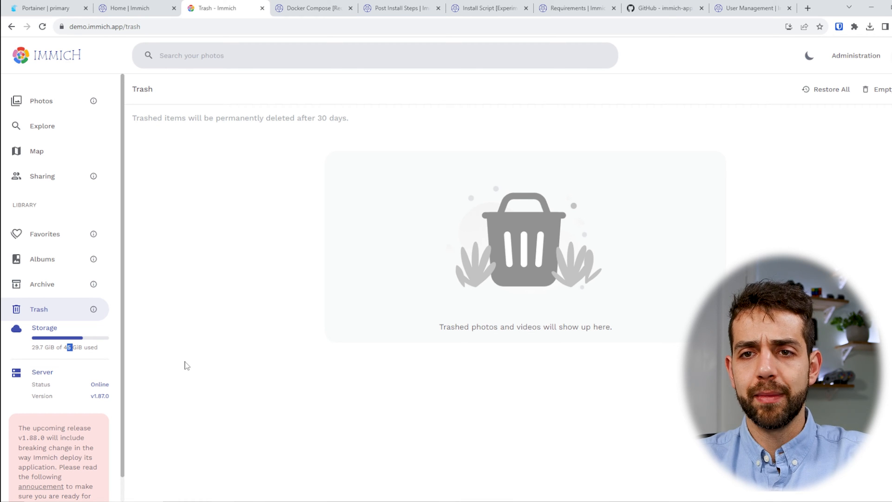
{"action": "mouse_move", "coordinate": [40, 360]}
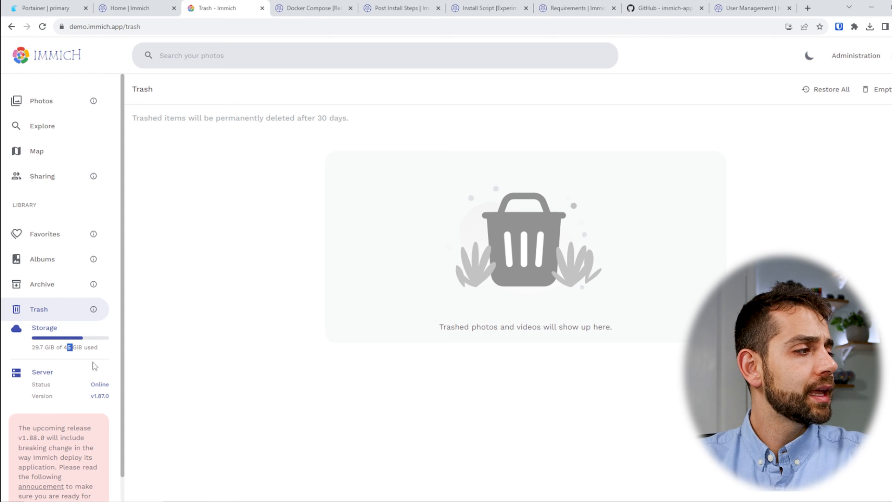
{"action": "scroll", "scroll_direction": "down", "scroll_amount": 3}
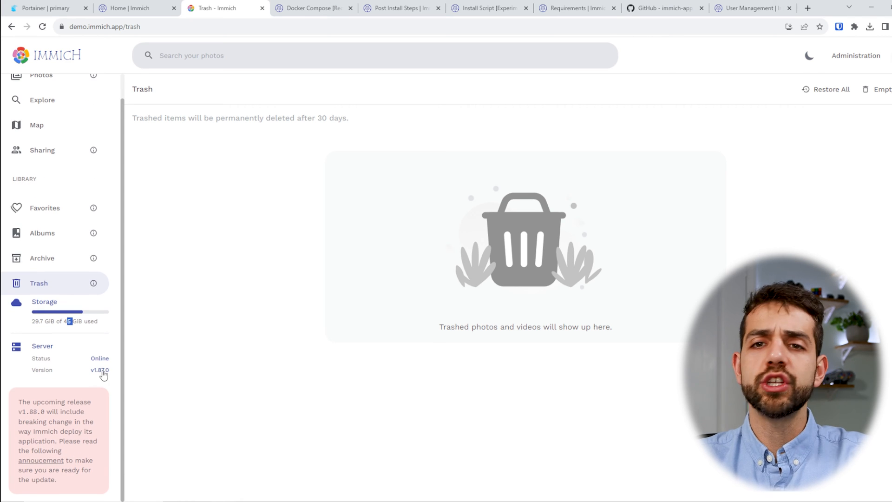
{"action": "mouse_move", "coordinate": [151, 135]}
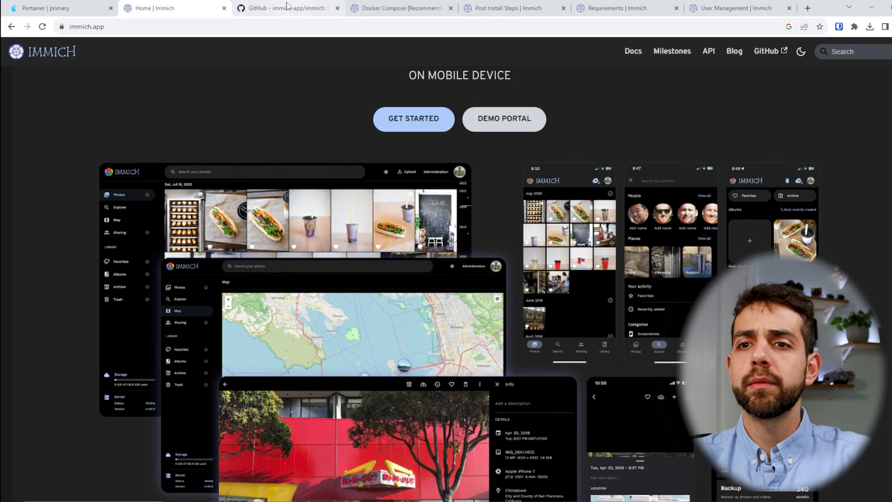
Scroll the immich-app/immich repository page down to the README Disclaimer and contents sections
{"action": "left_click", "coordinate": [286, 9]}
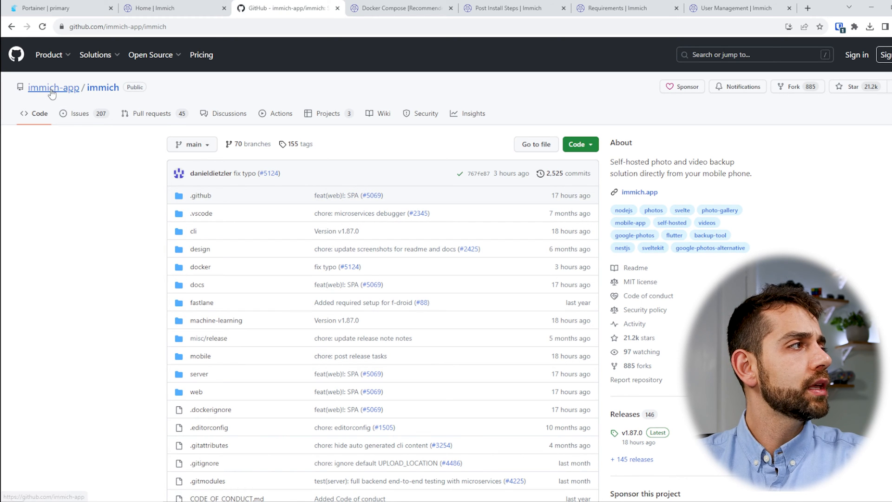
{"action": "scroll", "scroll_direction": "down", "scroll_amount": 3}
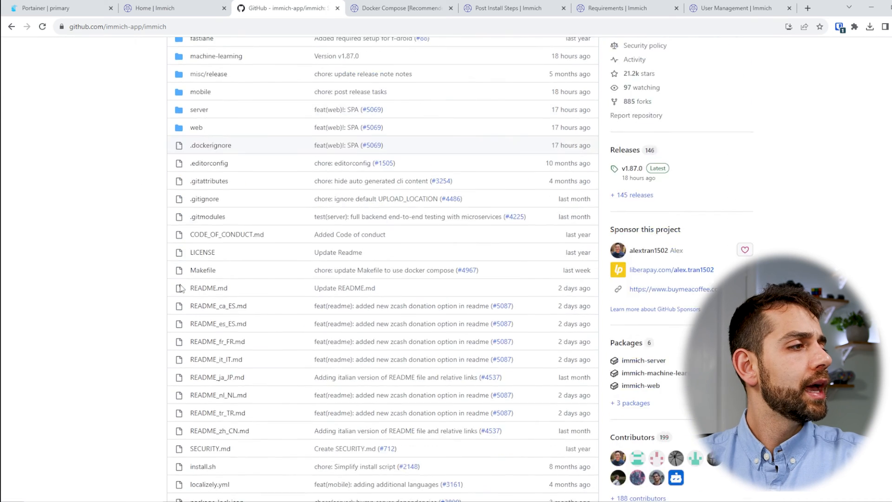
{"action": "scroll", "scroll_direction": "down", "scroll_amount": 3}
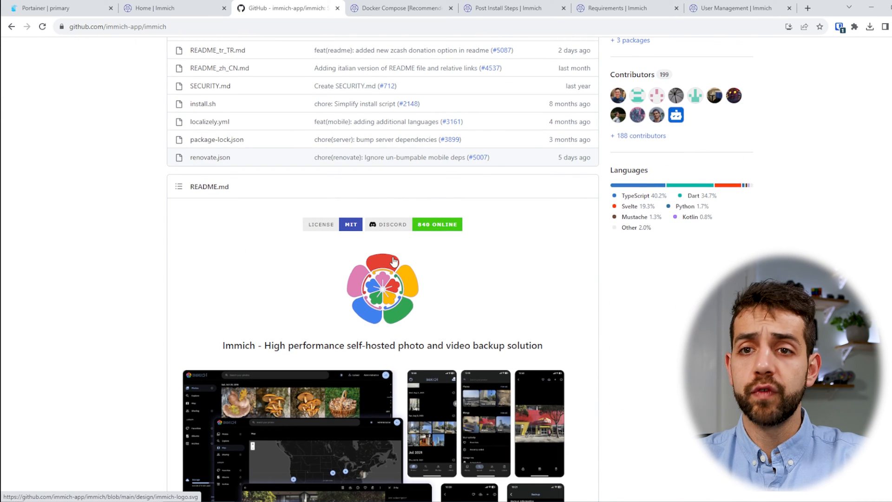
{"action": "scroll", "scroll_direction": "down", "scroll_amount": 3}
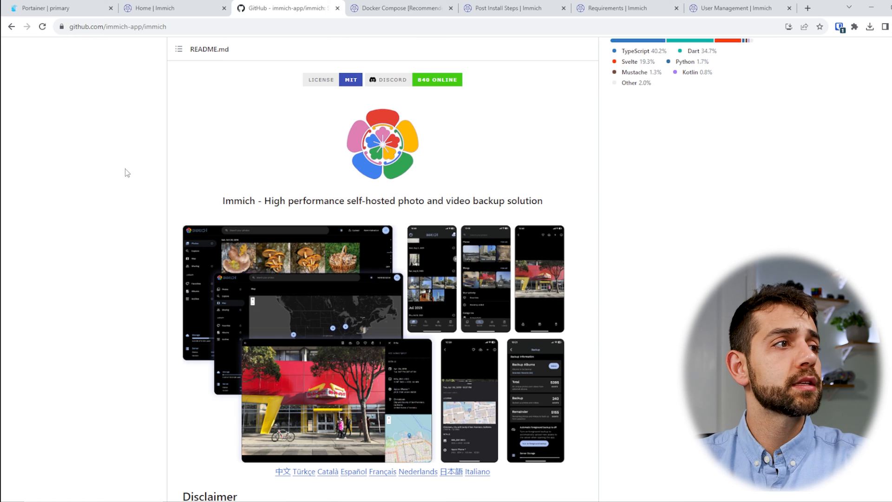
{"action": "mouse_move", "coordinate": [374, 265]}
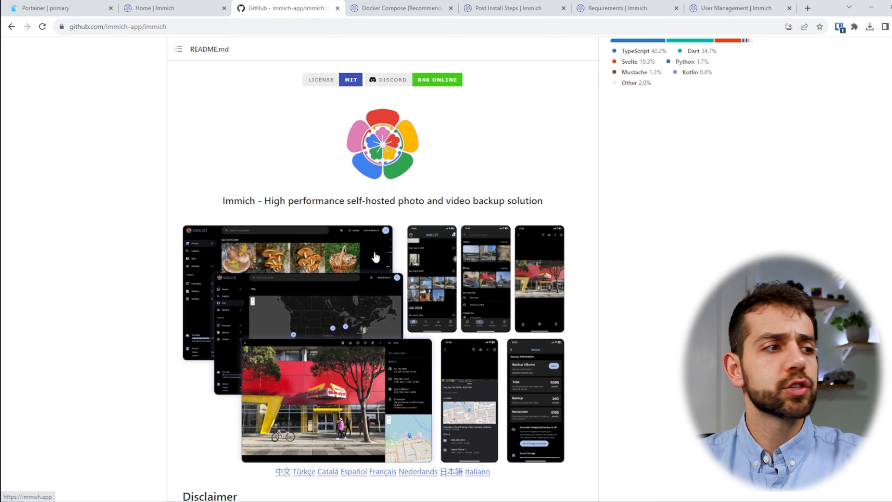
{"action": "scroll", "scroll_direction": "down", "scroll_amount": 3}
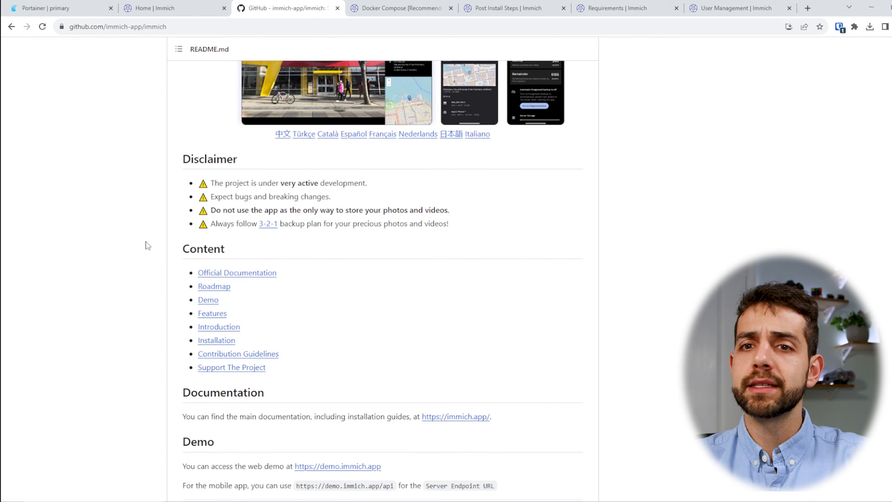
{"action": "left_click_drag", "start_coordinate": [214, 183], "coordinate": [304, 183]}
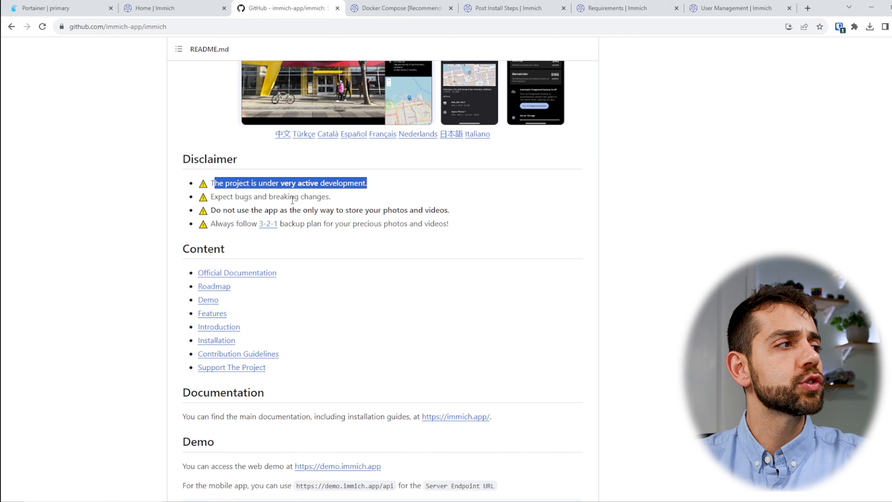
{"action": "left_click_drag", "start_coordinate": [234, 196], "coordinate": [324, 196]}
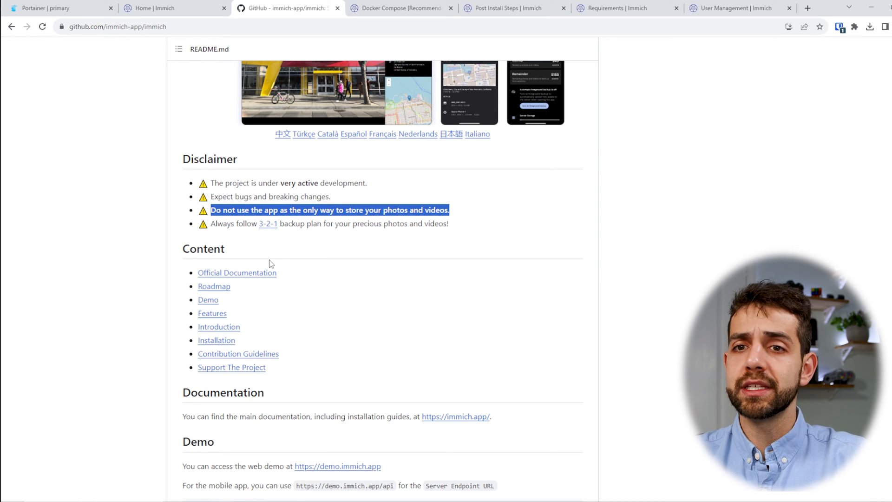
Highlight the demo server's 'Free-tier Oracle VM' spec and continue to the Features table
{"action": "scroll", "scroll_direction": "down", "scroll_amount": 3}
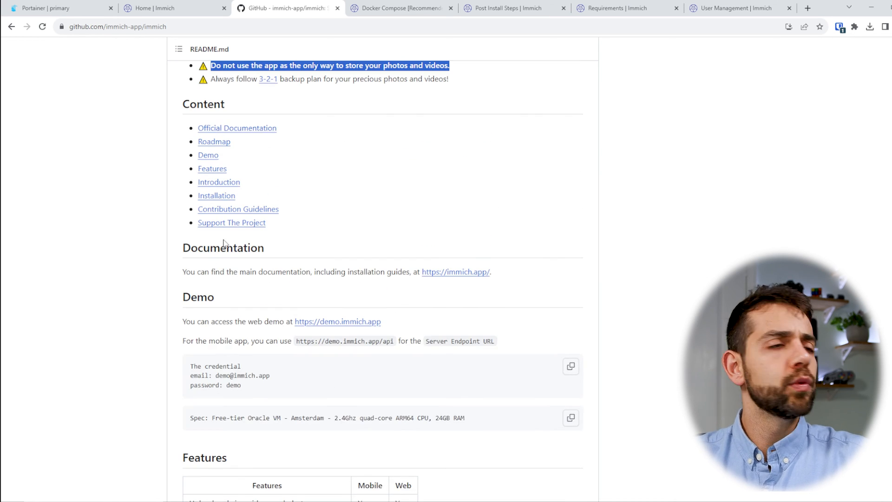
{"action": "scroll", "scroll_direction": "down", "scroll_amount": 3}
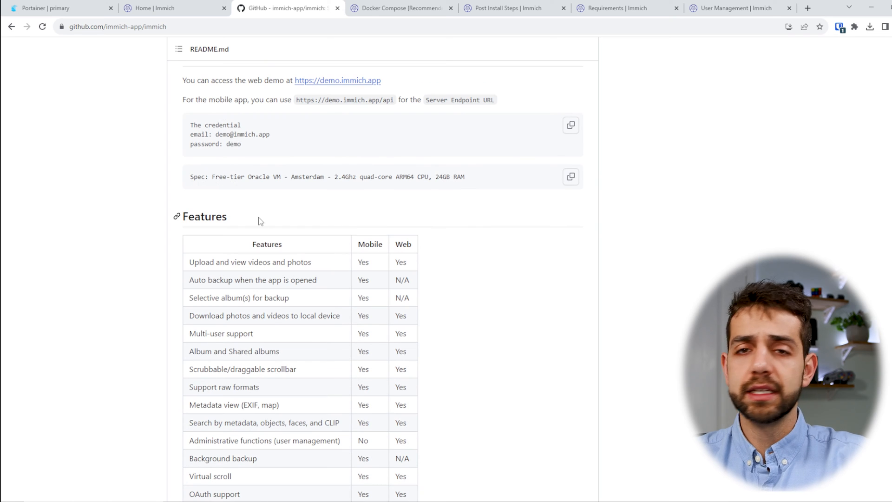
{"action": "left_click_drag", "start_coordinate": [210, 176], "coordinate": [273, 176]}
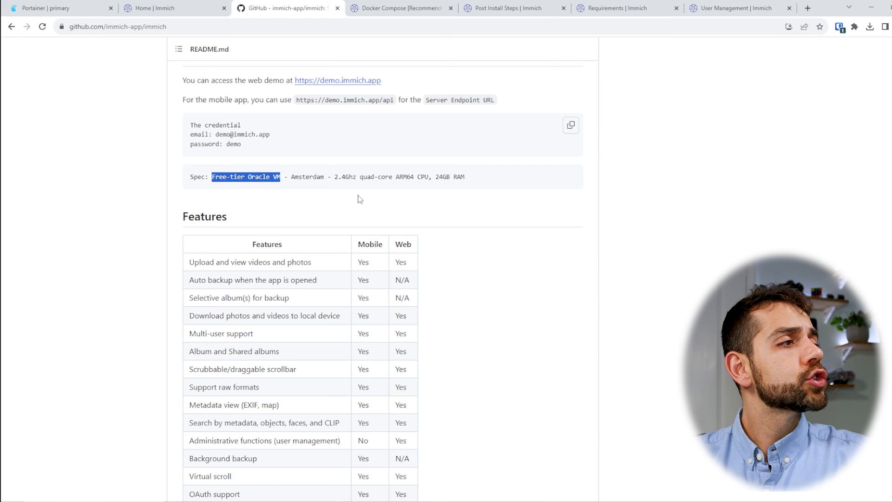
{"action": "scroll", "scroll_direction": "down", "scroll_amount": 3}
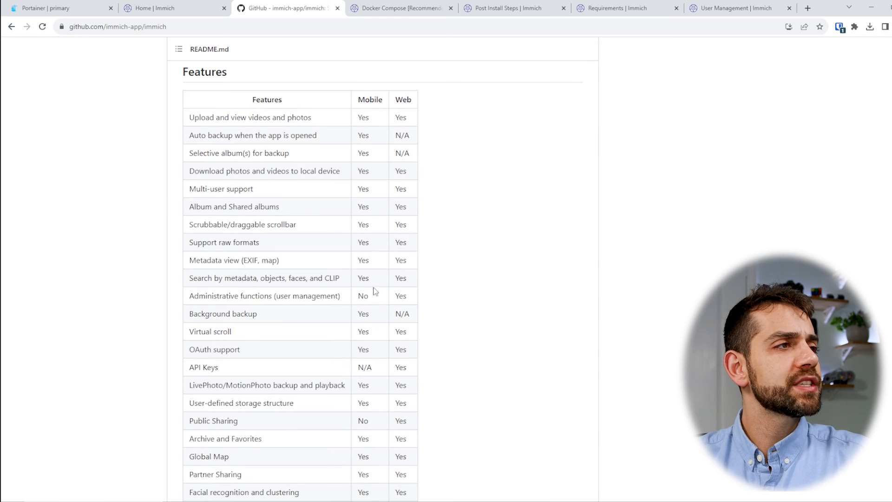
{"action": "mouse_move", "coordinate": [377, 153]}
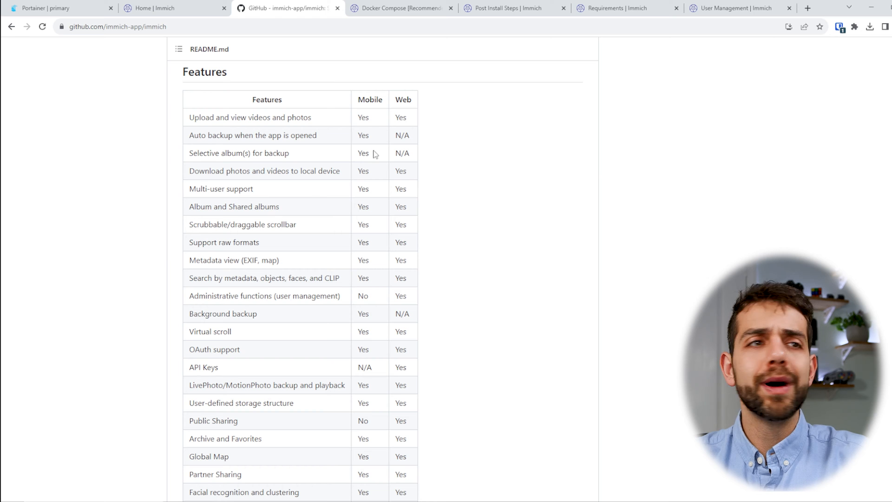
{"action": "mouse_move", "coordinate": [367, 195]}
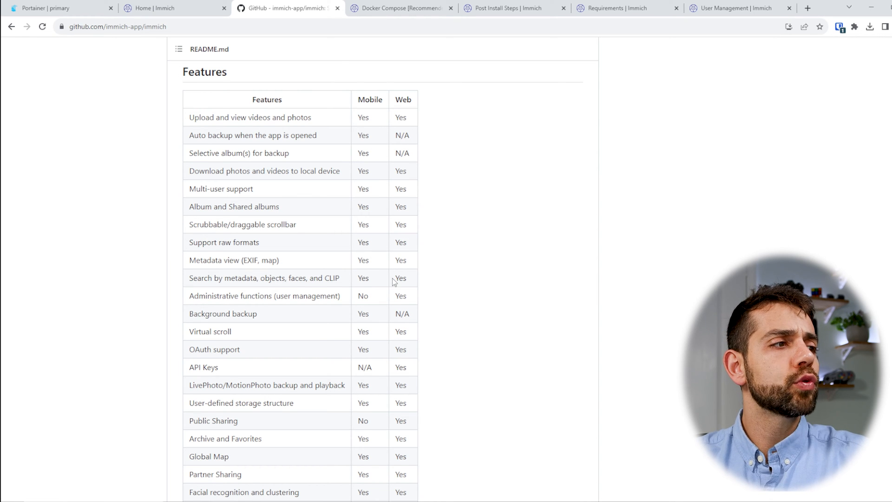
{"action": "mouse_move", "coordinate": [449, 277]}
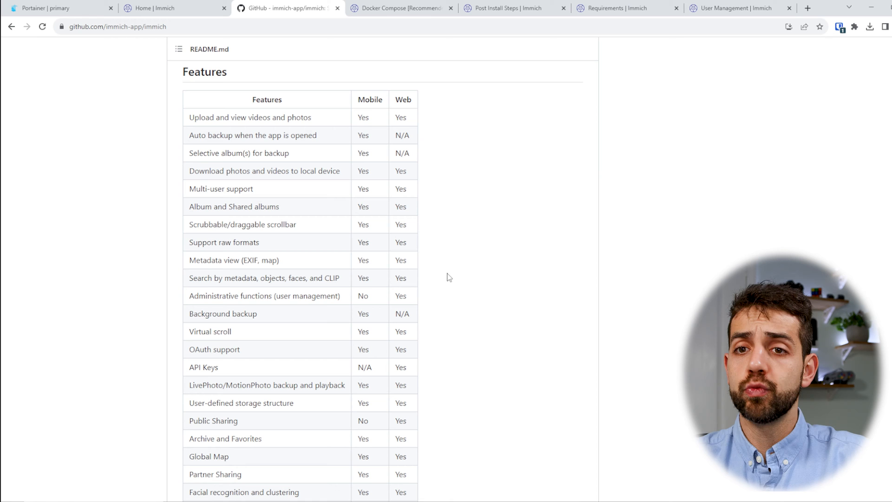
{"action": "mouse_move", "coordinate": [329, 361]}
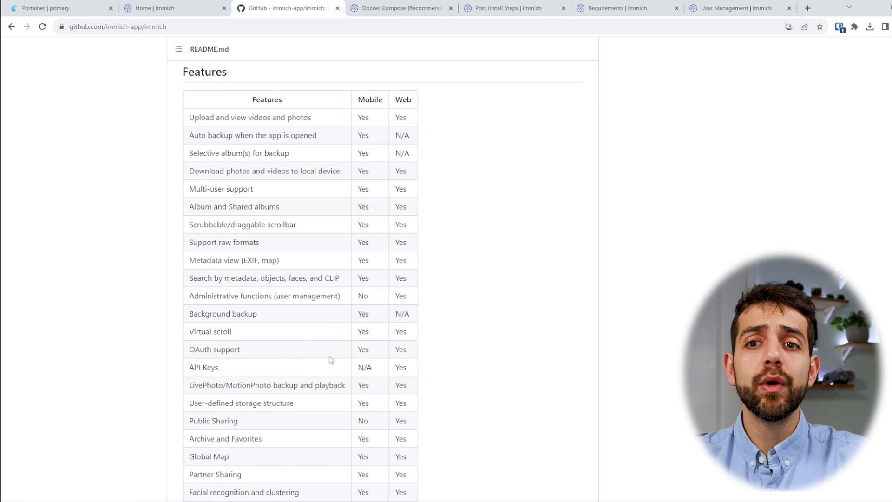
{"action": "mouse_move", "coordinate": [381, 285]}
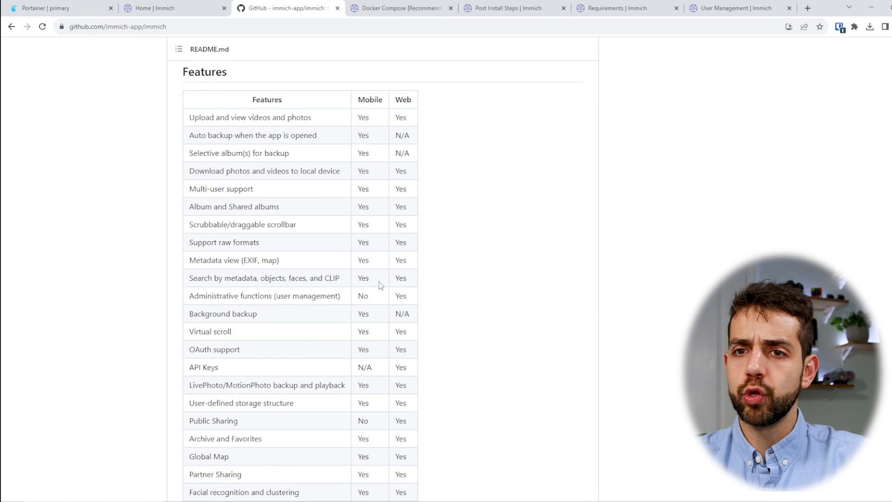
{"action": "mouse_move", "coordinate": [496, 180]}
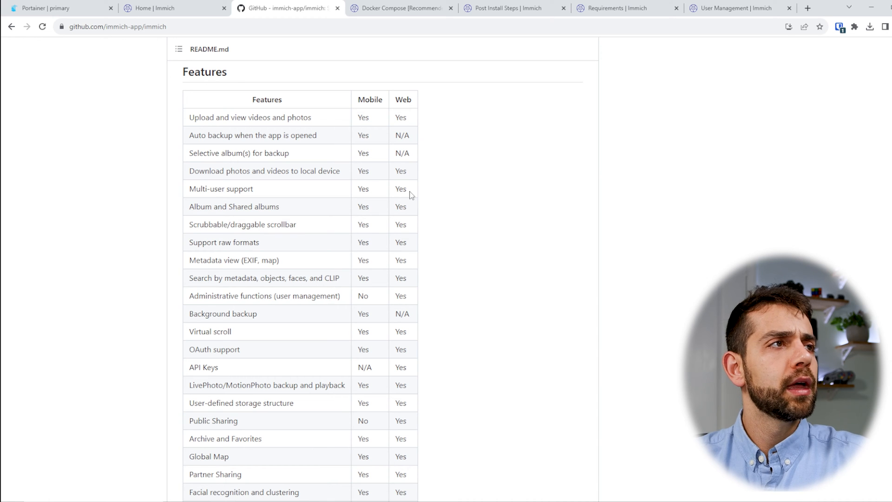
{"action": "mouse_move", "coordinate": [387, 136]}
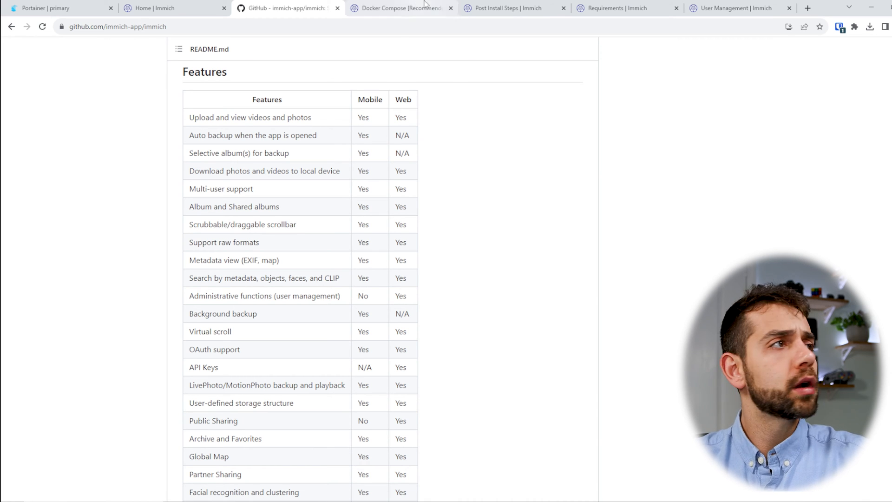
Show the Docker Compose install guide at Step 1's commands for downloading the required files
{"action": "left_click", "coordinate": [400, 8]}
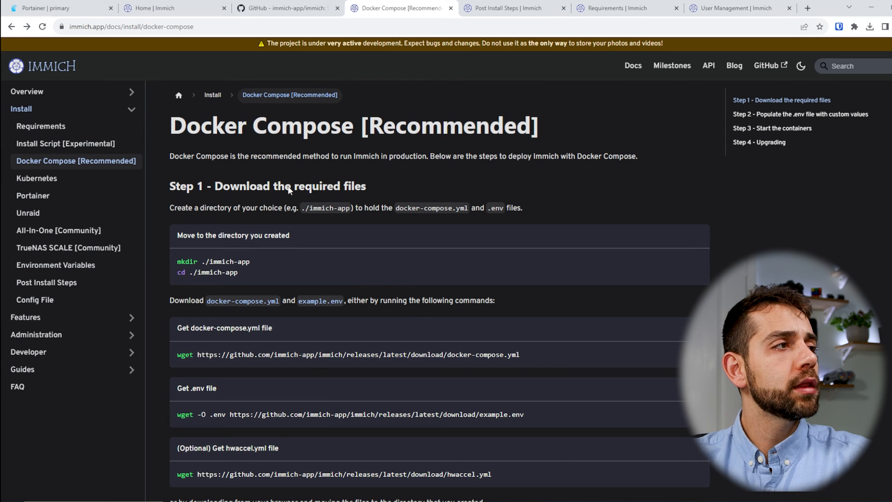
{"action": "scroll", "scroll_direction": "down", "scroll_amount": 3}
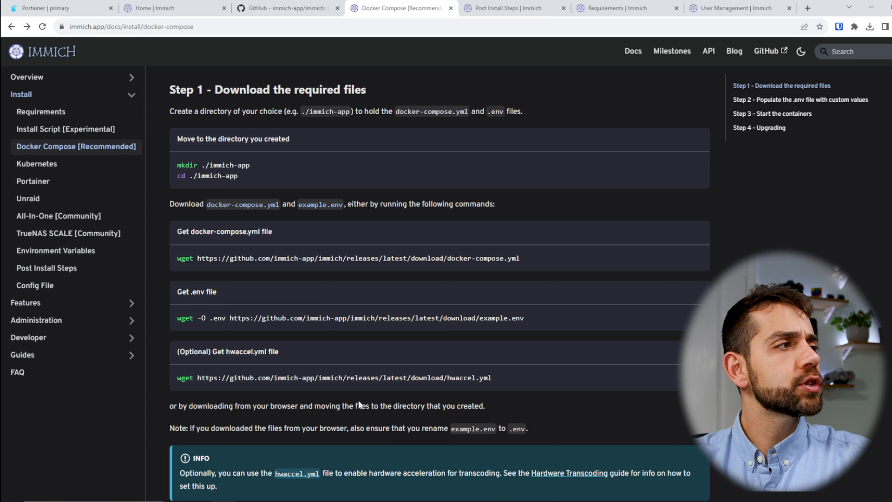
{"action": "mouse_move", "coordinate": [215, 187]}
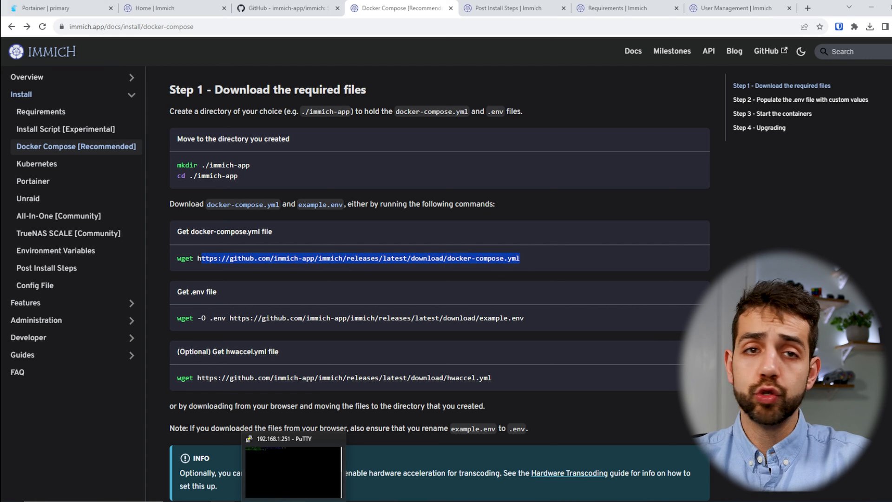
In the terminal, cd into /volume1/docker/immich and fetch docker-compose.yml and example.env with wget
{"action": "left_click", "coordinate": [293, 438]}
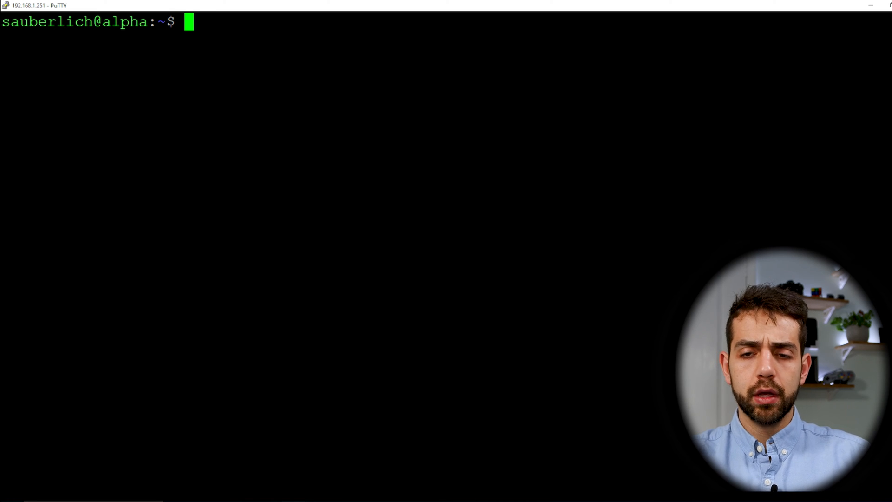
{"action": "type", "text": "cd /v"}
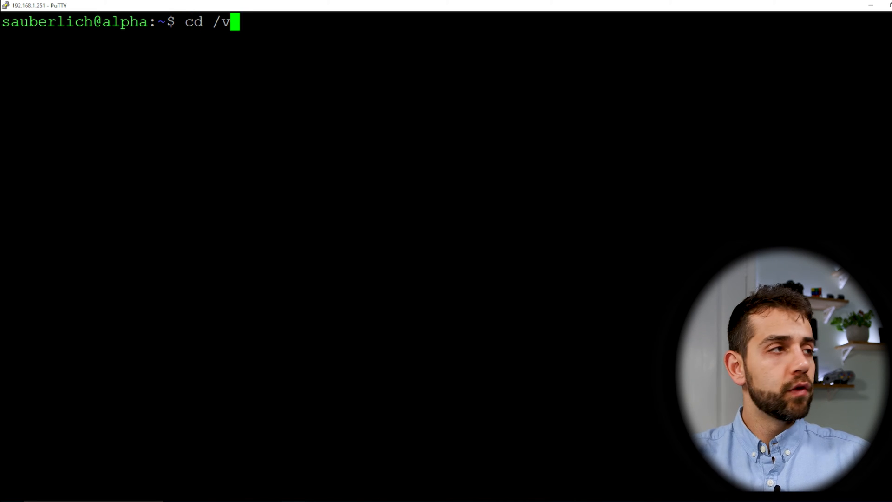
{"action": "type", "text": "olonme1"}
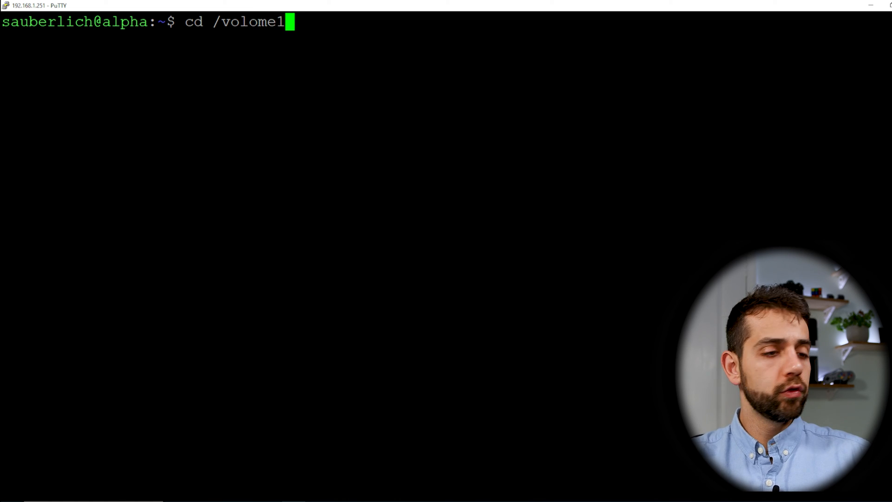
{"action": "type", "text": "/"}
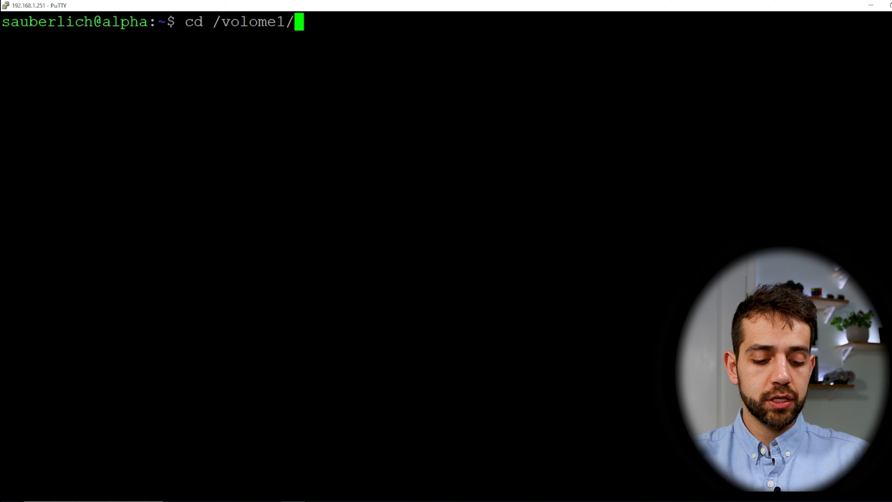
{"action": "type", "text": "docker/"}
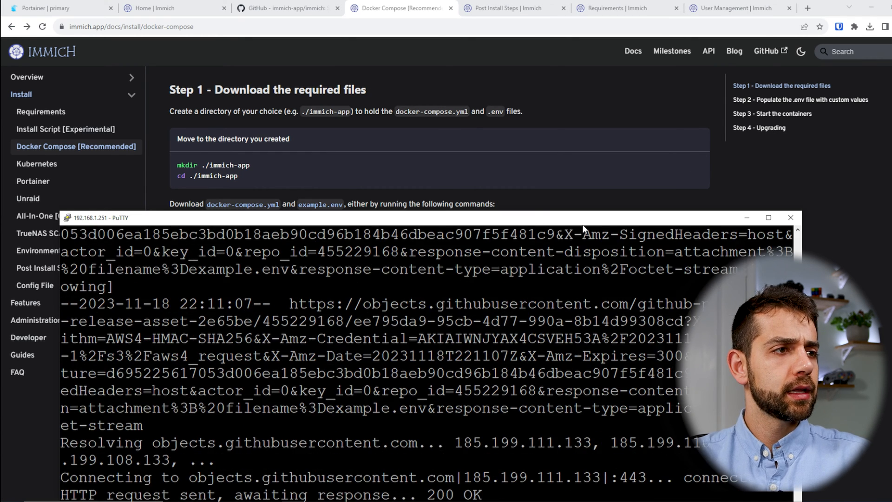
Check the guide, then run ls -a to confirm docker-compose.yml and .env are in the immich folder
{"action": "left_click", "coordinate": [790, 218]}
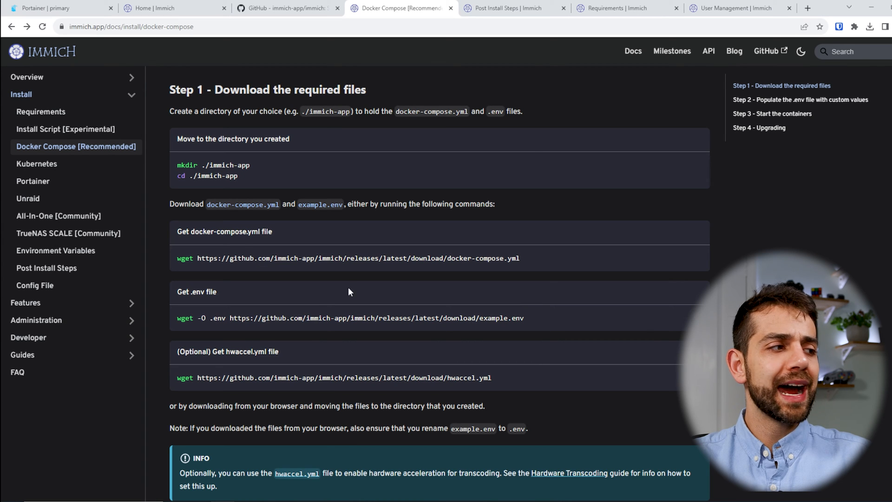
{"action": "mouse_move", "coordinate": [577, 411]}
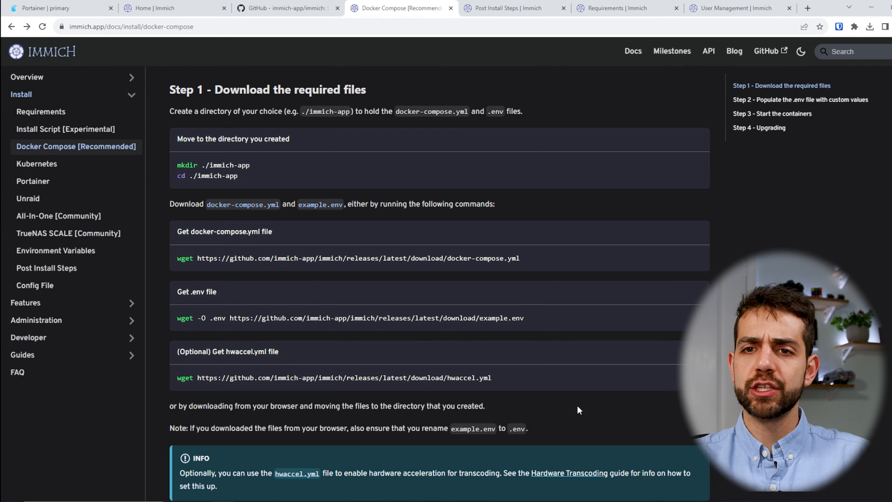
{"action": "mouse_move", "coordinate": [568, 412]}
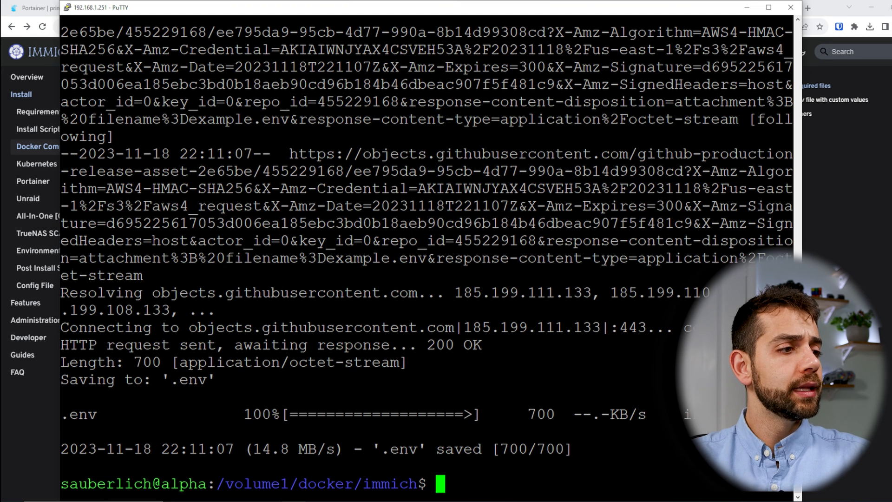
{"action": "type", "text": "ls -a"}
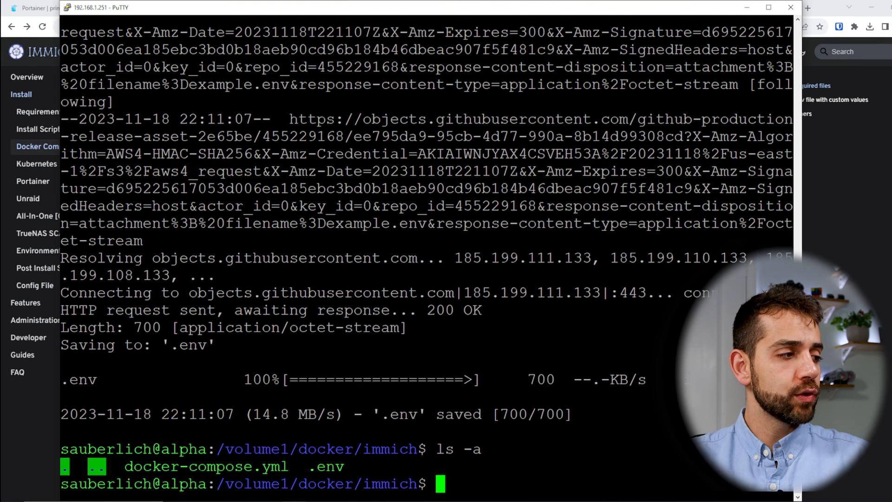
{"action": "double_click", "coordinate": [188, 466]}
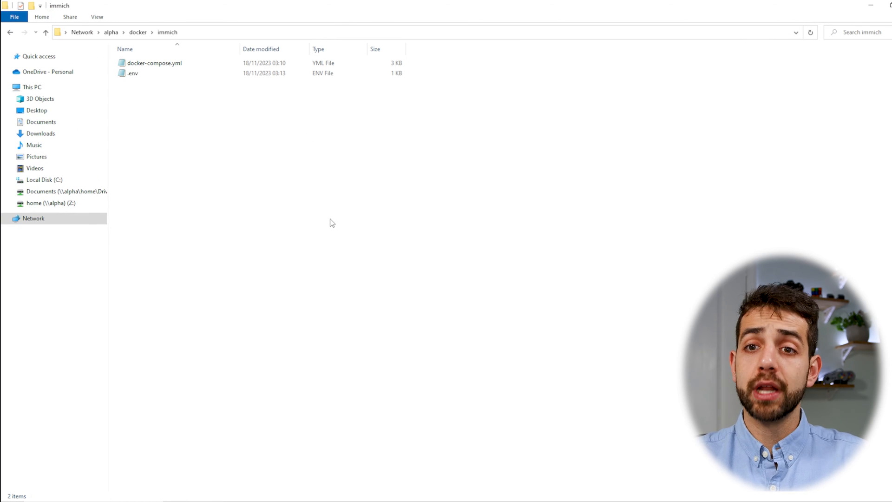
{"action": "left_click", "coordinate": [129, 72]}
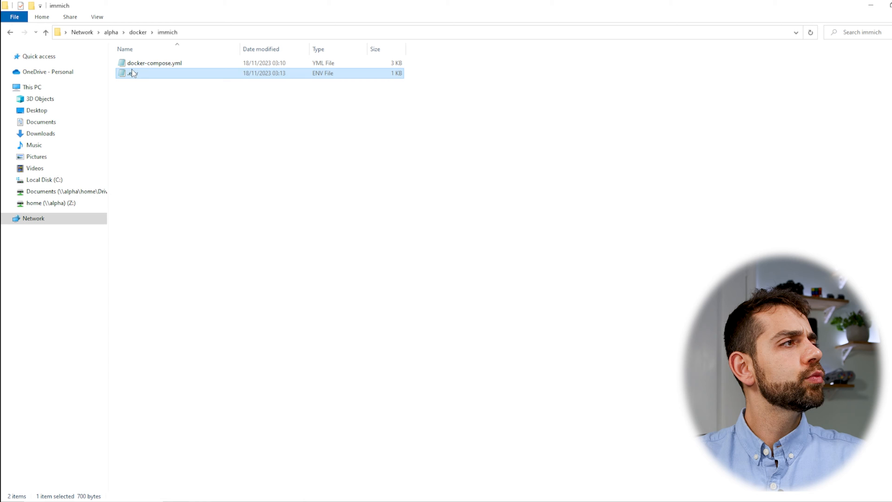
{"action": "right_click", "coordinate": [132, 72]}
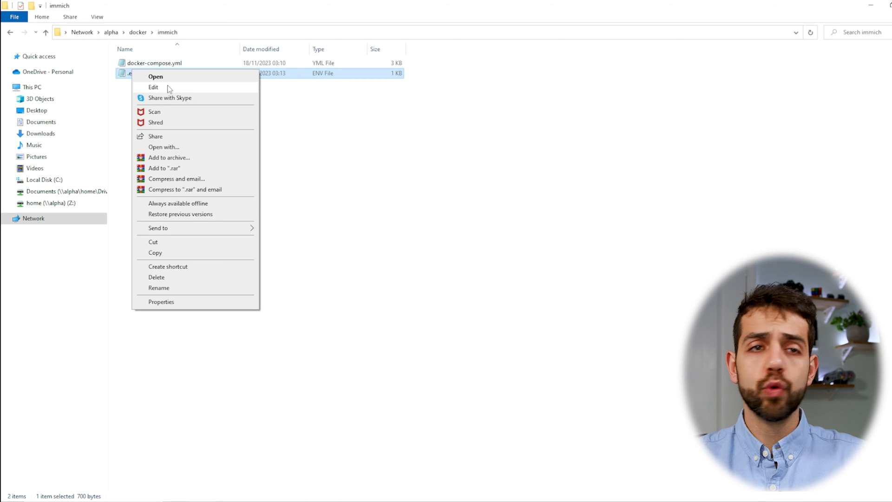
{"action": "left_click", "coordinate": [153, 88]}
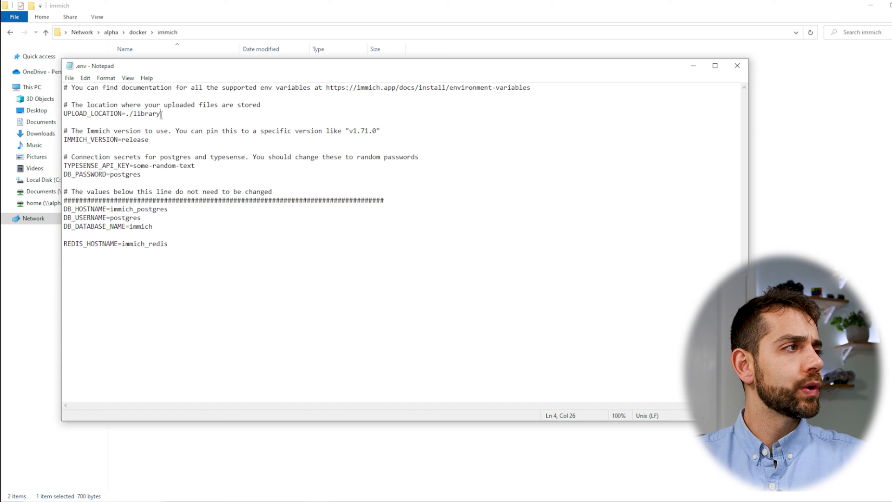
{"action": "double_click", "coordinate": [147, 113]}
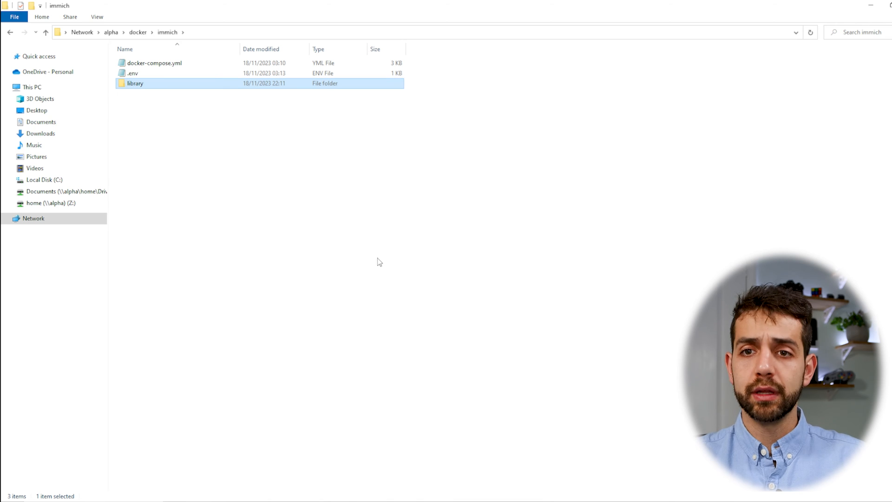
{"action": "double_click", "coordinate": [133, 72]}
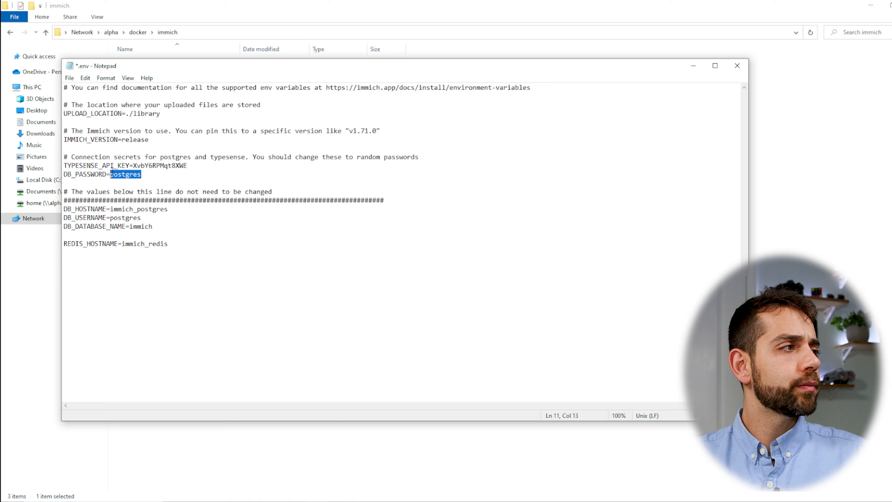
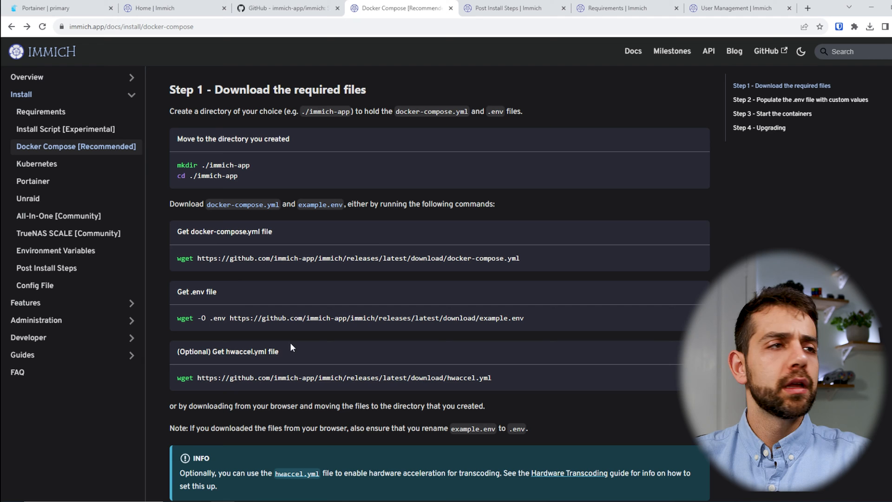
Scroll the Docker Compose install page to Step 2 on populating the .env file
{"action": "scroll", "scroll_direction": "down", "scroll_amount": 3}
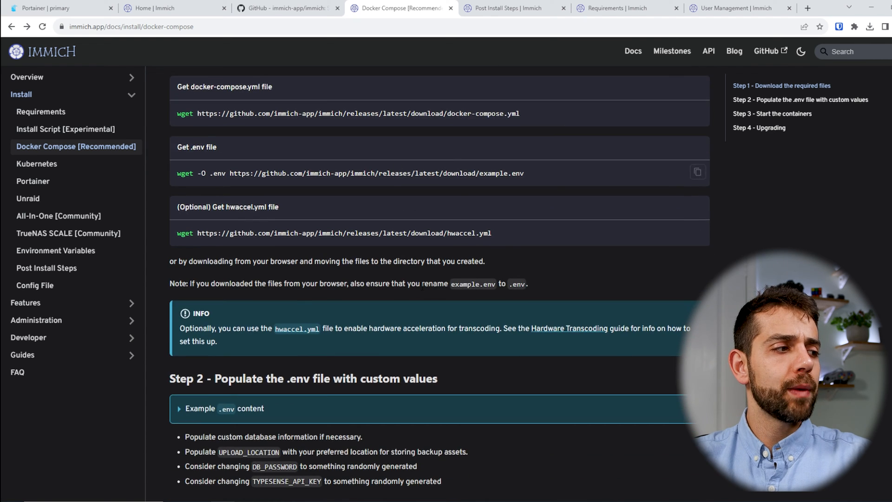
{"action": "scroll", "scroll_direction": "down", "scroll_amount": 3}
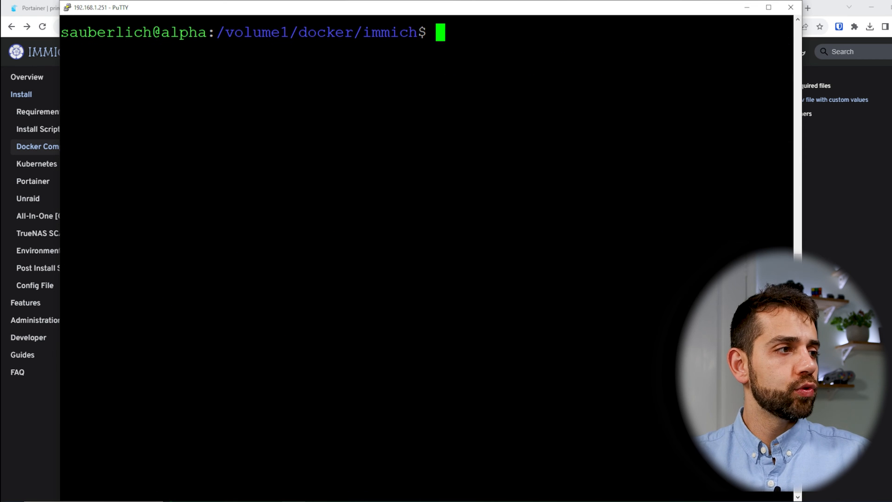
Run docker-compose up -d, then rerun it with sudo after the permission error
{"action": "type", "text": "docker-compose up -d"}
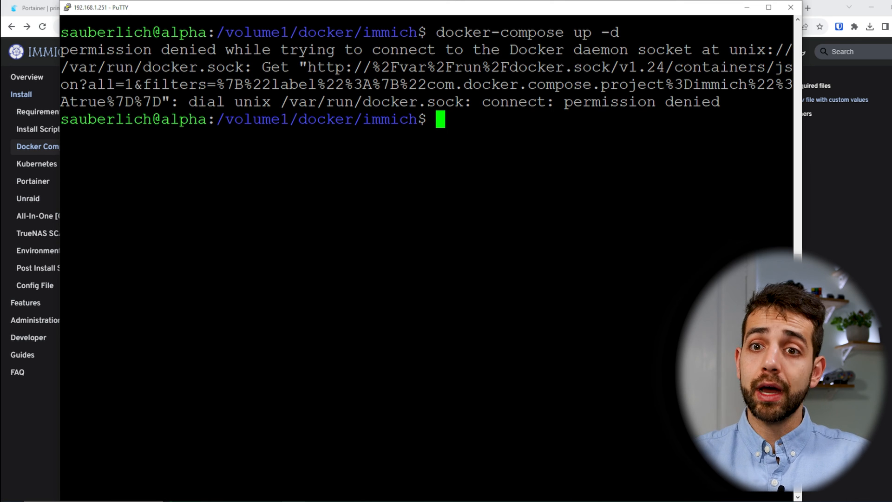
{"action": "type", "text": "sudo"}
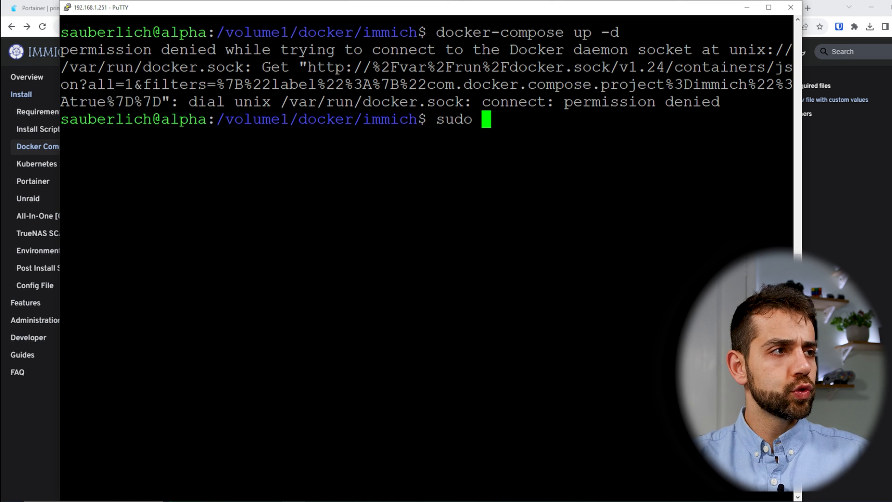
{"action": "type", "text": "docker-compose up -d"}
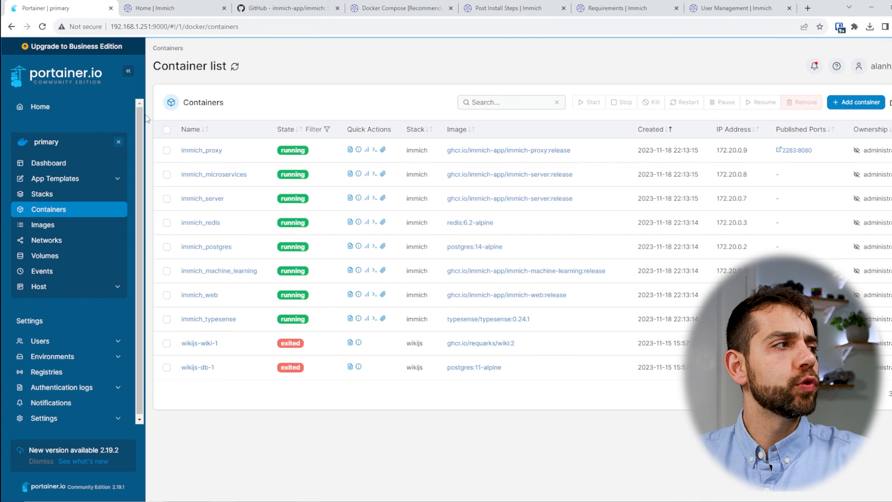
{"action": "mouse_move", "coordinate": [193, 317]}
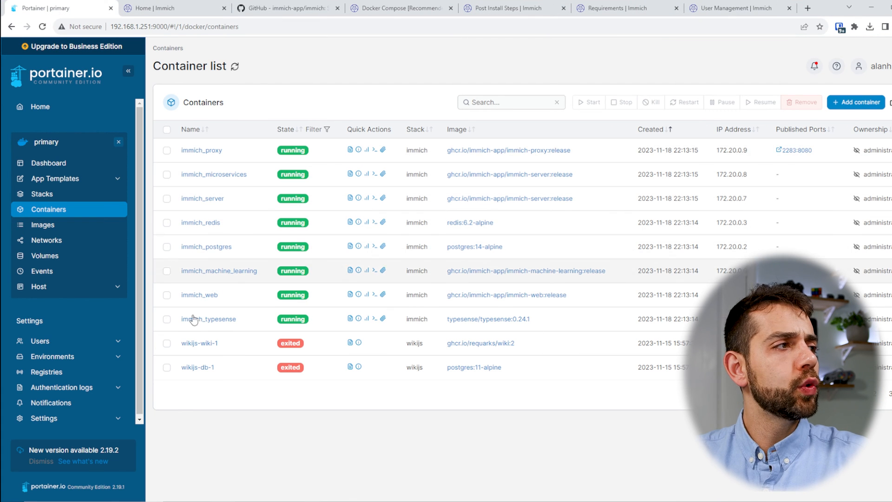
{"action": "mouse_move", "coordinate": [255, 182]}
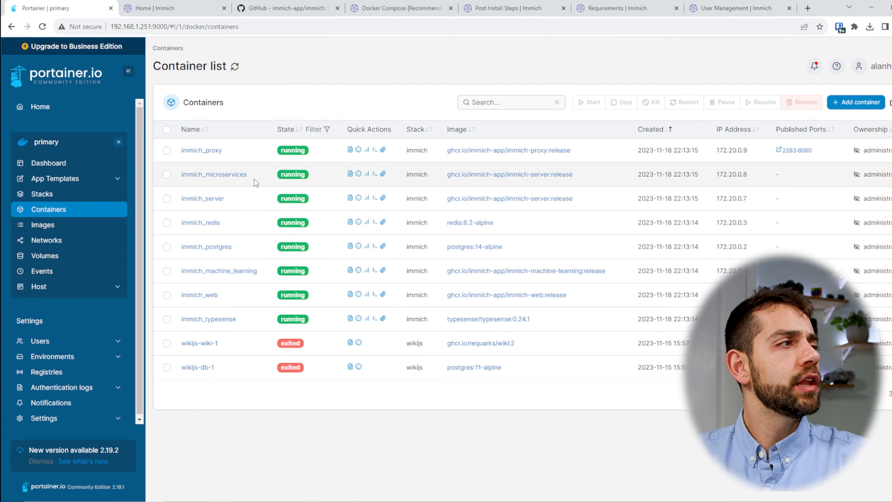
{"action": "mouse_move", "coordinate": [222, 183]}
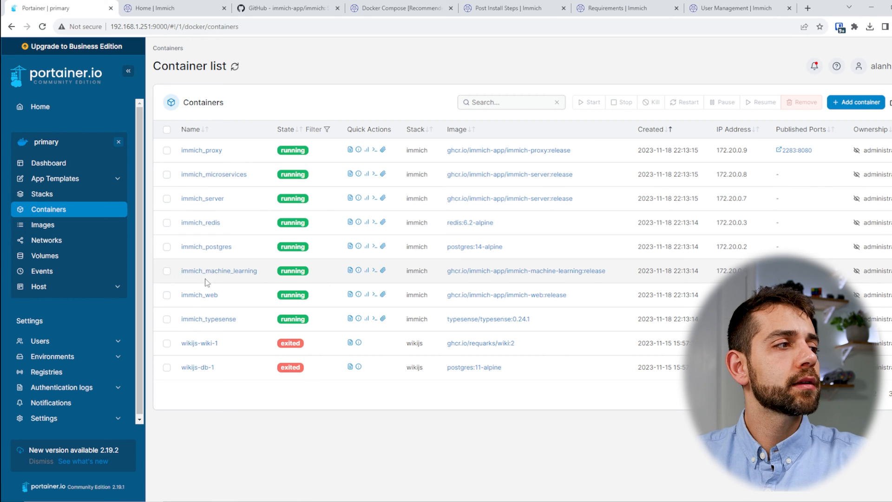
{"action": "mouse_move", "coordinate": [277, 275]}
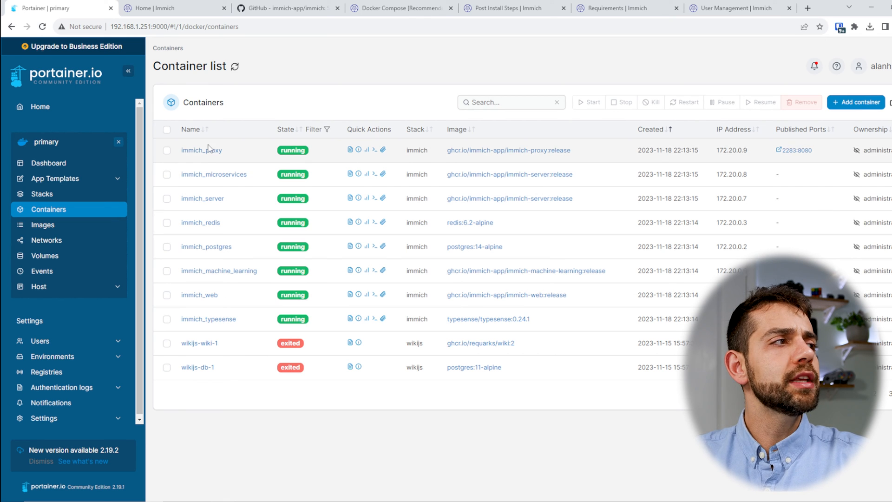
{"action": "mouse_move", "coordinate": [799, 166]}
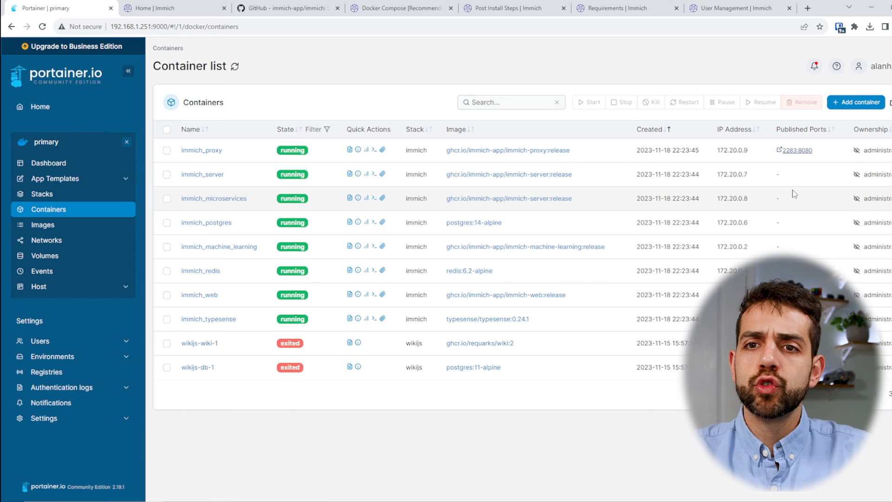
{"action": "mouse_move", "coordinate": [797, 152]}
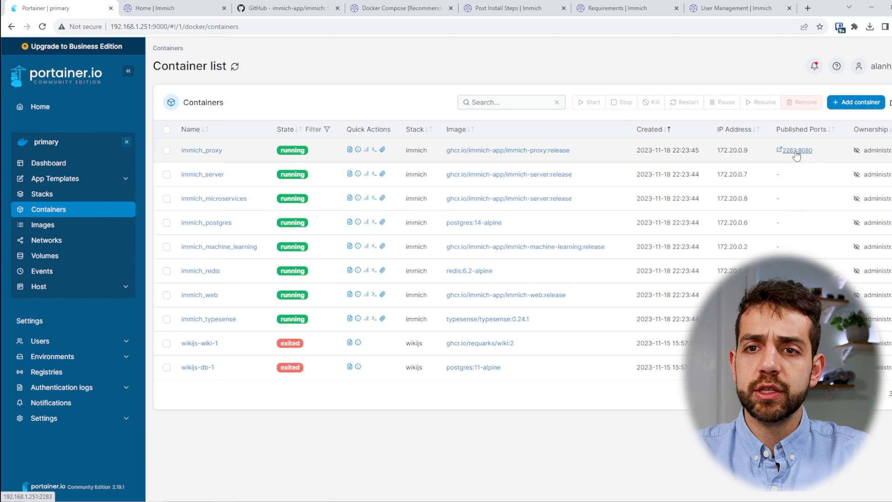
Open the Immich web app through the immich_proxy 2283:8080 published port link
{"action": "left_click", "coordinate": [797, 150]}
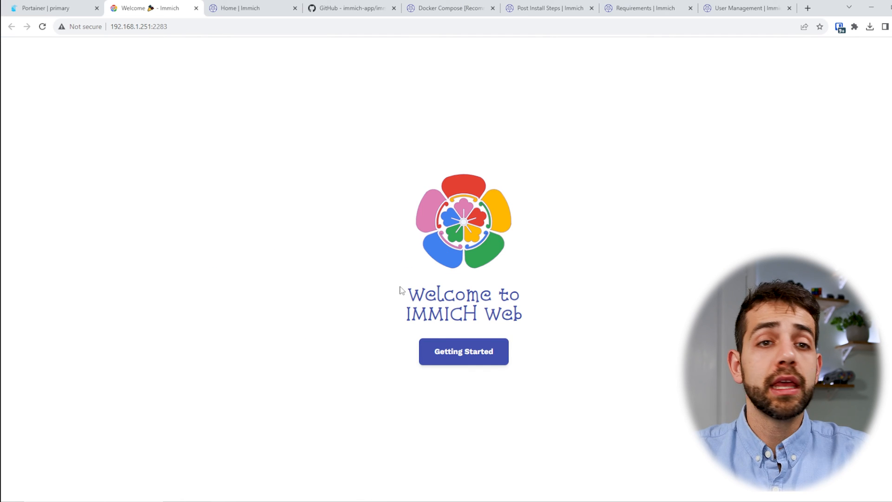
{"action": "mouse_move", "coordinate": [391, 323]}
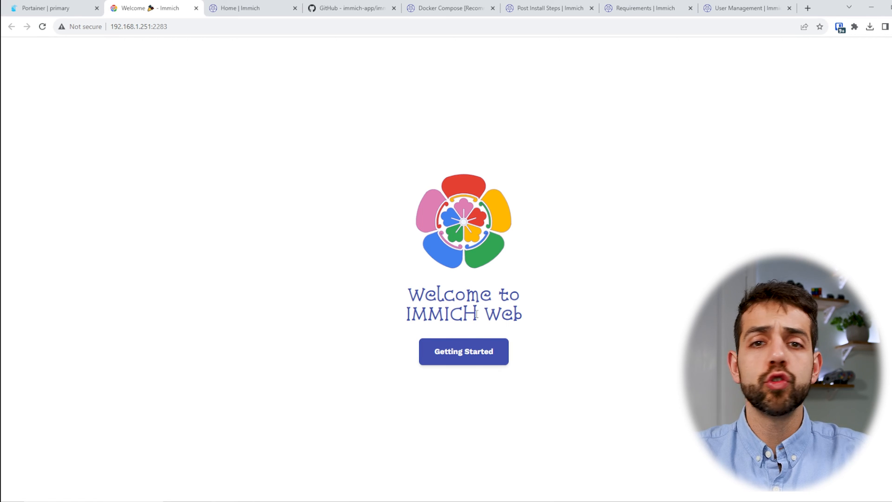
{"action": "mouse_move", "coordinate": [474, 359]}
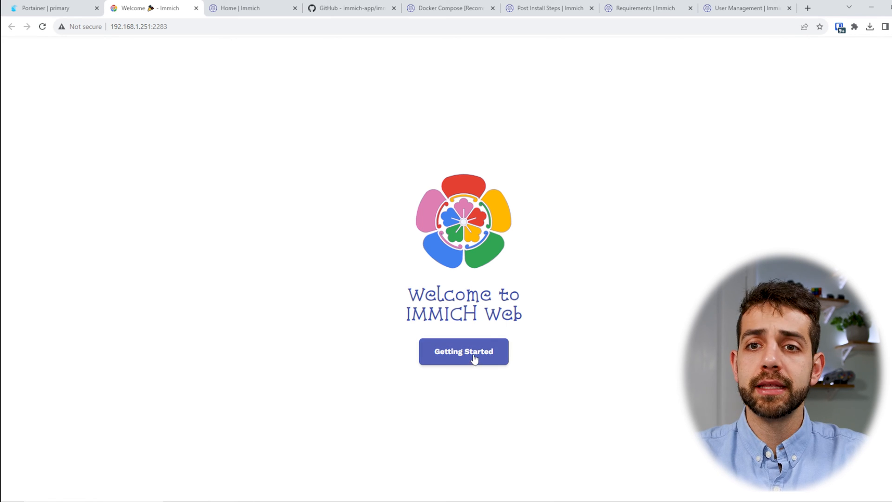
{"action": "left_click", "coordinate": [464, 351]}
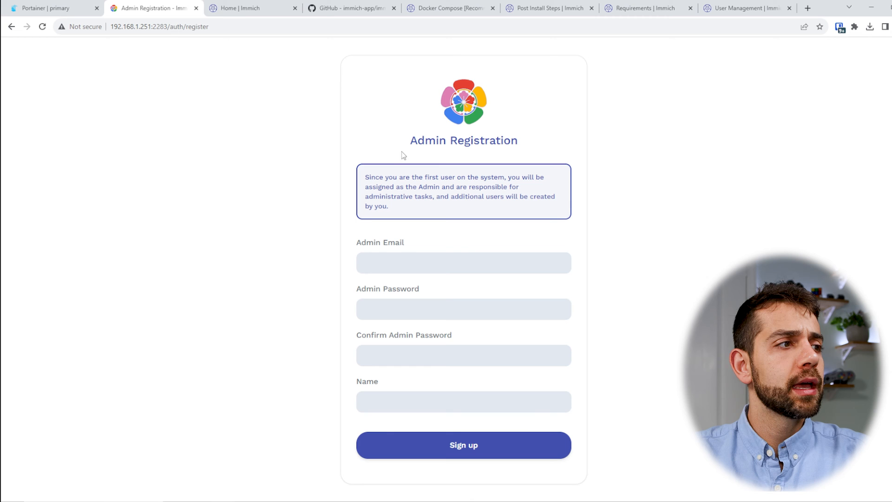
{"action": "mouse_move", "coordinate": [427, 157]}
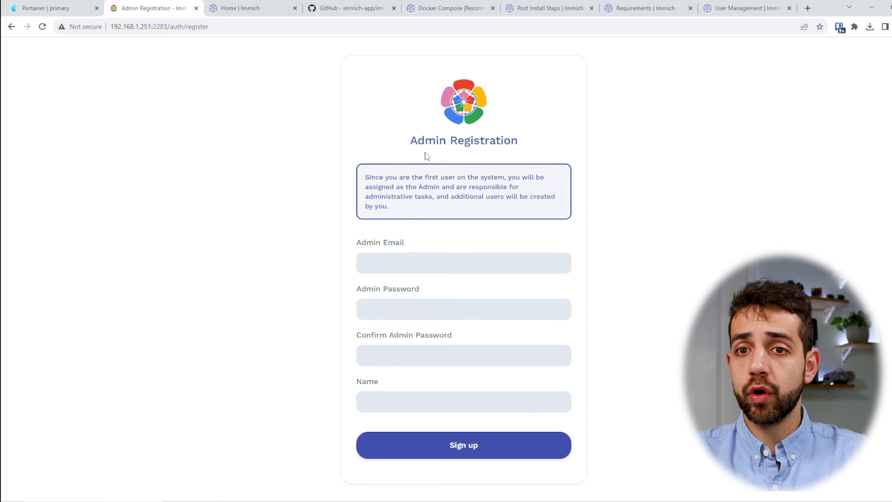
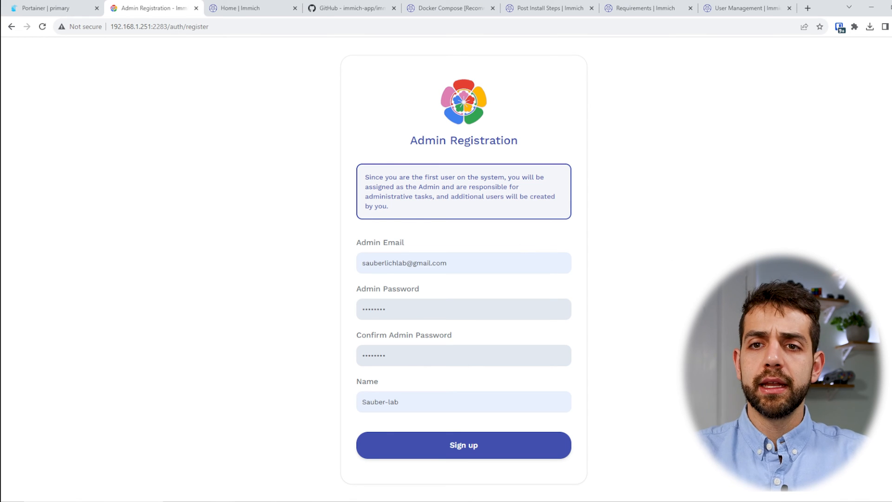
{"action": "mouse_move", "coordinate": [477, 457]}
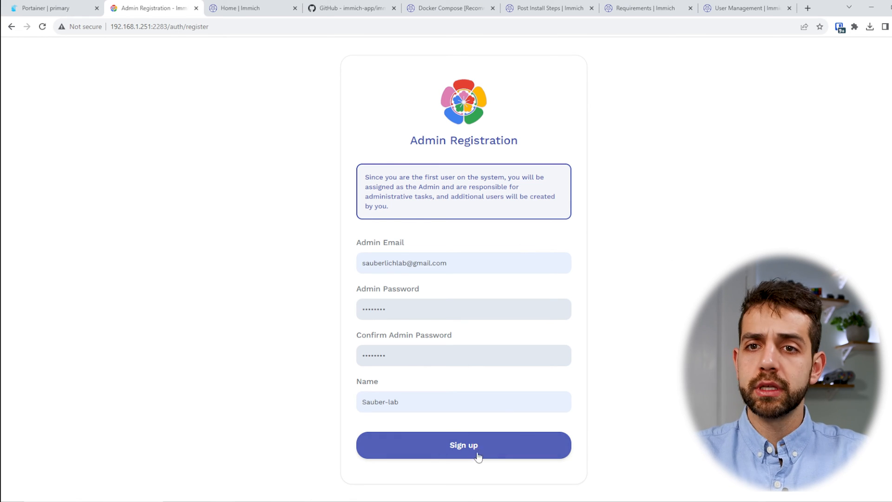
{"action": "left_click", "coordinate": [464, 445]}
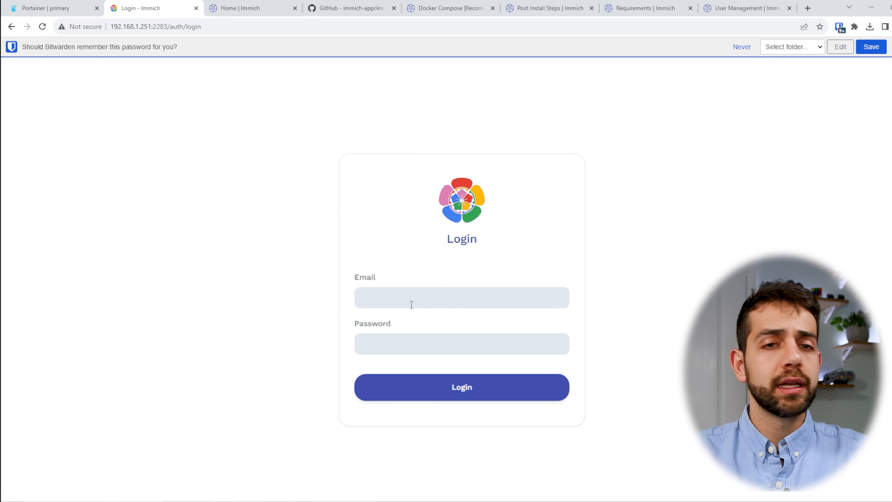
Log in with the saved admin email and password to reach the empty Photos page
{"action": "left_click", "coordinate": [461, 387]}
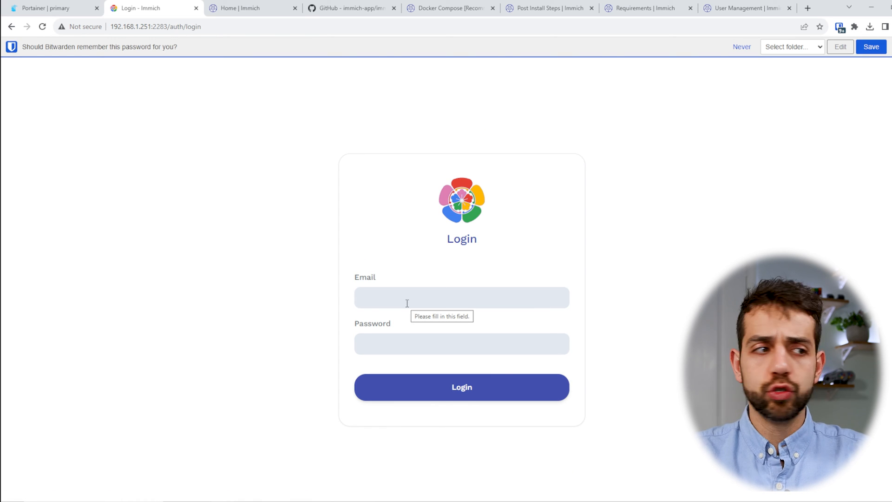
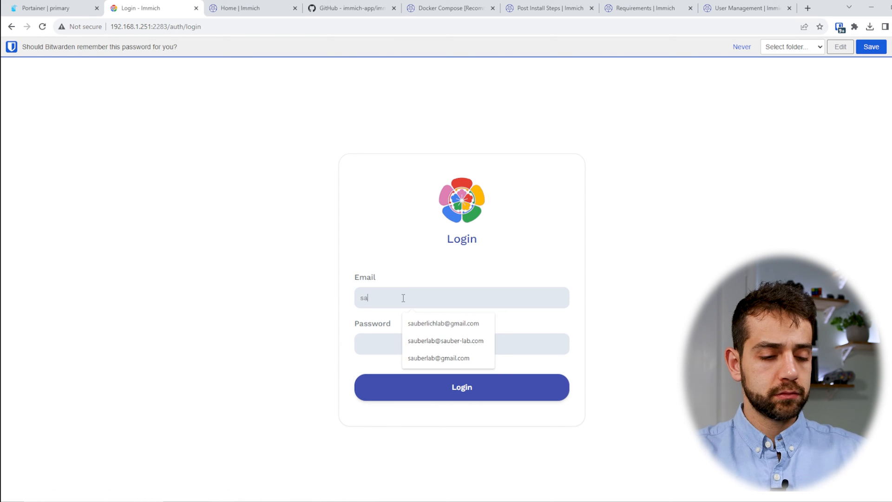
{"action": "left_click", "coordinate": [444, 323]}
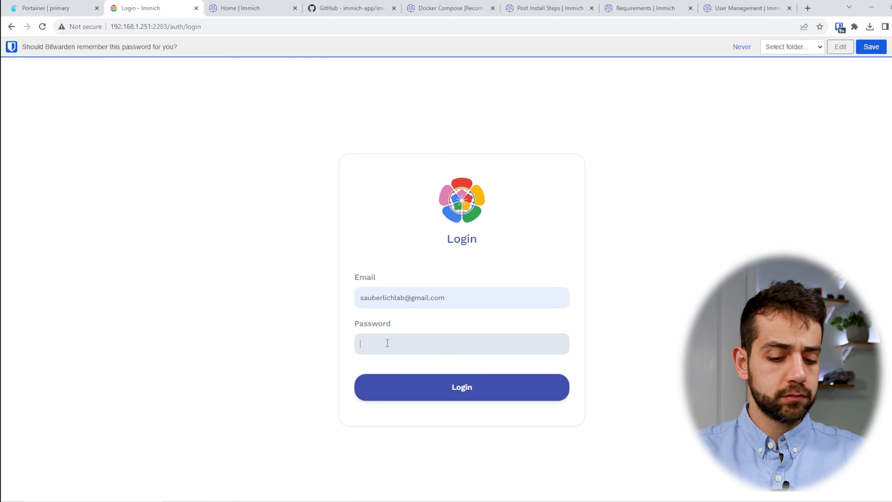
{"action": "left_click", "coordinate": [461, 387]}
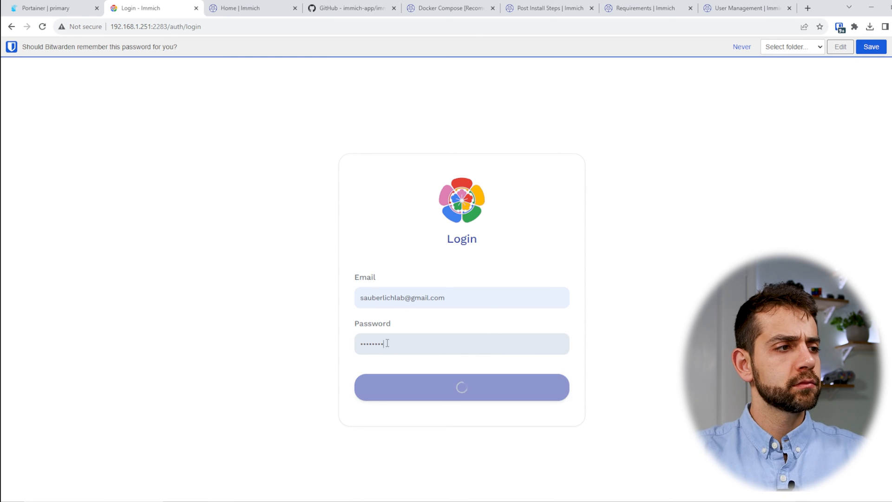
{"action": "left_click", "coordinate": [460, 386]}
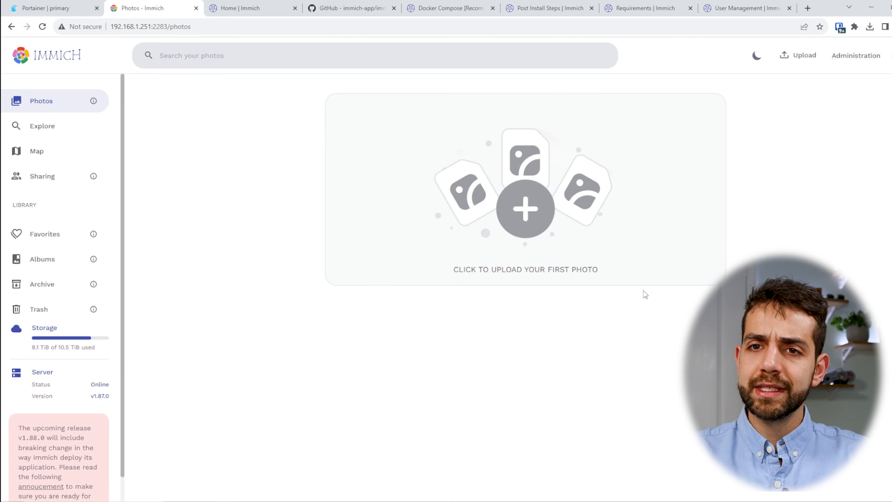
{"action": "mouse_move", "coordinate": [450, 139]}
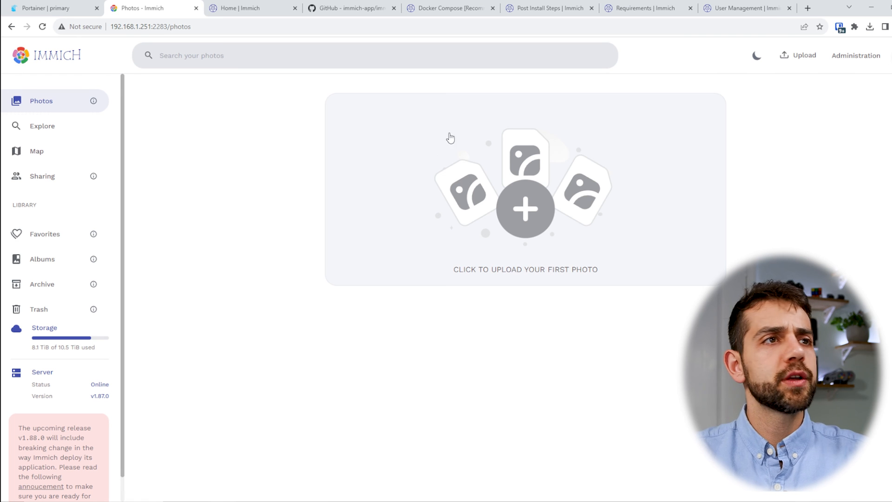
{"action": "mouse_move", "coordinate": [209, 163]}
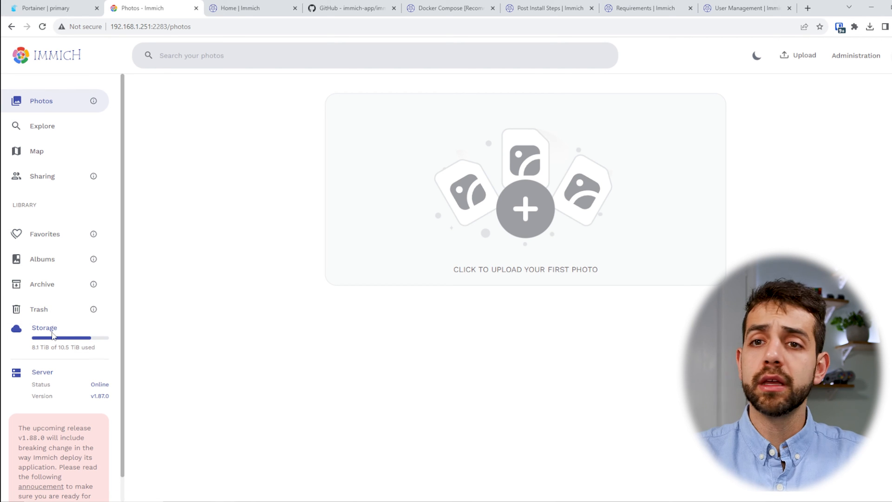
{"action": "mouse_move", "coordinate": [83, 346]}
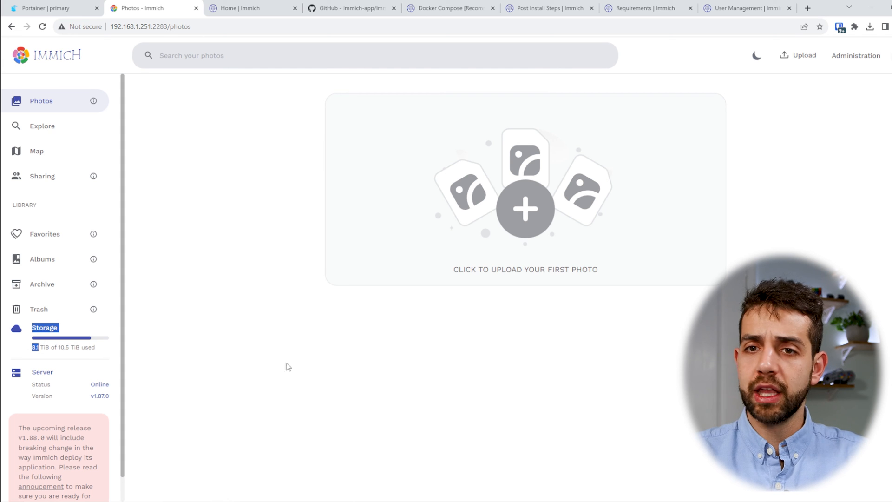
{"action": "mouse_move", "coordinate": [864, 64]}
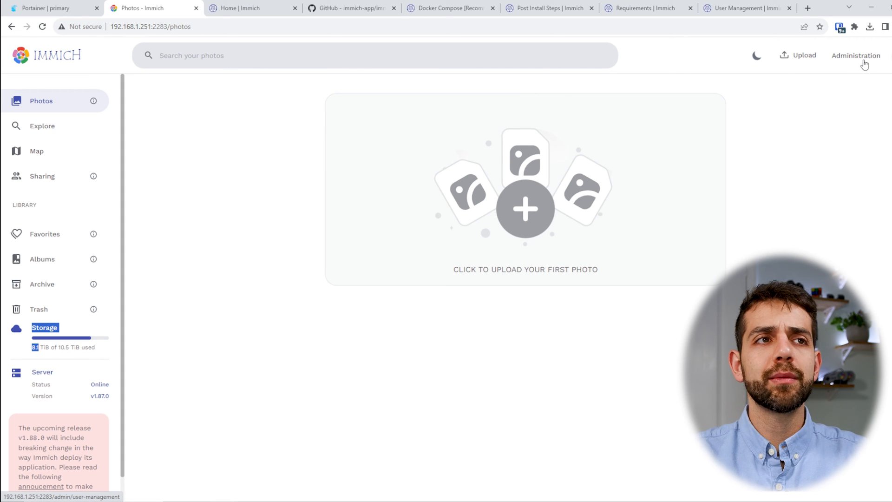
{"action": "left_click", "coordinate": [856, 55]}
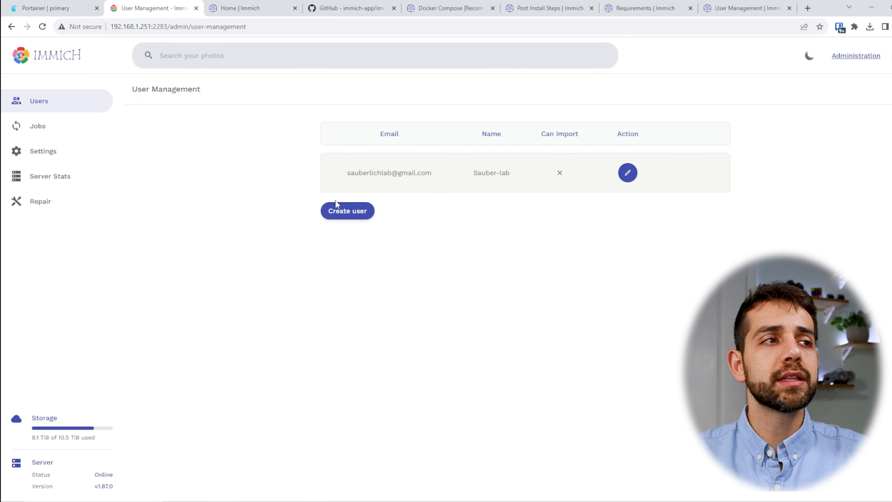
{"action": "mouse_move", "coordinate": [310, 197]}
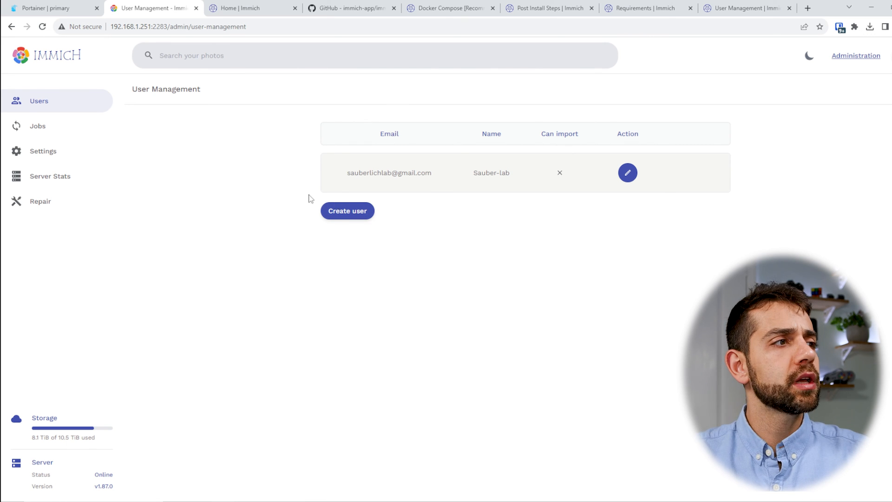
Preview the Create user form in User Management and cancel without adding anyone
{"action": "left_click", "coordinate": [348, 211]}
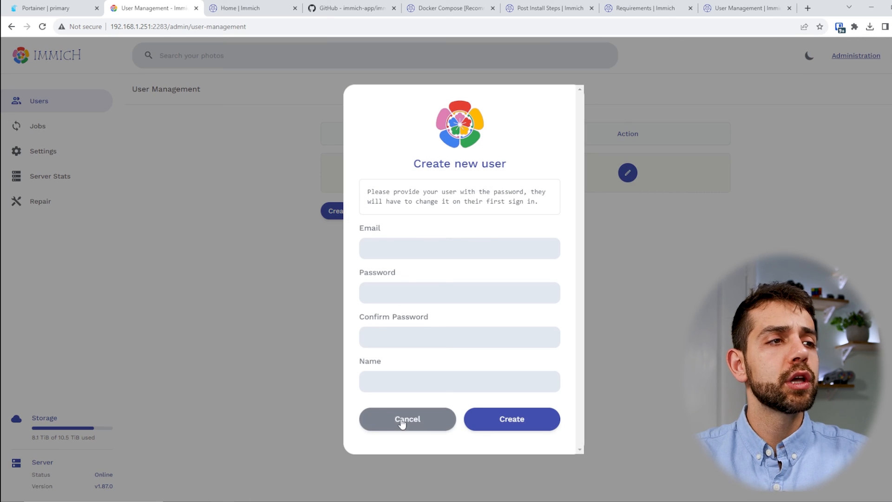
{"action": "left_click", "coordinate": [407, 419]}
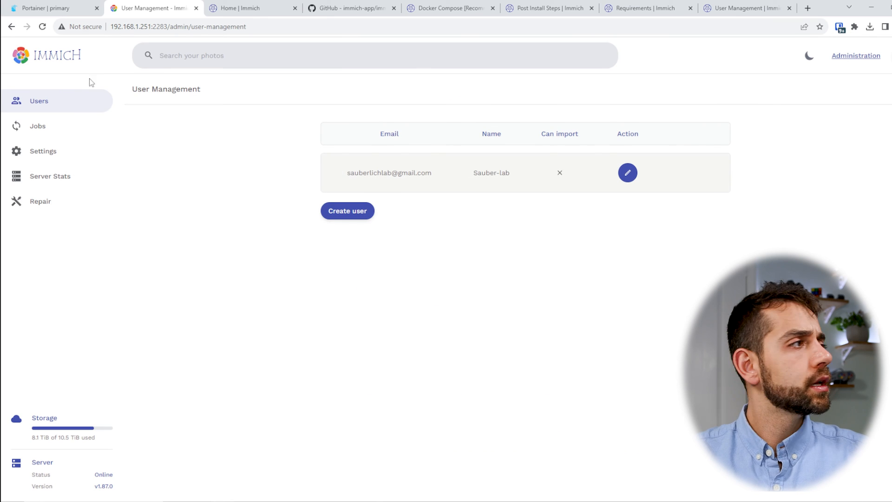
{"action": "mouse_move", "coordinate": [53, 101]}
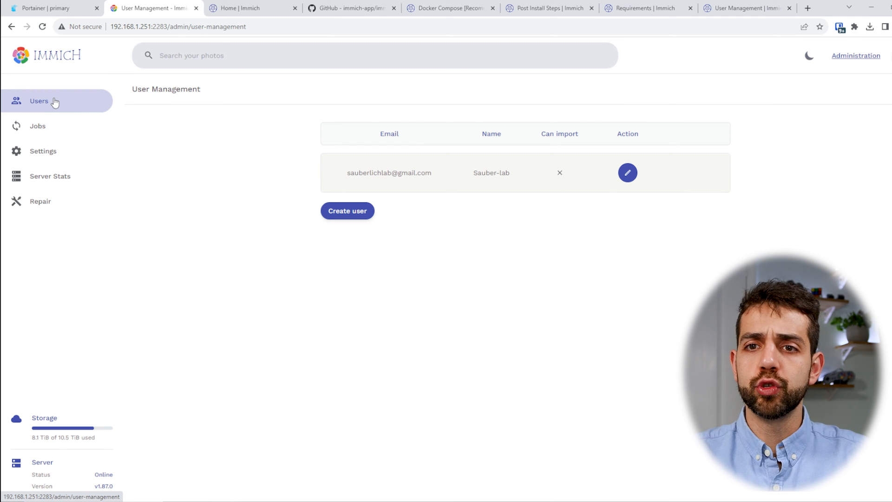
Review the Job Status page, then move to System Settings in the admin sidebar
{"action": "left_click", "coordinate": [37, 125]}
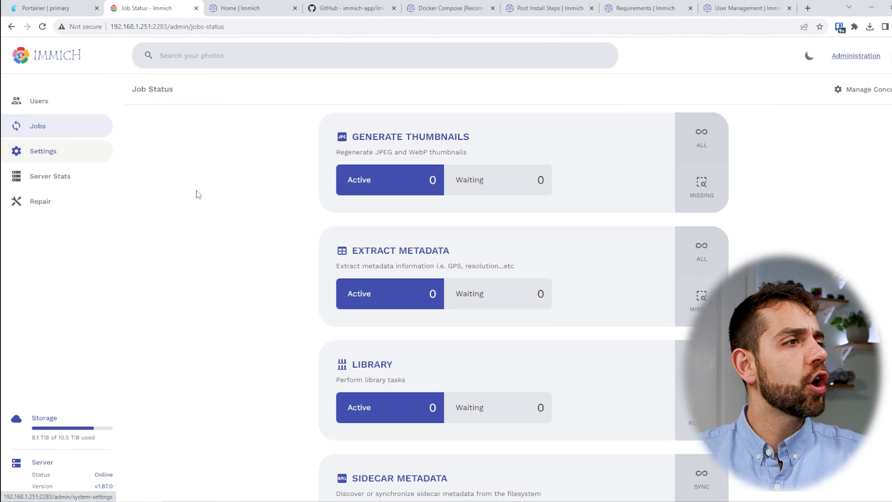
{"action": "mouse_move", "coordinate": [672, 212]}
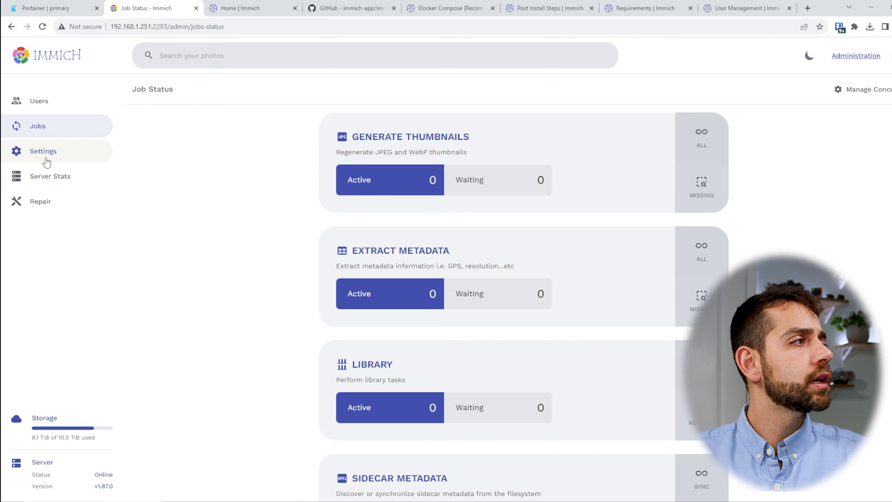
{"action": "left_click", "coordinate": [42, 150]}
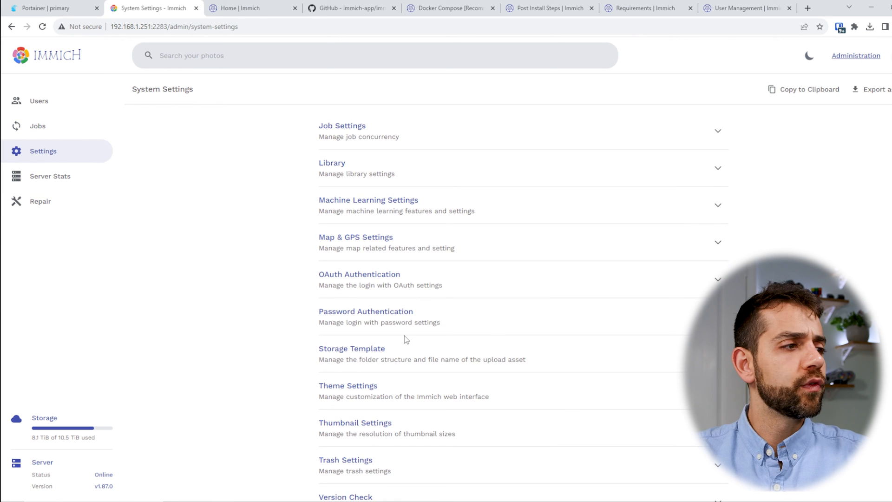
Set the Storage Template to the 2022/02/IMAGE_56437 year/month/filename preset and save it
{"action": "left_click", "coordinate": [352, 349]}
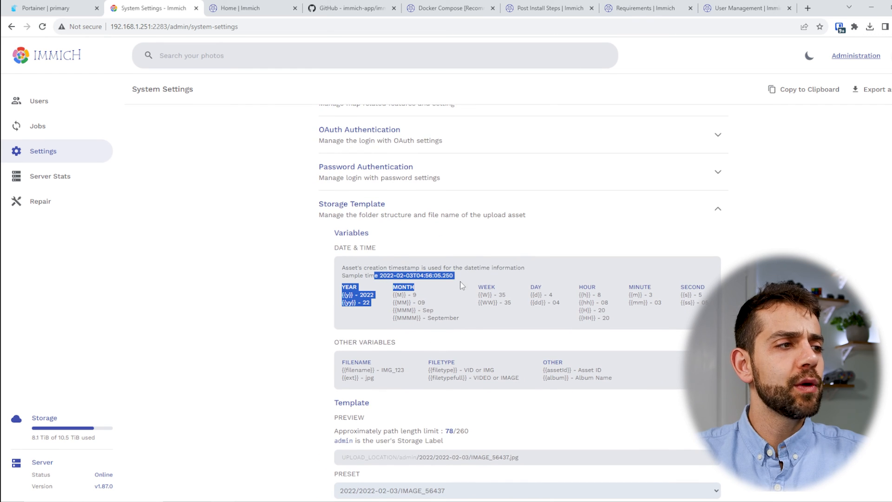
{"action": "scroll", "scroll_direction": "down", "scroll_amount": 3}
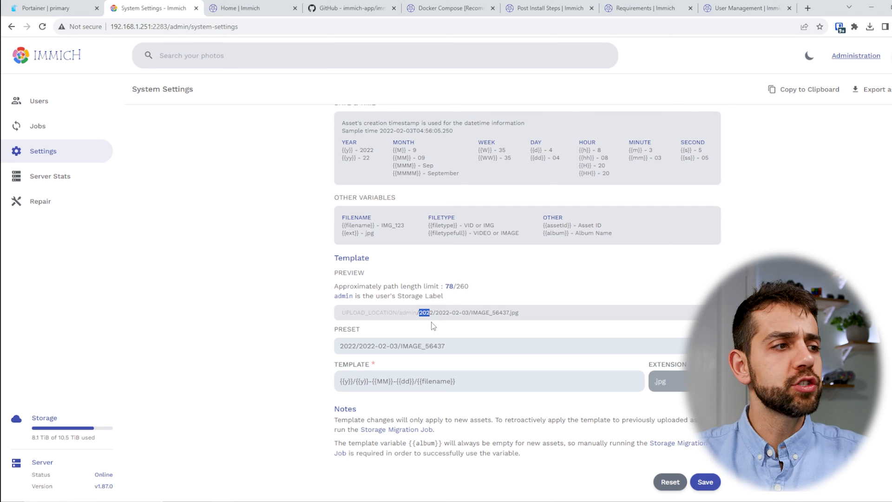
{"action": "mouse_move", "coordinate": [441, 313]}
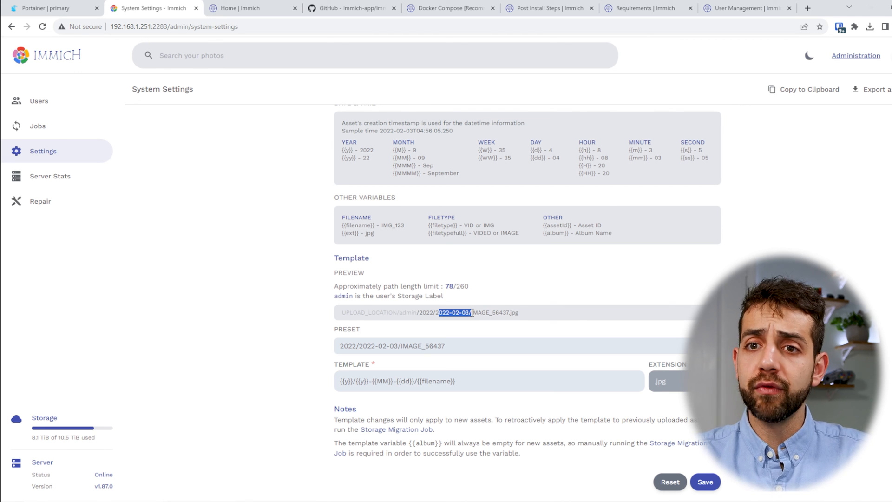
{"action": "mouse_move", "coordinate": [507, 336]}
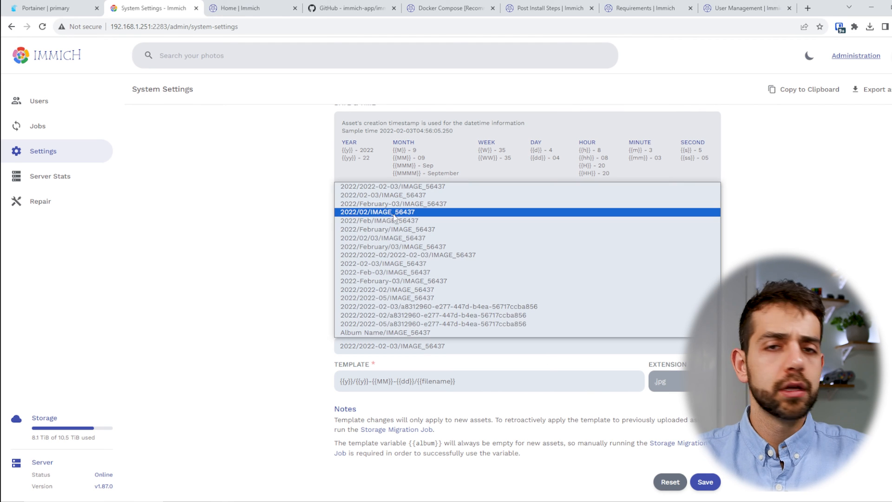
{"action": "left_click", "coordinate": [378, 212]}
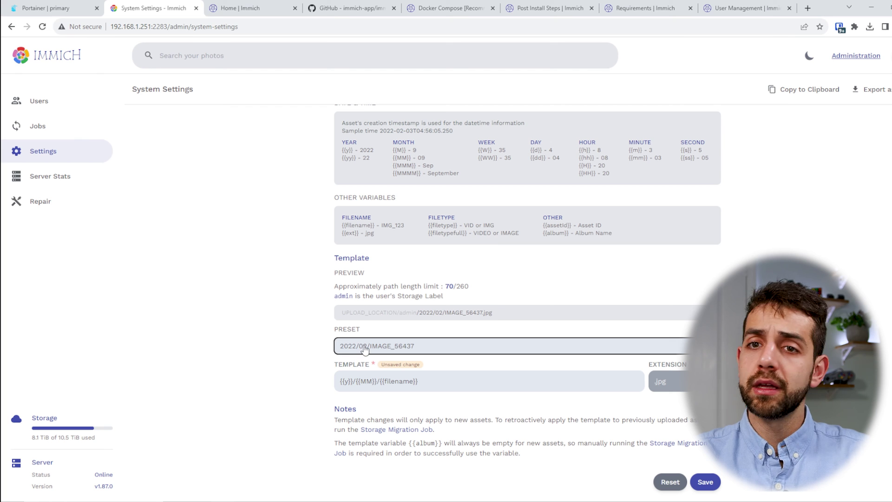
{"action": "mouse_move", "coordinate": [441, 358]}
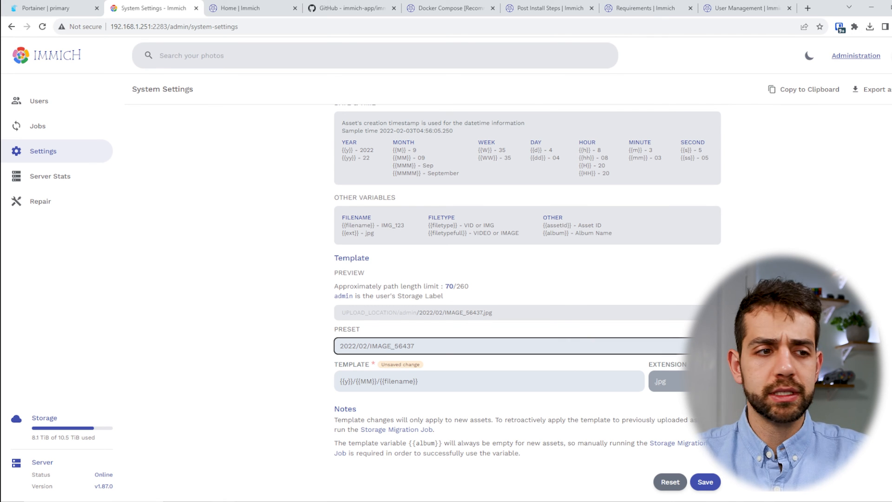
{"action": "left_click", "coordinate": [705, 481]}
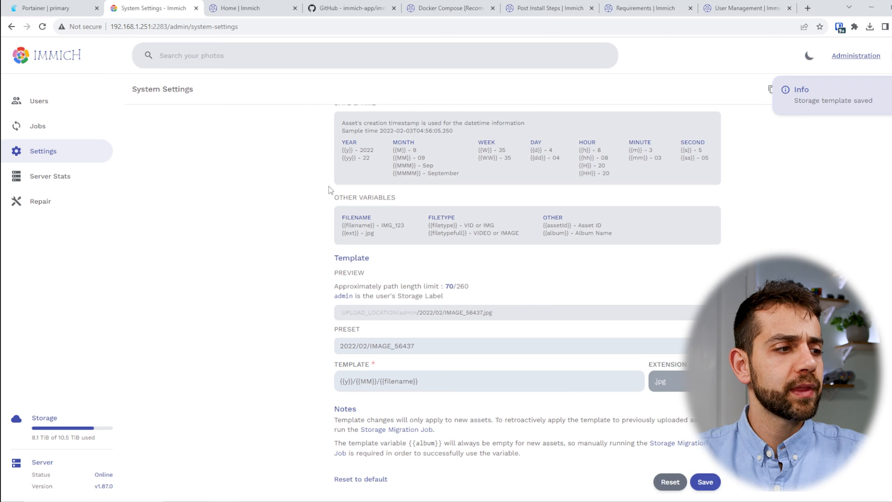
{"action": "scroll", "scroll_direction": "down", "scroll_amount": 3}
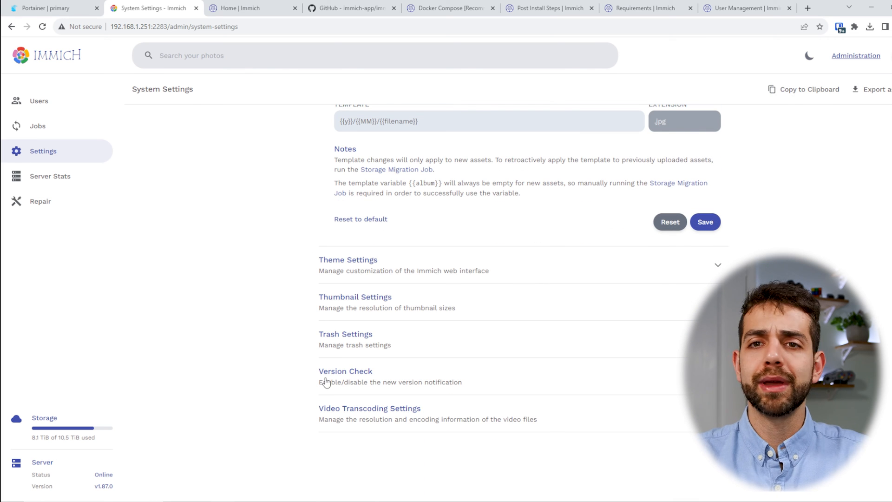
Review the Job Settings concurrency values, then view Server Stats showing zero photos and storage
{"action": "scroll", "scroll_direction": "up", "scroll_amount": 3}
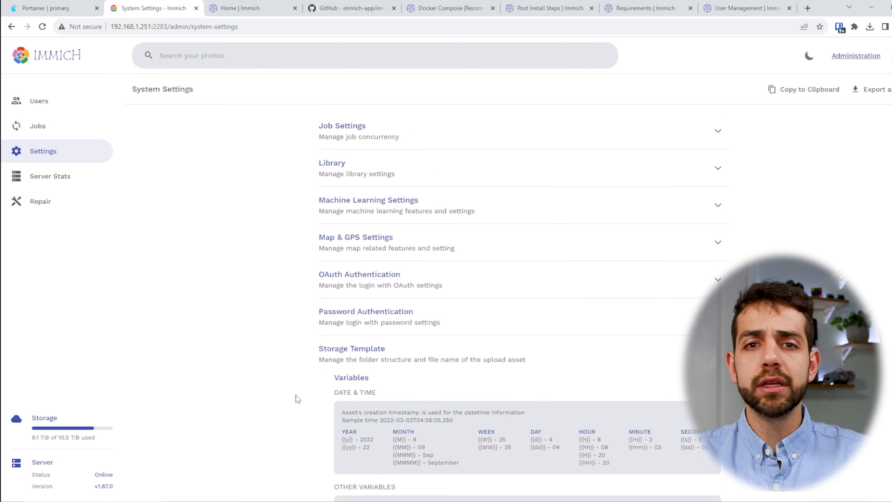
{"action": "left_click", "coordinate": [718, 130]}
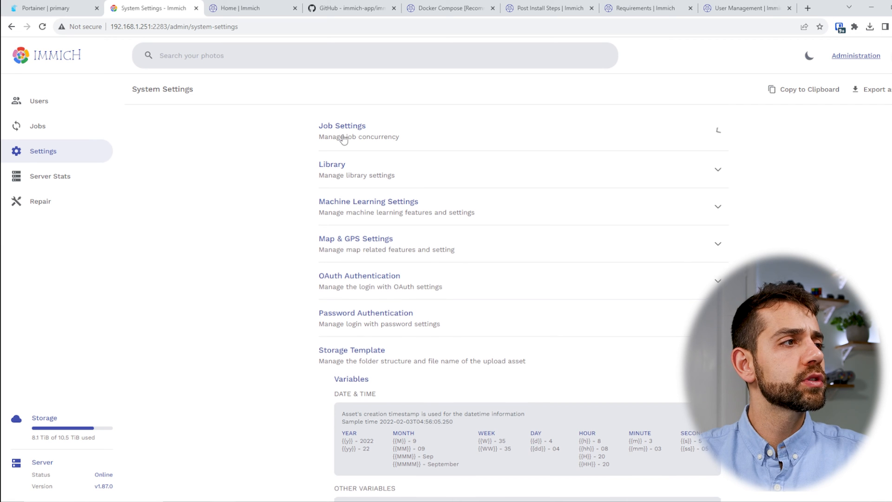
{"action": "left_click", "coordinate": [342, 127]}
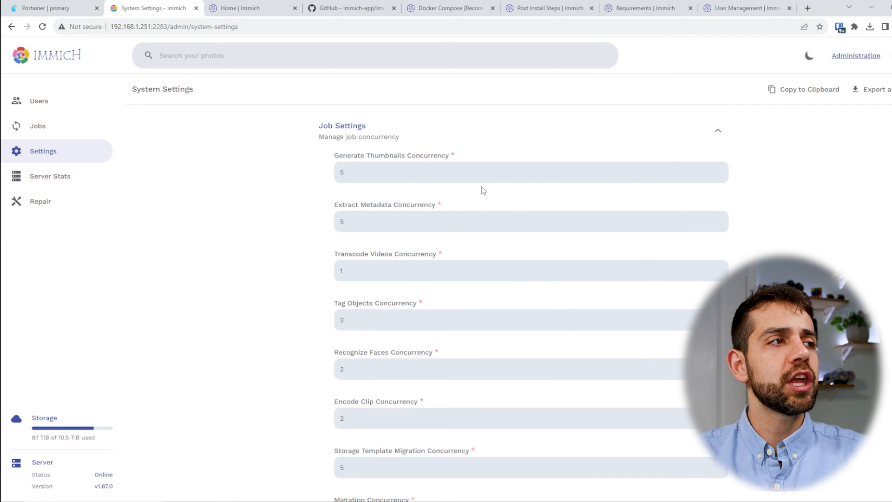
{"action": "scroll", "scroll_direction": "down", "scroll_amount": 3}
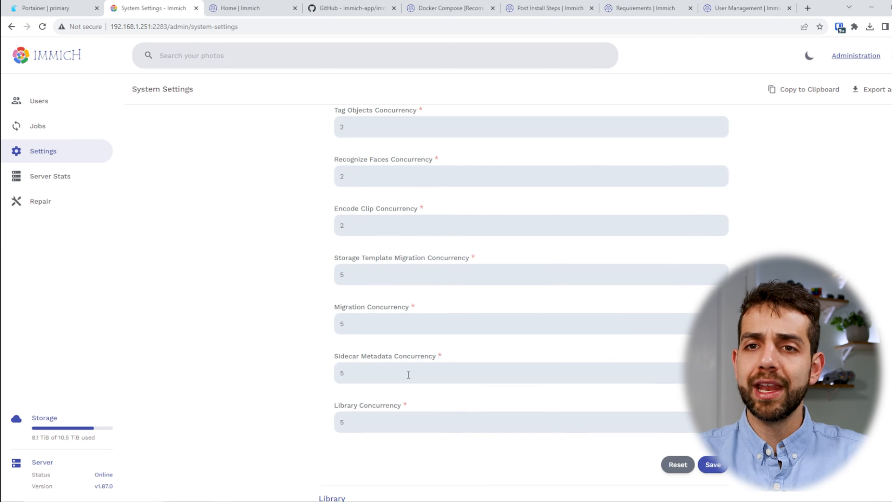
{"action": "mouse_move", "coordinate": [403, 386]}
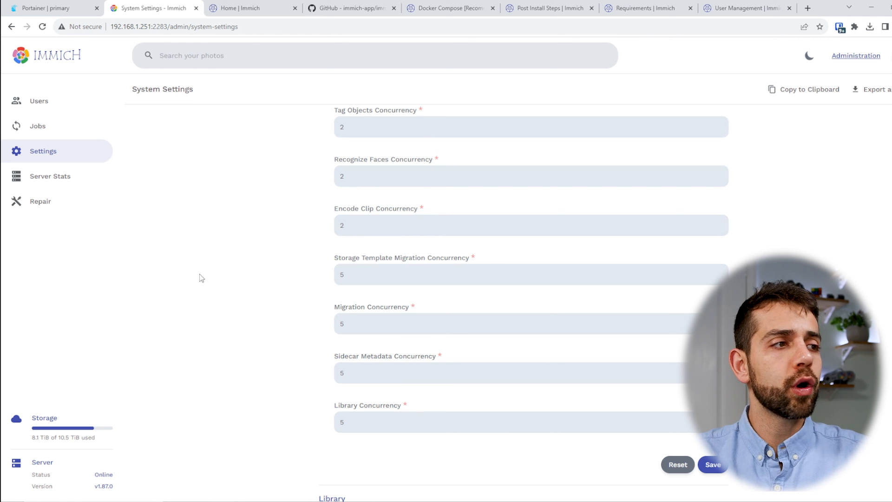
{"action": "mouse_move", "coordinate": [523, 303]}
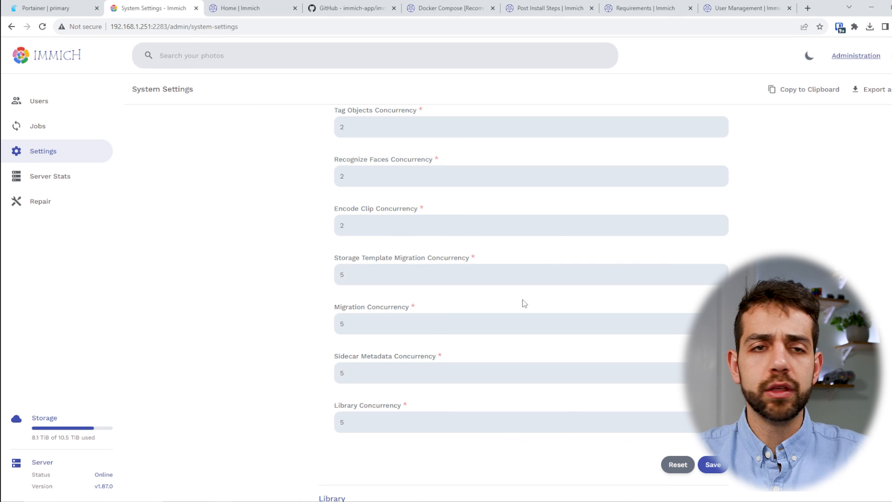
{"action": "mouse_move", "coordinate": [772, 137]}
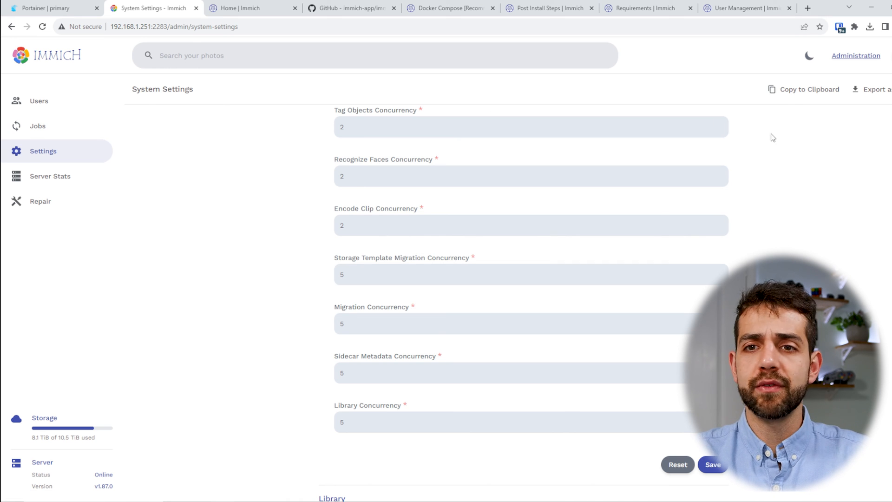
{"action": "left_click", "coordinate": [50, 177]}
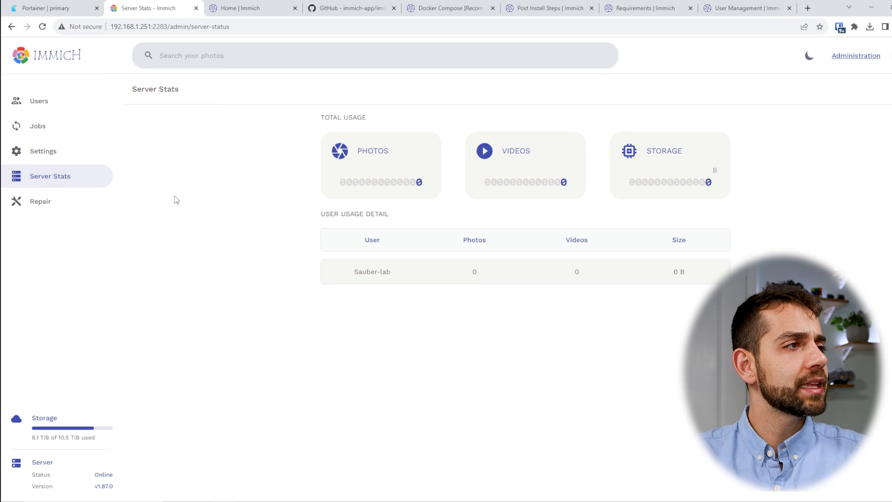
{"action": "mouse_move", "coordinate": [375, 165]}
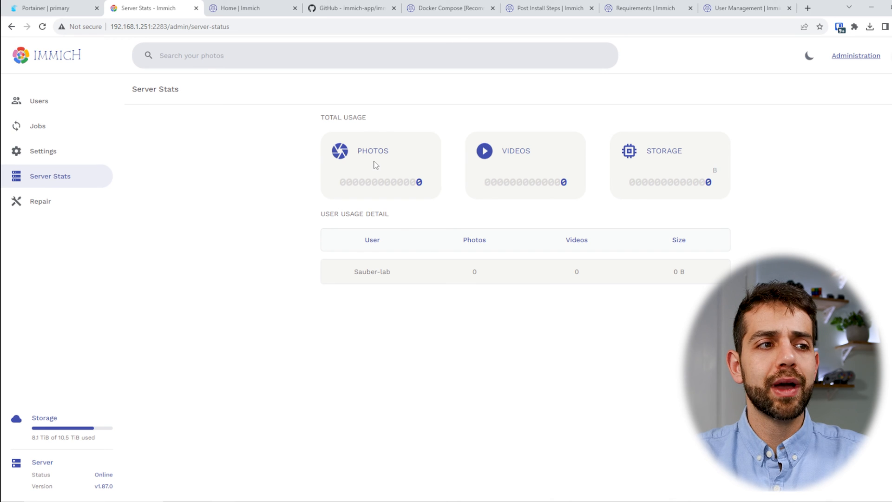
{"action": "mouse_move", "coordinate": [654, 466]}
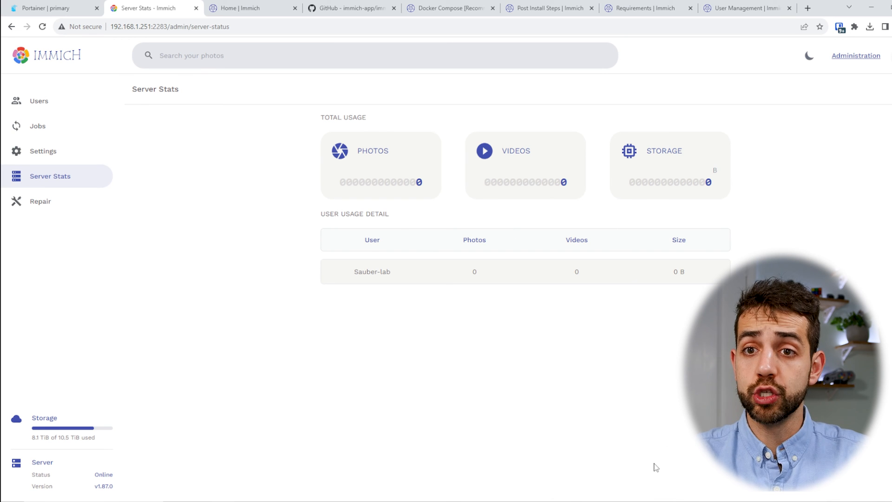
Check the Repair page for untracked or missing files
{"action": "left_click", "coordinate": [40, 200]}
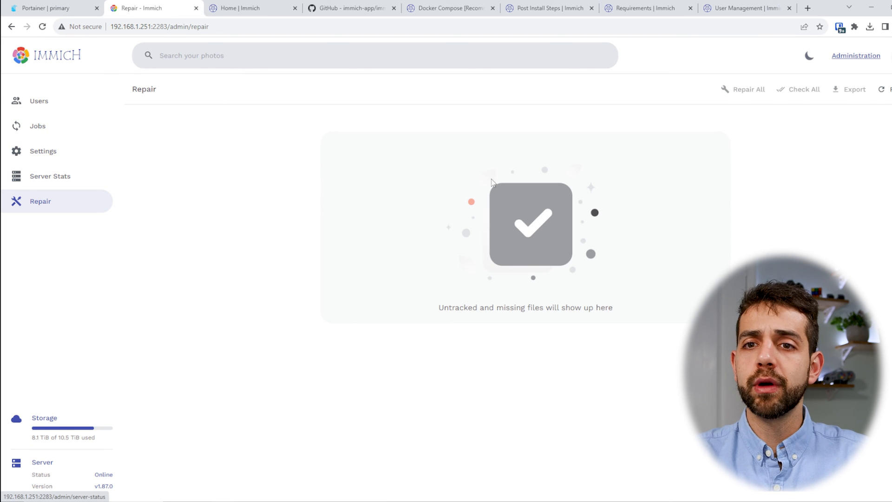
{"action": "mouse_move", "coordinate": [563, 249]}
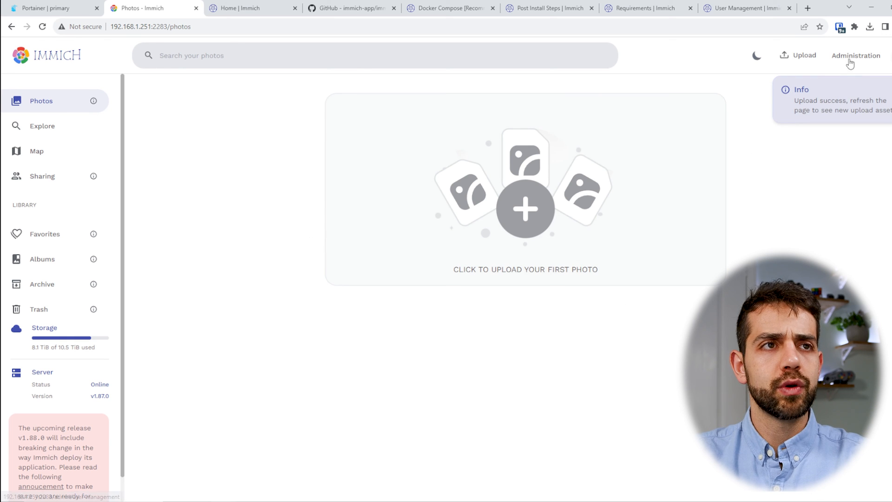
Check the thumbnail-generation jobs in Administration, then return to the Photos timeline via the Immich logo
{"action": "left_click", "coordinate": [856, 55]}
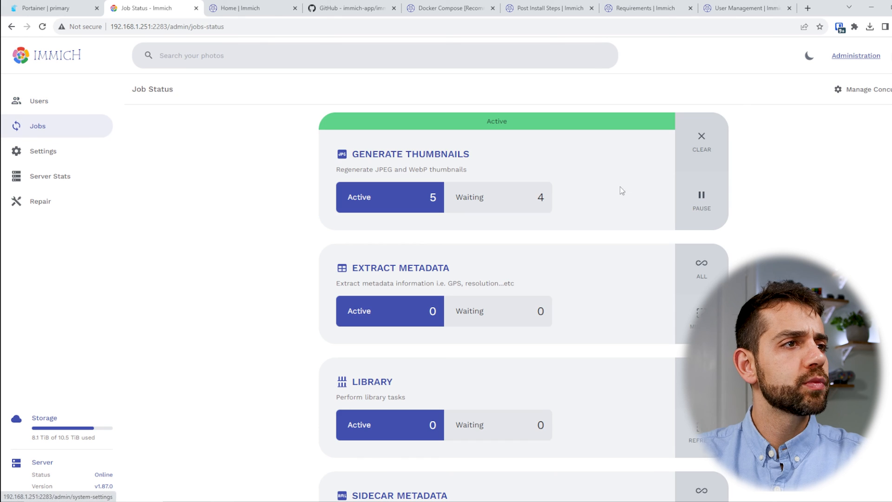
{"action": "mouse_move", "coordinate": [429, 253]}
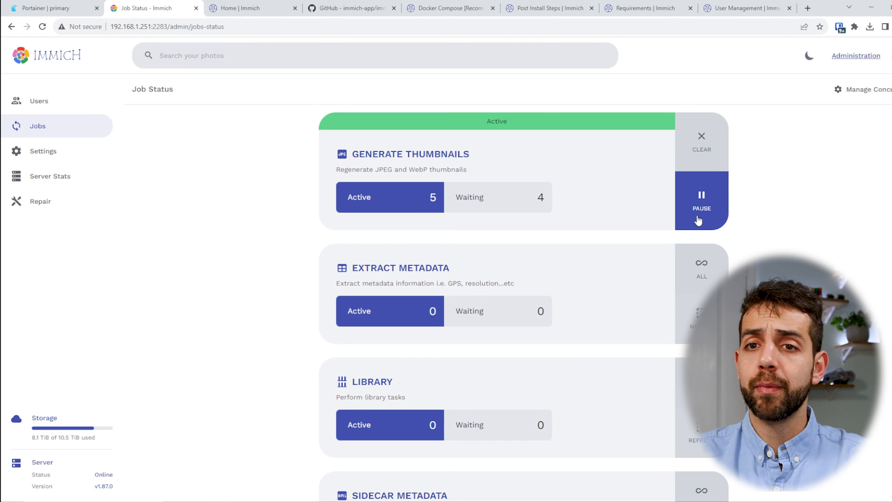
{"action": "scroll", "scroll_direction": "down", "scroll_amount": 3}
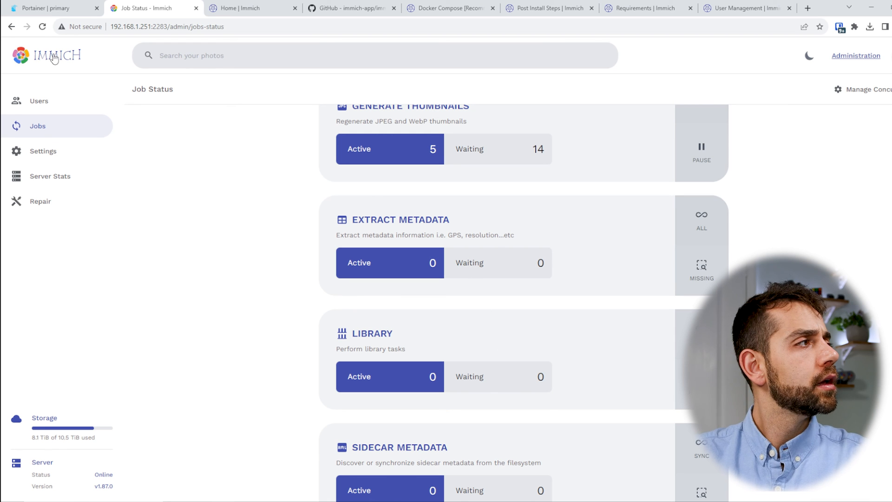
{"action": "left_click", "coordinate": [52, 56]}
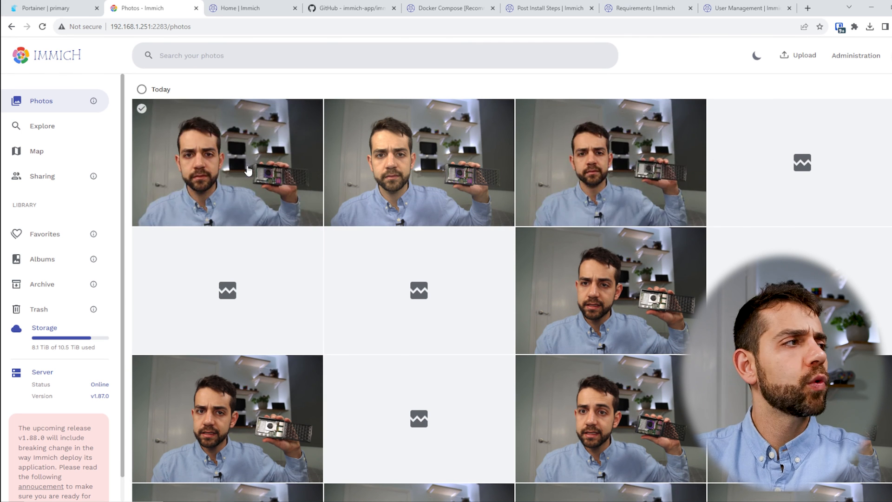
{"action": "left_click", "coordinate": [247, 171]}
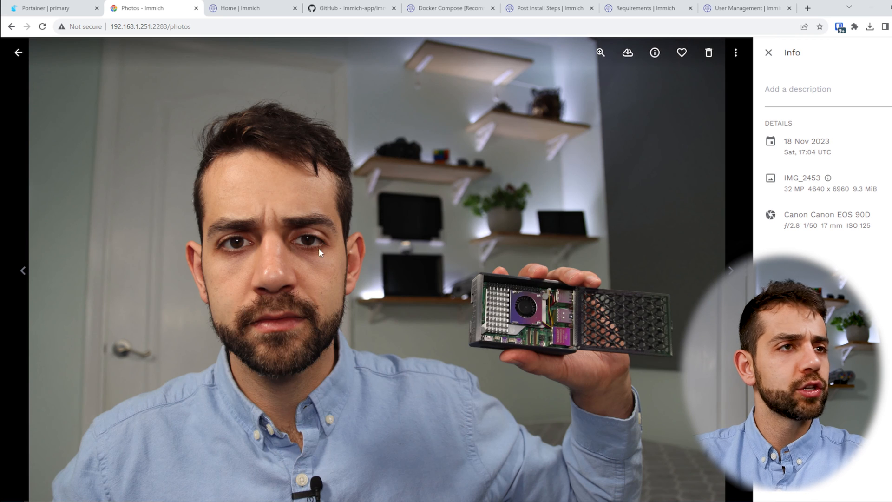
{"action": "left_click", "coordinate": [767, 52]}
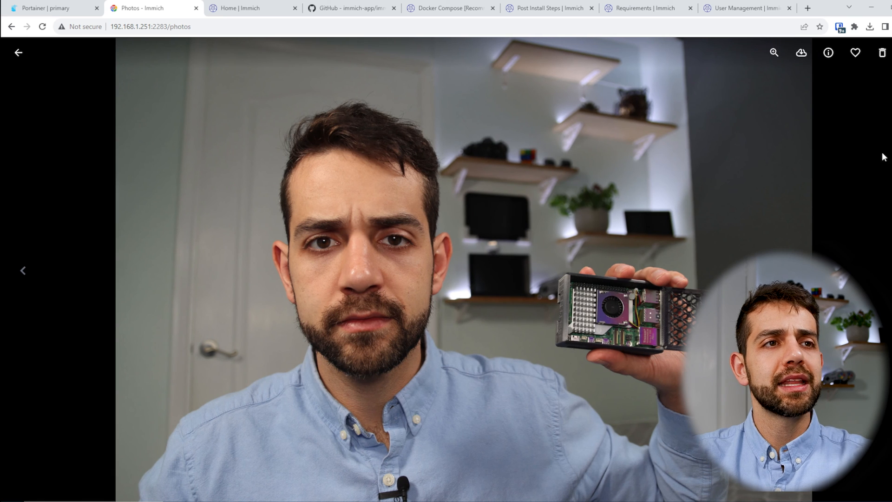
{"action": "left_click", "coordinate": [827, 52]}
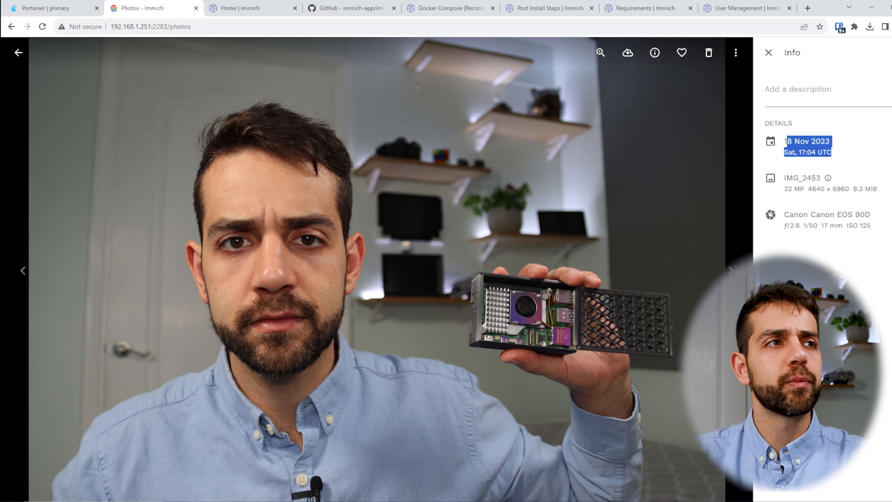
{"action": "left_click", "coordinate": [628, 52]}
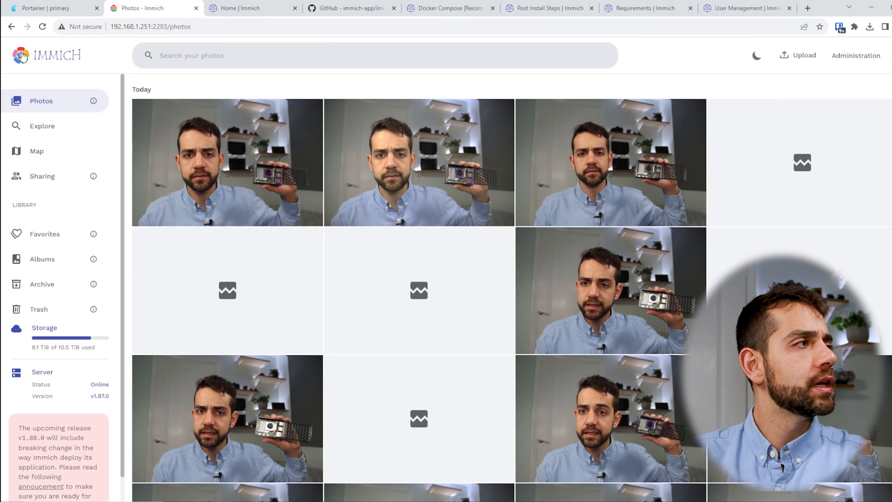
{"action": "scroll", "scroll_direction": "down", "scroll_amount": 3}
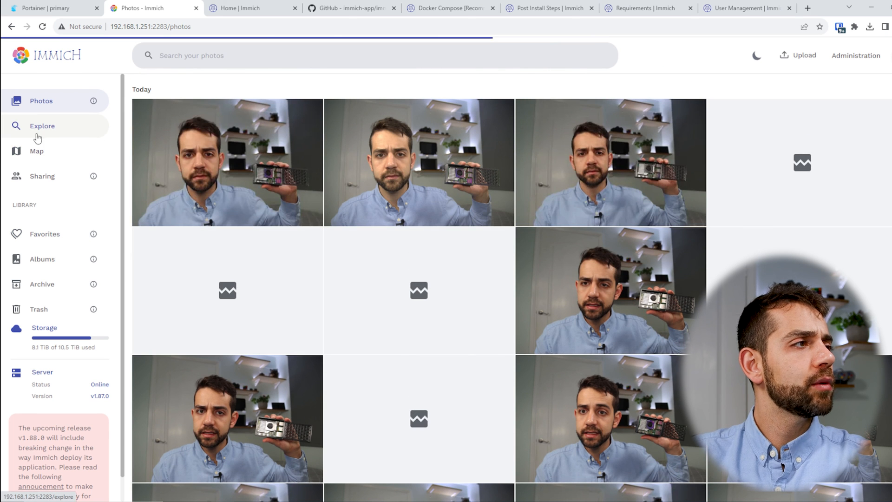
{"action": "left_click", "coordinate": [42, 126]}
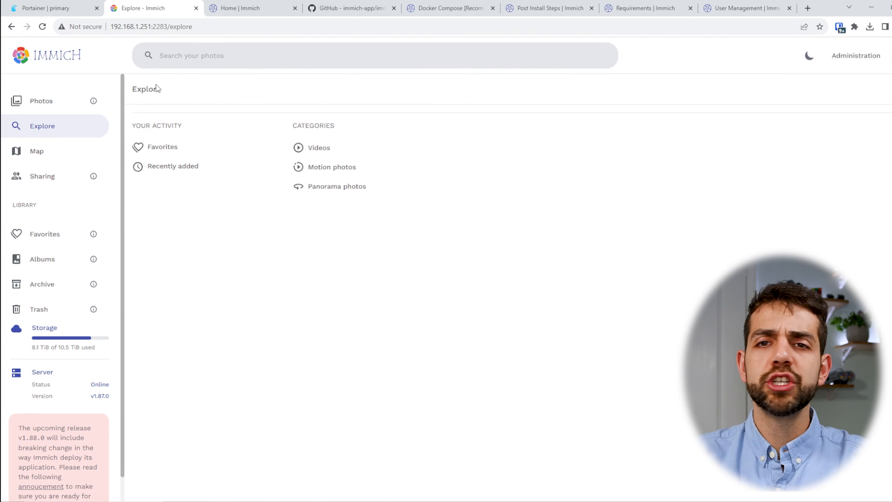
{"action": "mouse_move", "coordinate": [860, 54]}
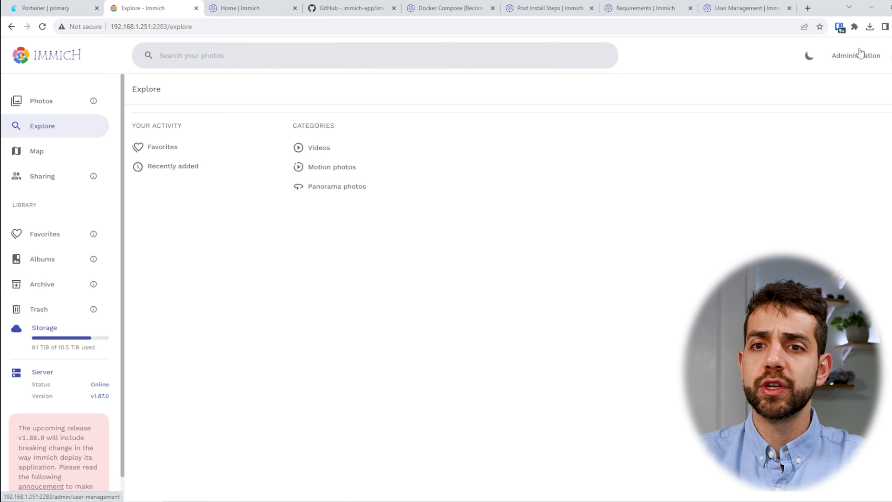
{"action": "mouse_move", "coordinate": [447, 118]}
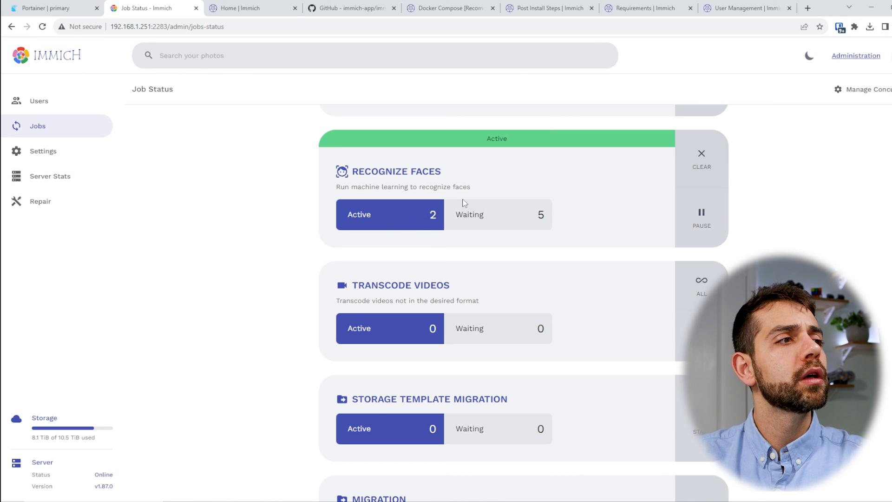
{"action": "mouse_move", "coordinate": [52, 42]}
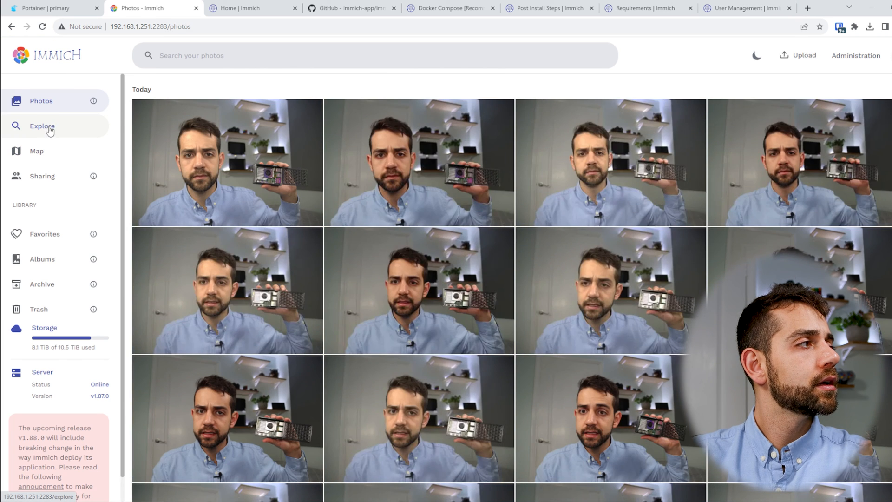
In Explore, name the first recognised face 'Alan'
{"action": "left_click", "coordinate": [42, 126]}
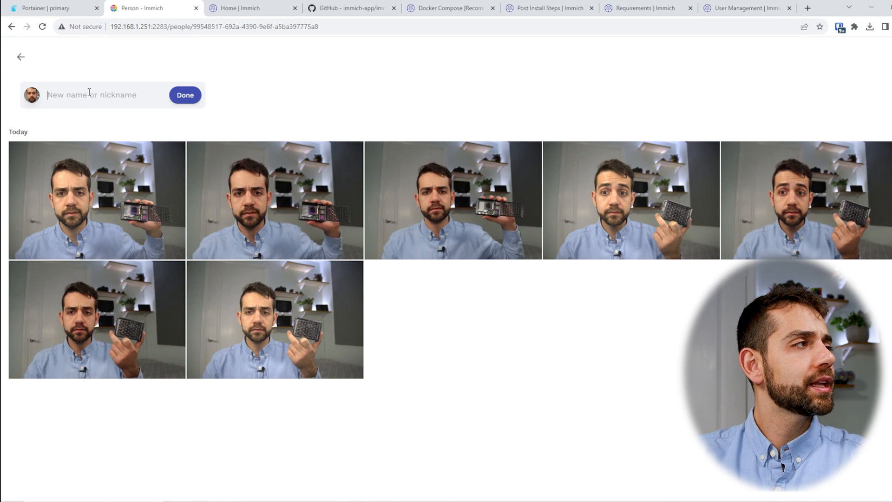
{"action": "type", "text": "Alan"}
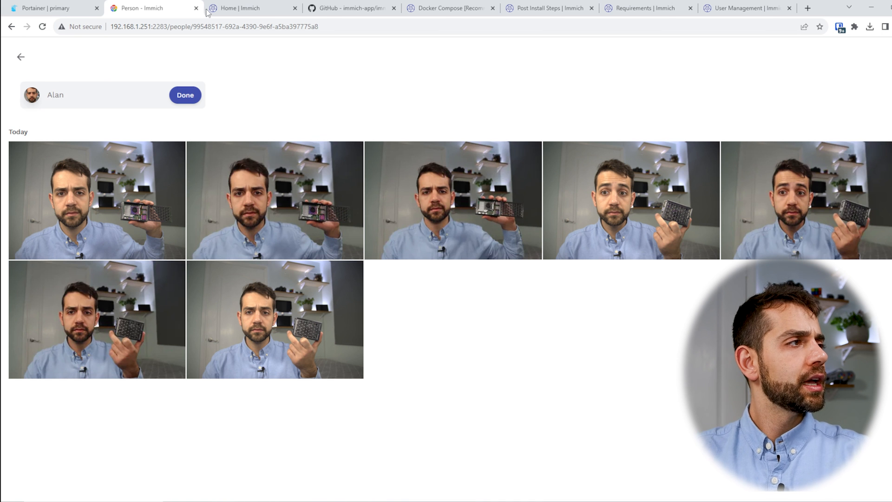
{"action": "left_click", "coordinate": [185, 95]}
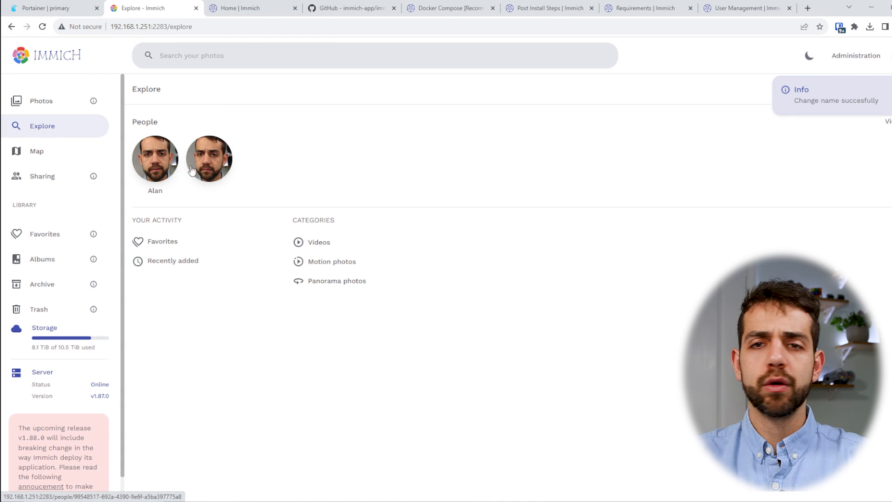
Name the second face 'Alan' too and confirm the merge, leaving one person Alan in Explore
{"action": "left_click", "coordinate": [210, 160]}
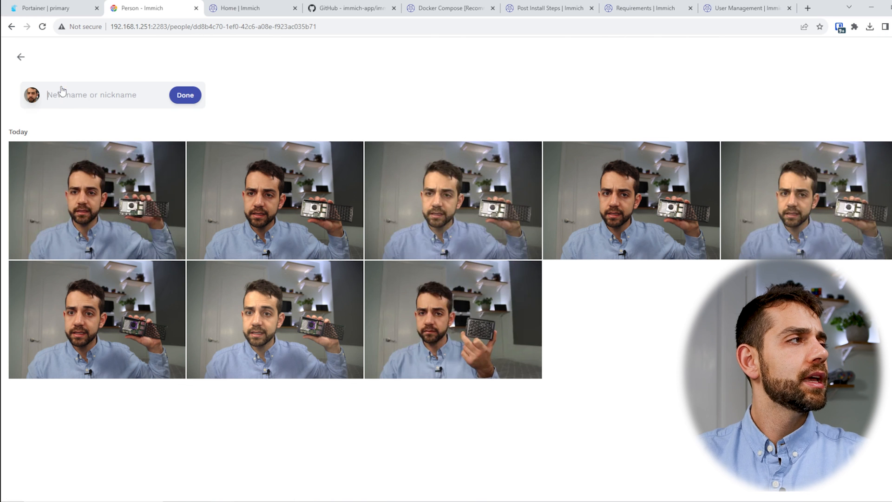
{"action": "type", "text": "Alan"}
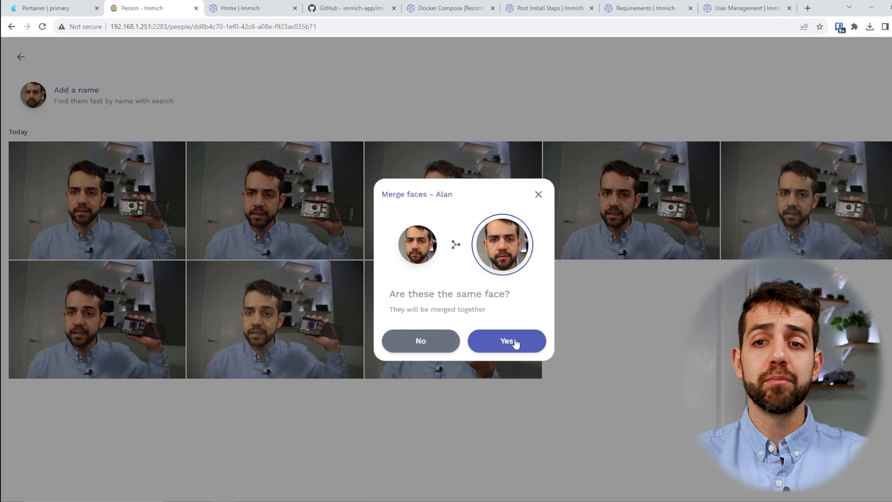
{"action": "left_click", "coordinate": [506, 340]}
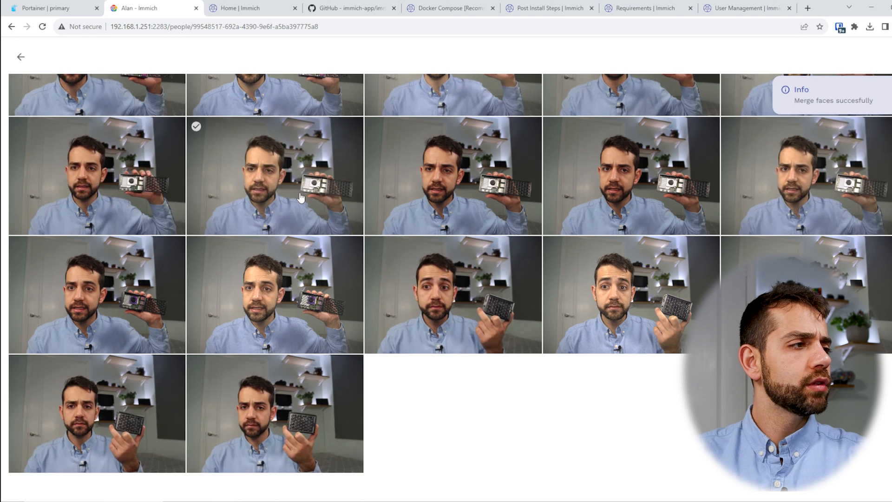
{"action": "left_click", "coordinate": [20, 56]}
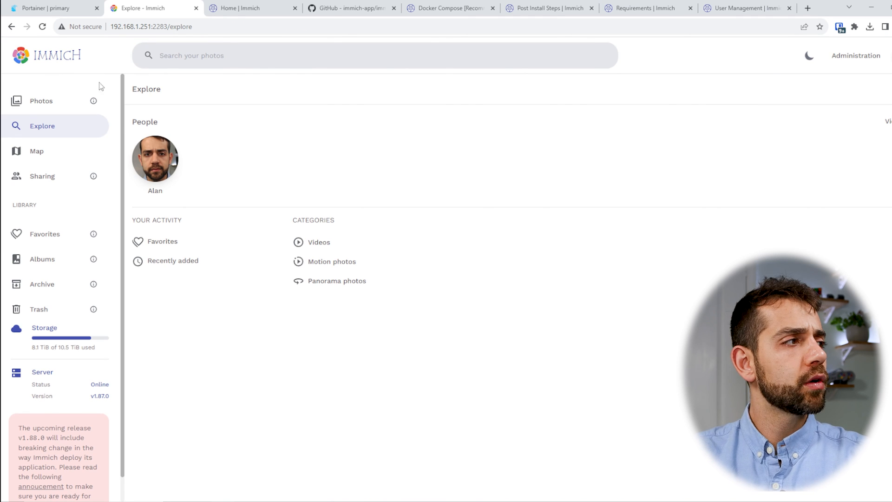
{"action": "mouse_move", "coordinate": [166, 171]}
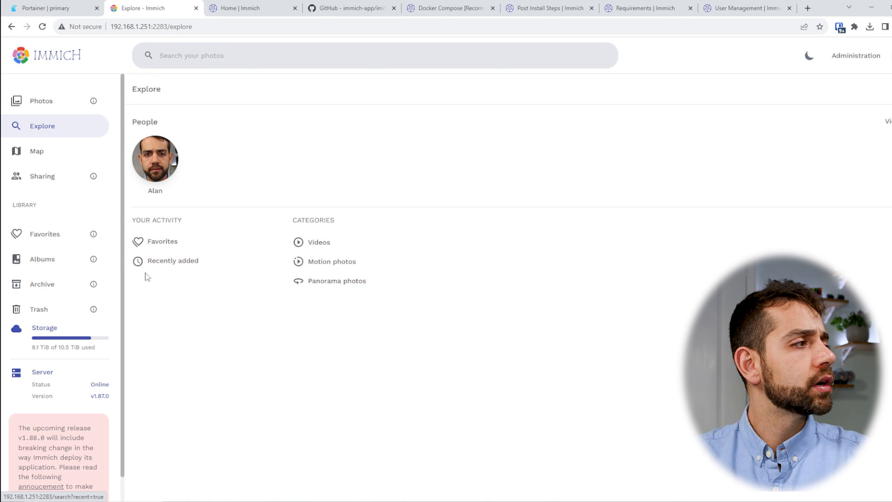
Visit the Map and Sharing pages, then view one of Alan's photos full size from Photos
{"action": "left_click", "coordinate": [37, 150]}
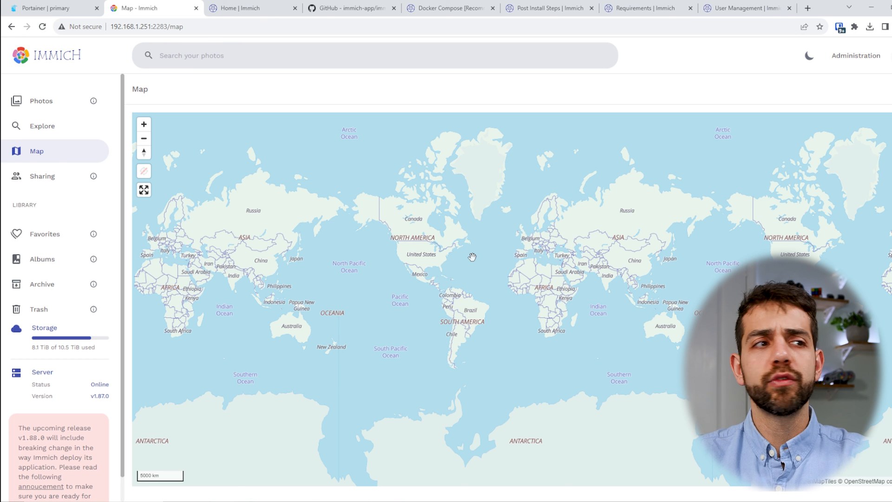
{"action": "mouse_move", "coordinate": [582, 262]}
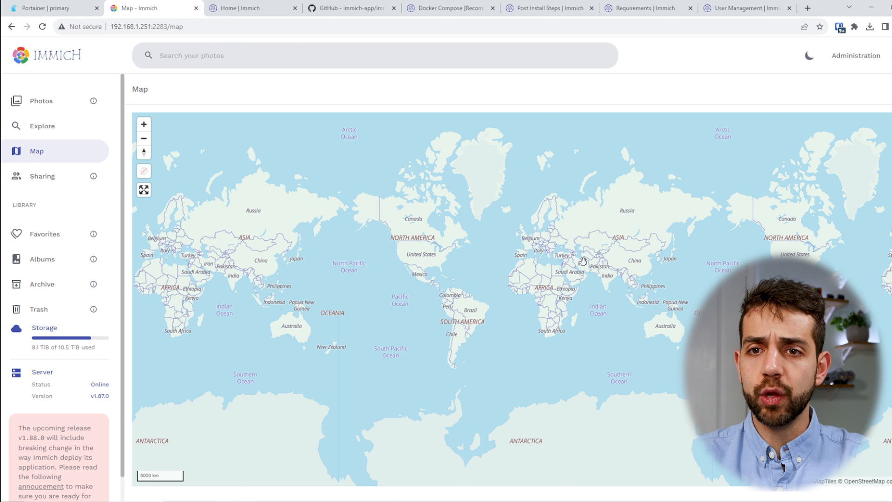
{"action": "left_click", "coordinate": [43, 177]}
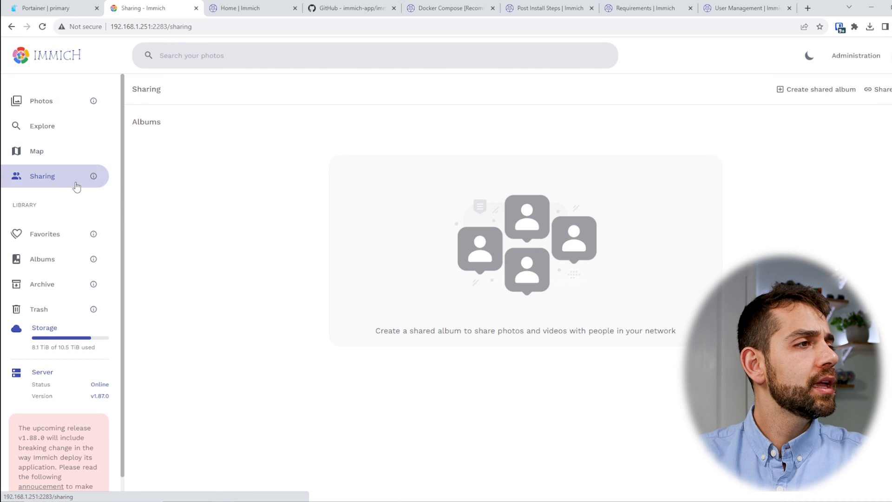
{"action": "left_click", "coordinate": [41, 101]}
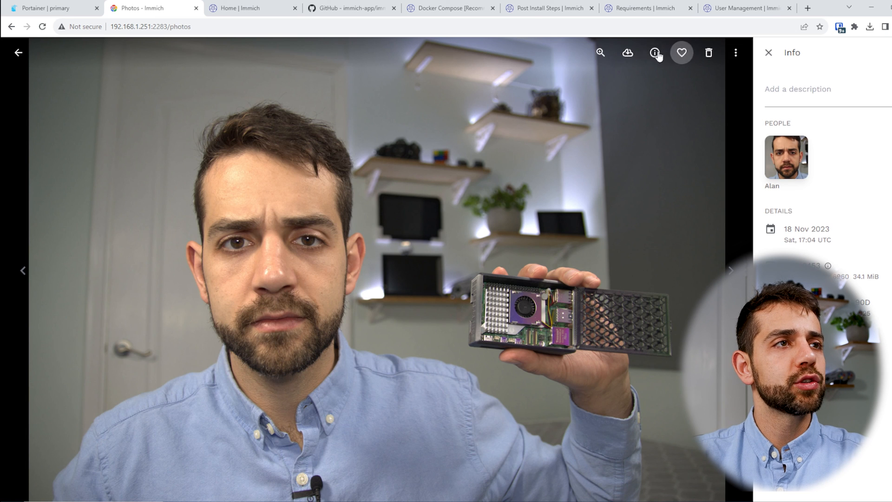
Add the photo to a new album named 'Alan' and bring up its share invitation dialog
{"action": "left_click", "coordinate": [736, 52]}
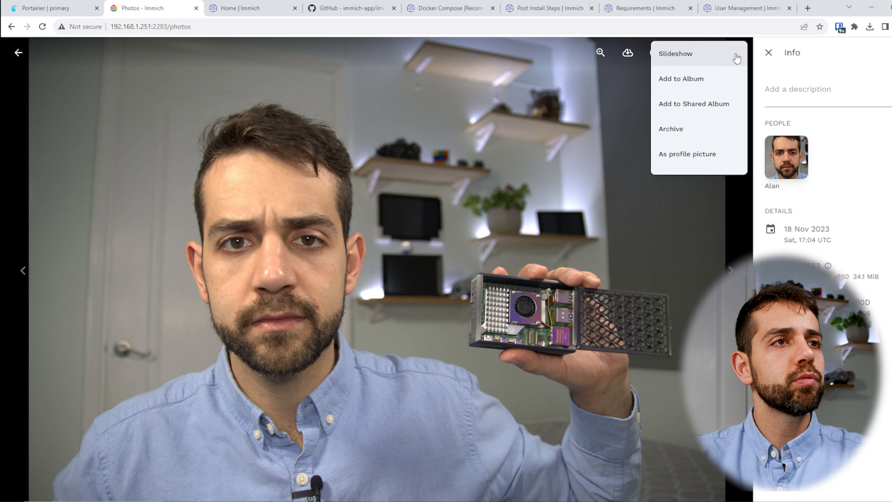
{"action": "left_click", "coordinate": [681, 78]}
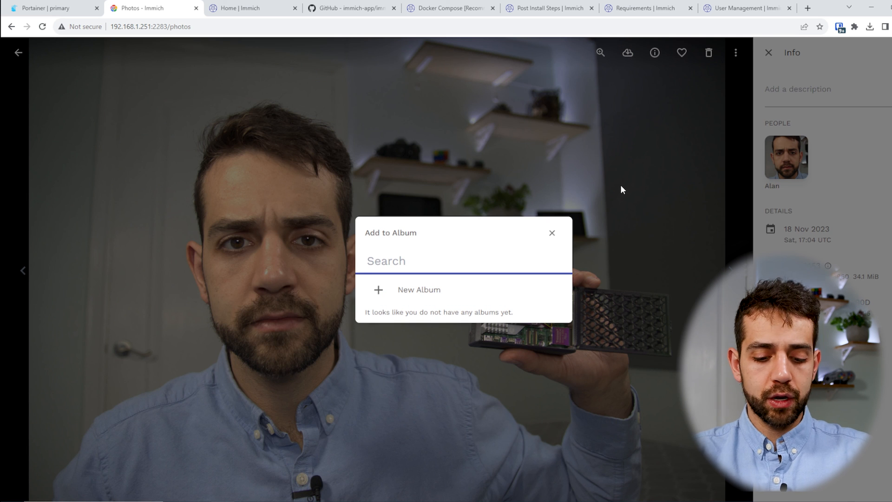
{"action": "type", "text": "Alan"}
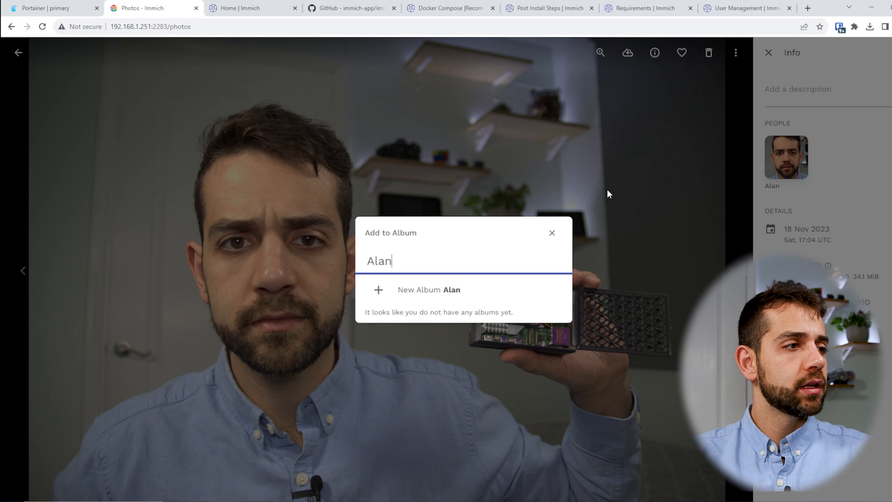
{"action": "left_click", "coordinate": [428, 290]}
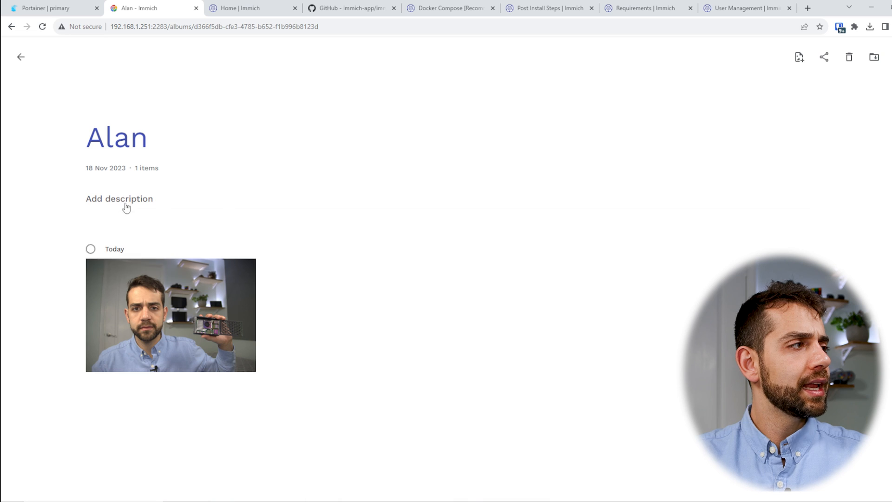
{"action": "left_click", "coordinate": [823, 57]}
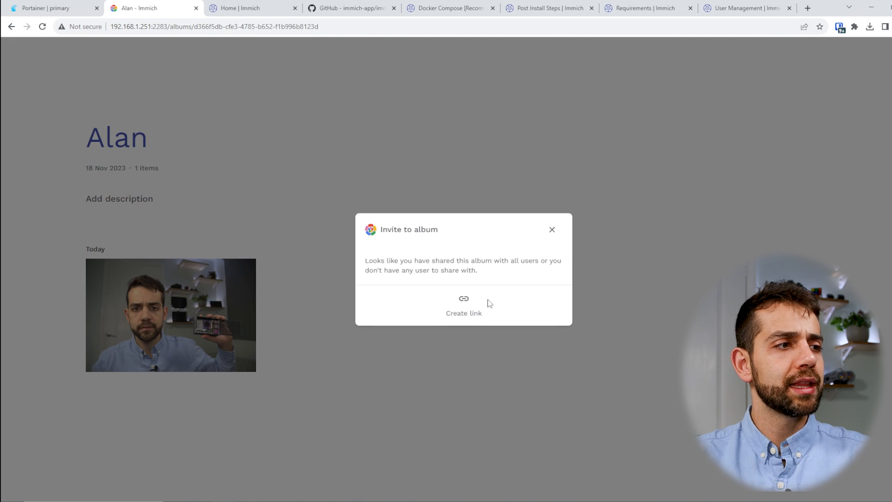